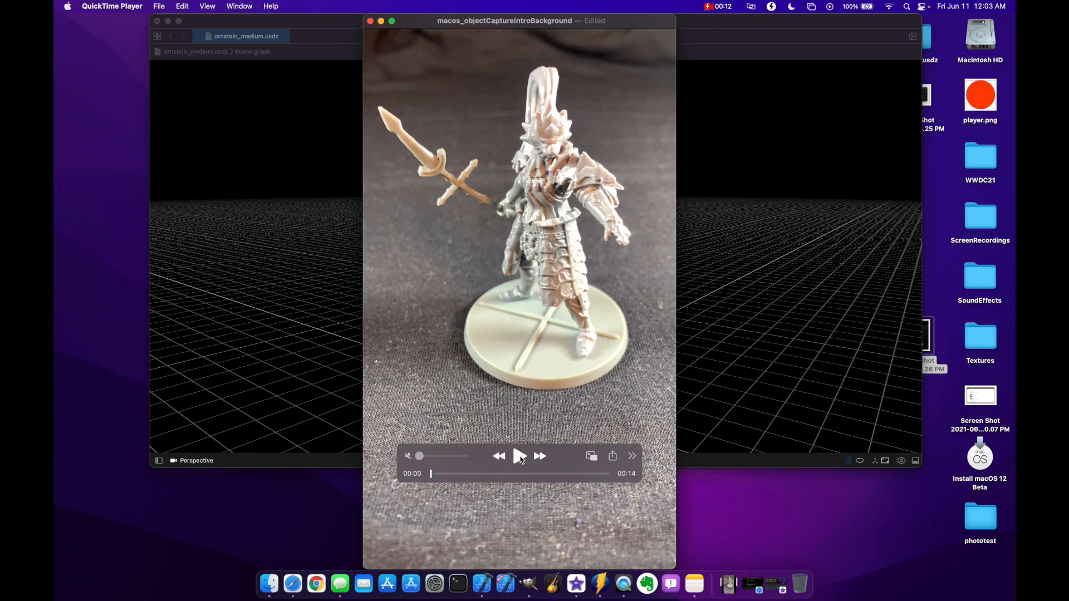
Step: Start playback of the macos_objectCaptureIntroBackground figurine video in QuickTime Player
click(519, 456)
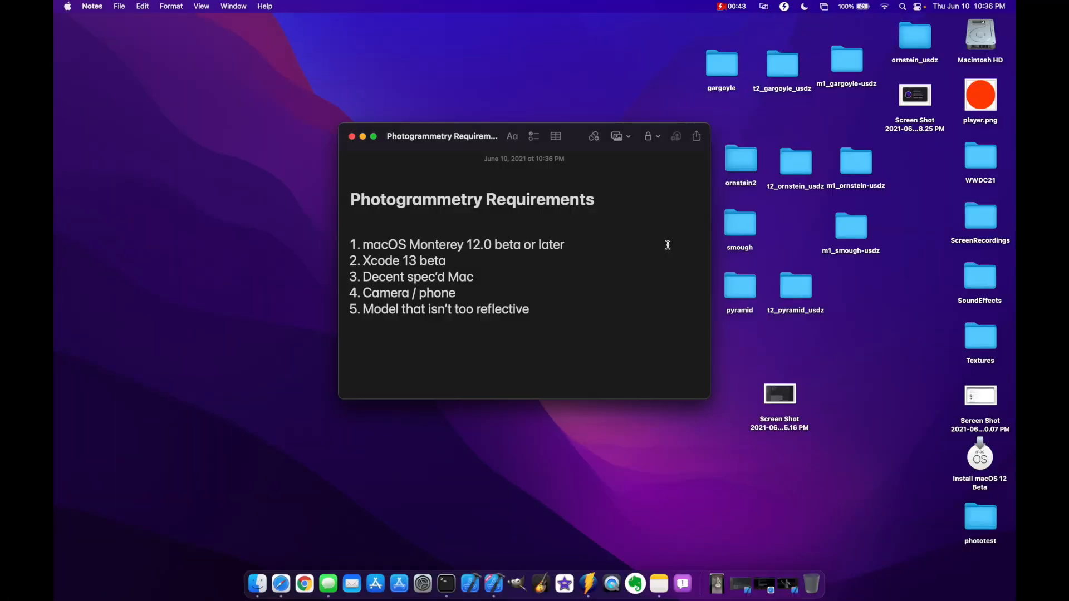
click(564, 244)
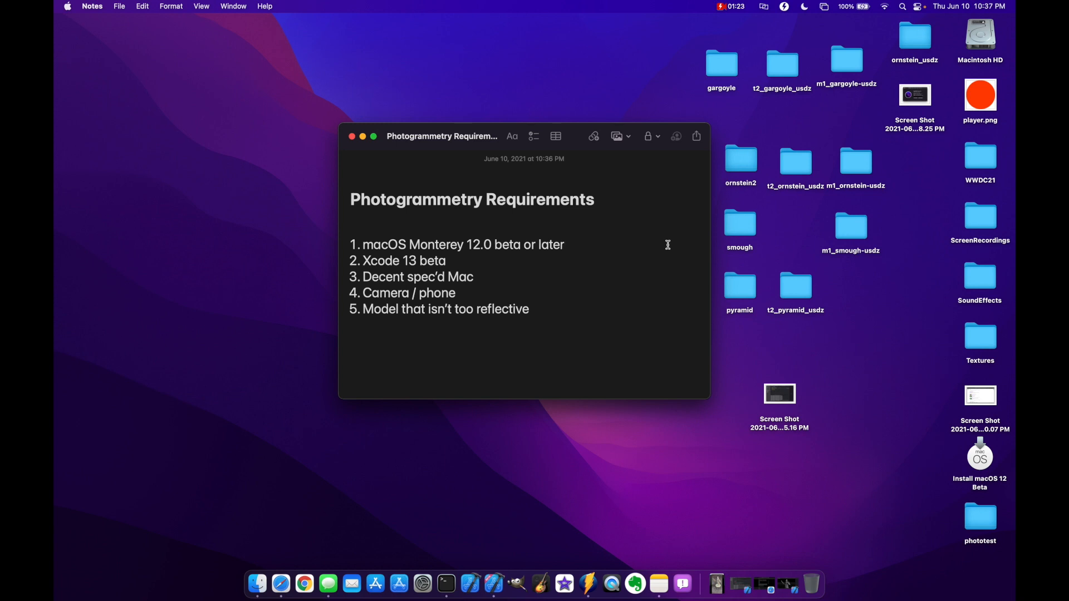
click(564, 245)
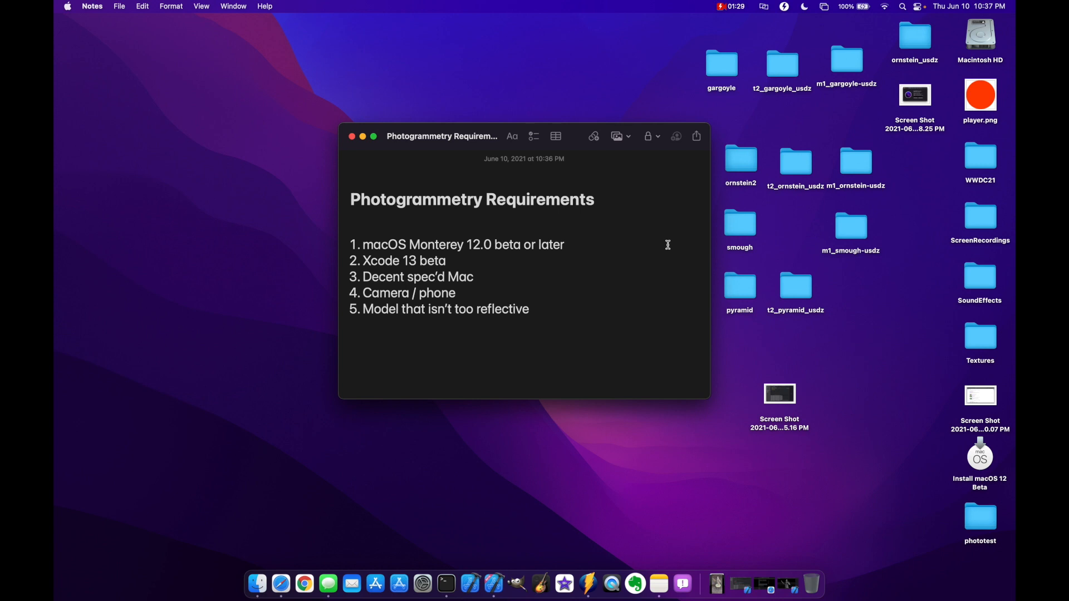
click(565, 244)
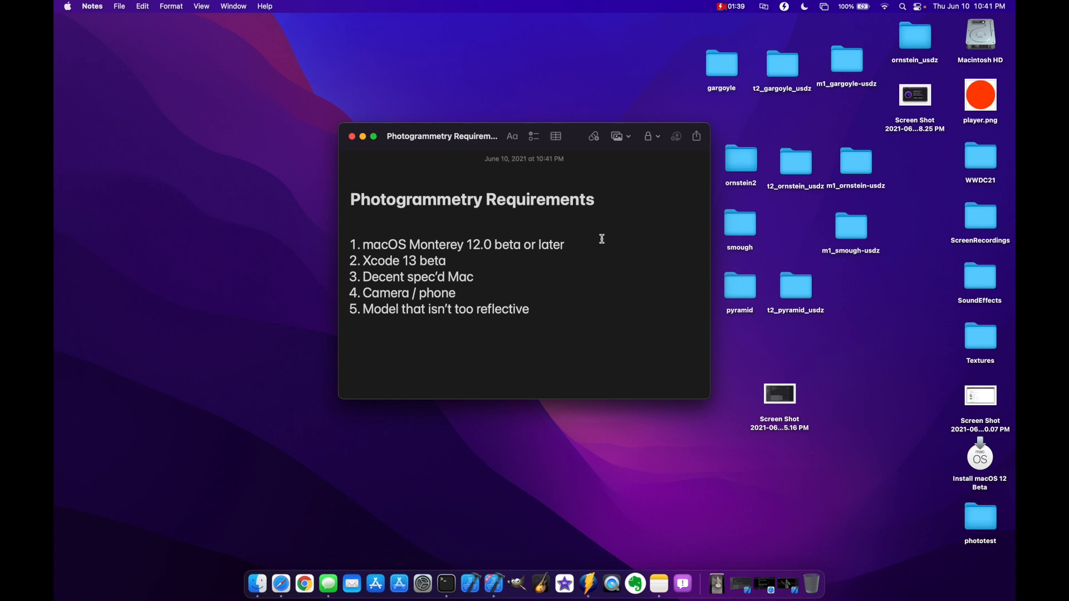
mouse_move(904, 107)
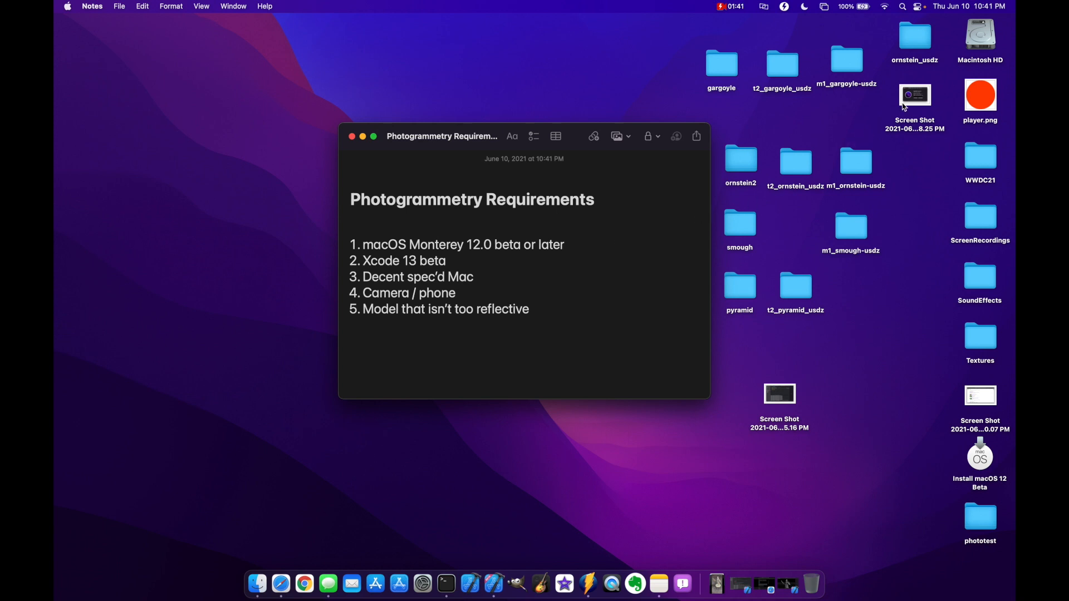
double_click(914, 95)
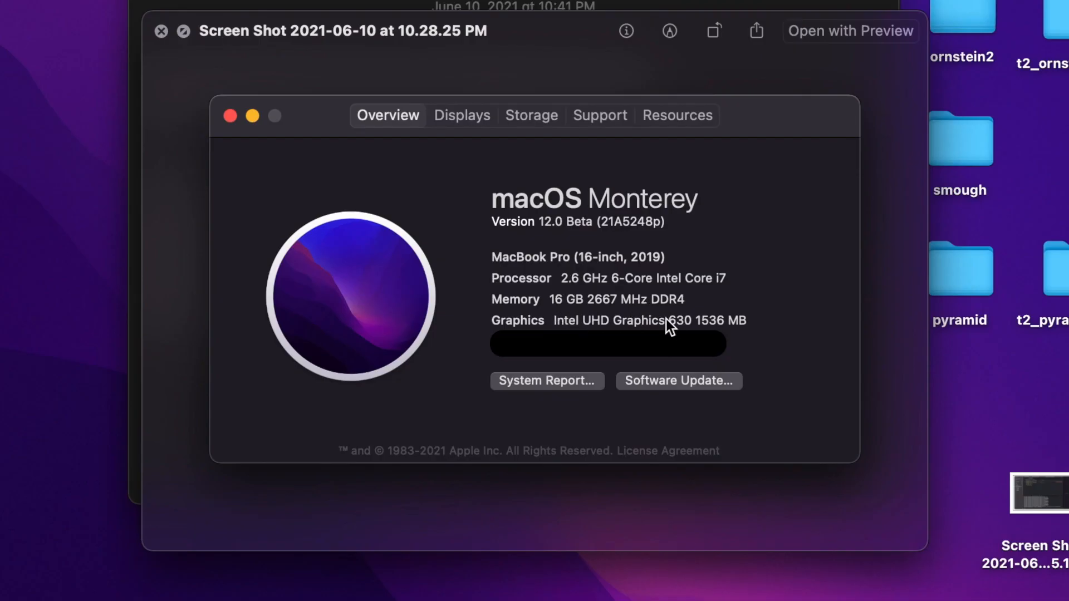
mouse_move(733, 327)
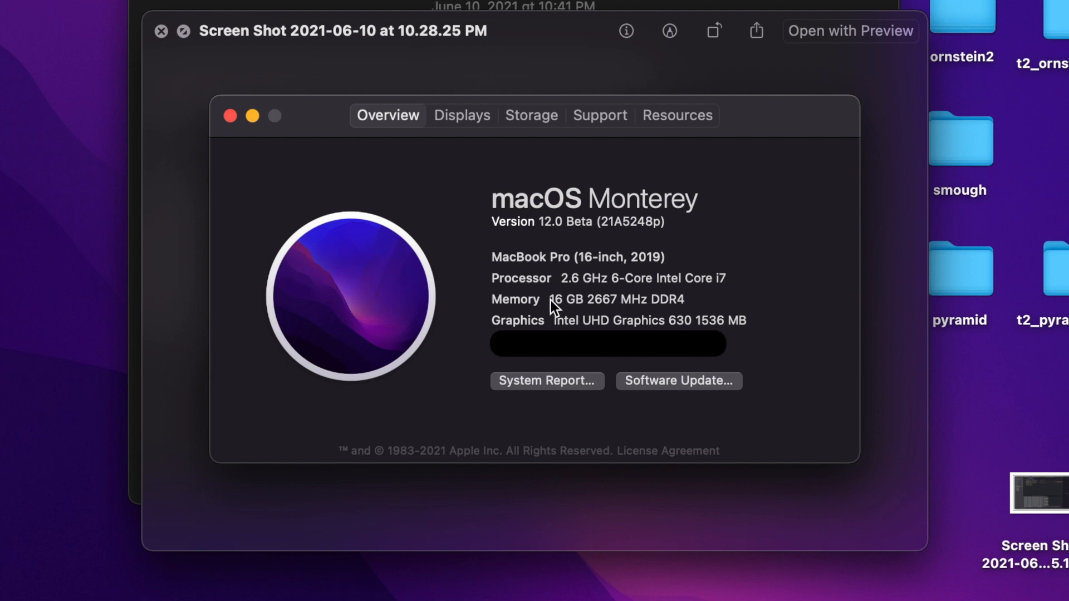
mouse_move(725, 338)
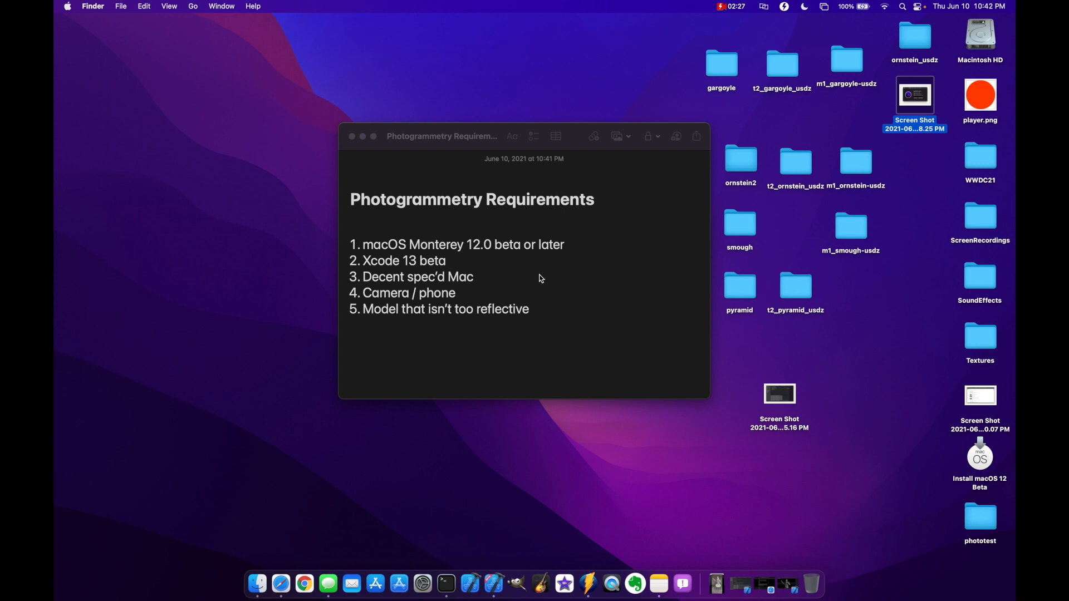
Step: Scroll the note to the preview, reduced, medium and full detail timing table
scroll(down, 3)
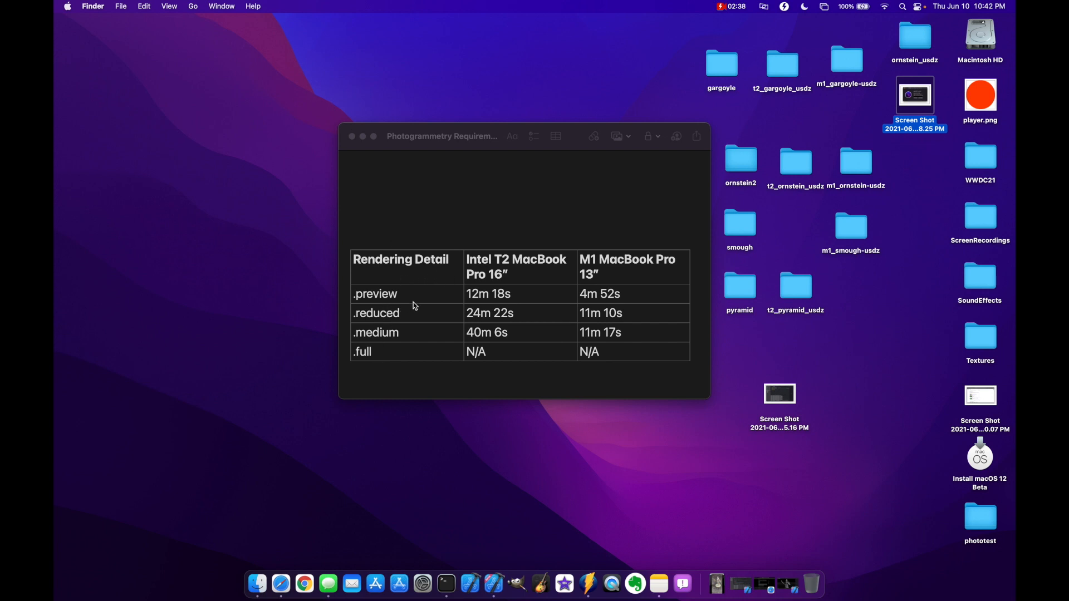
mouse_move(388, 354)
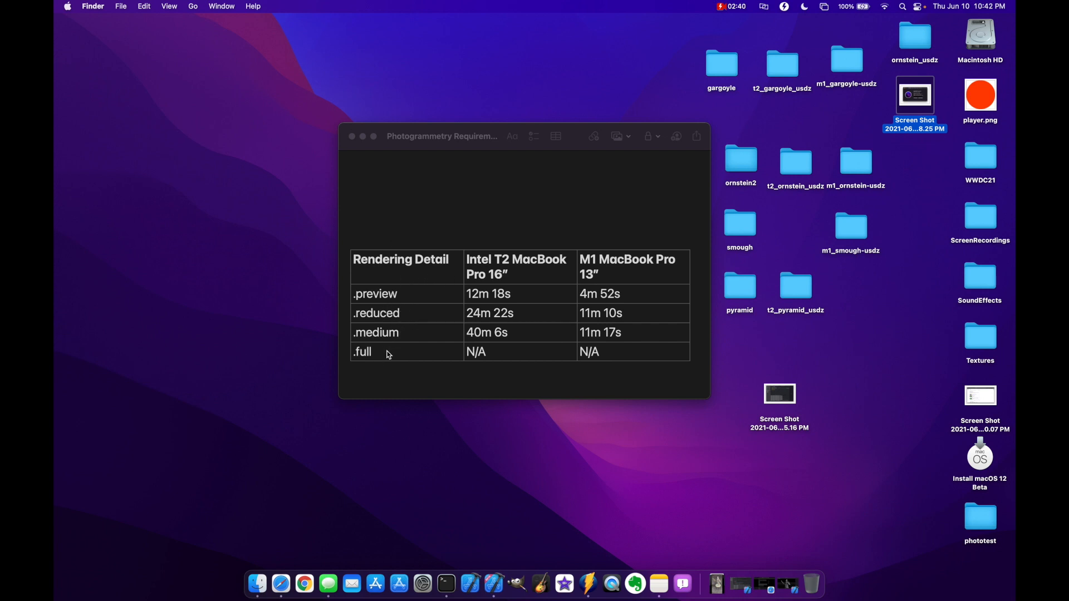
mouse_move(520, 273)
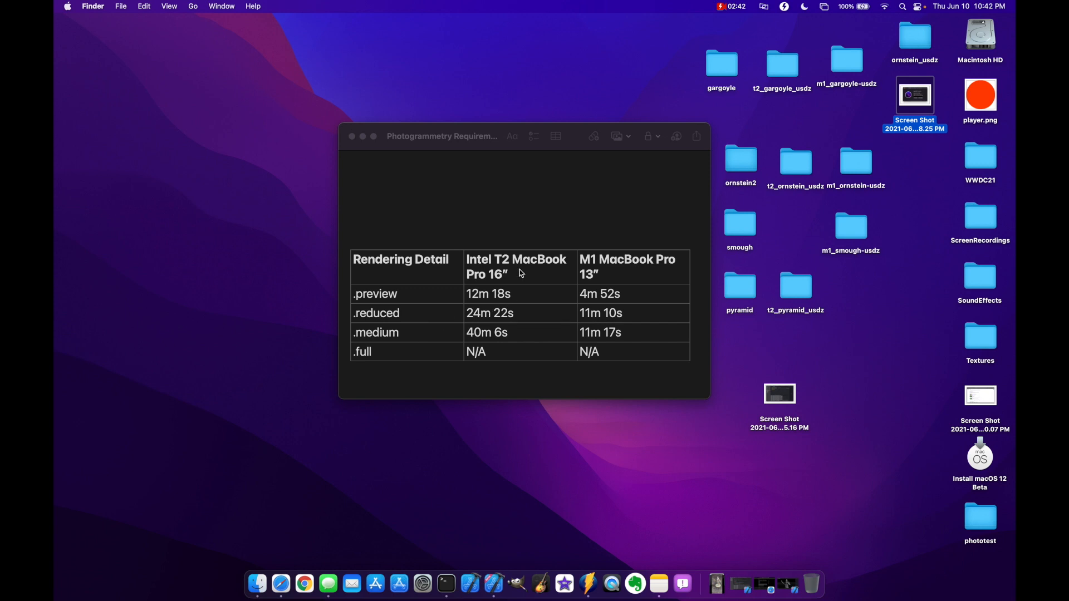
mouse_move(616, 280)
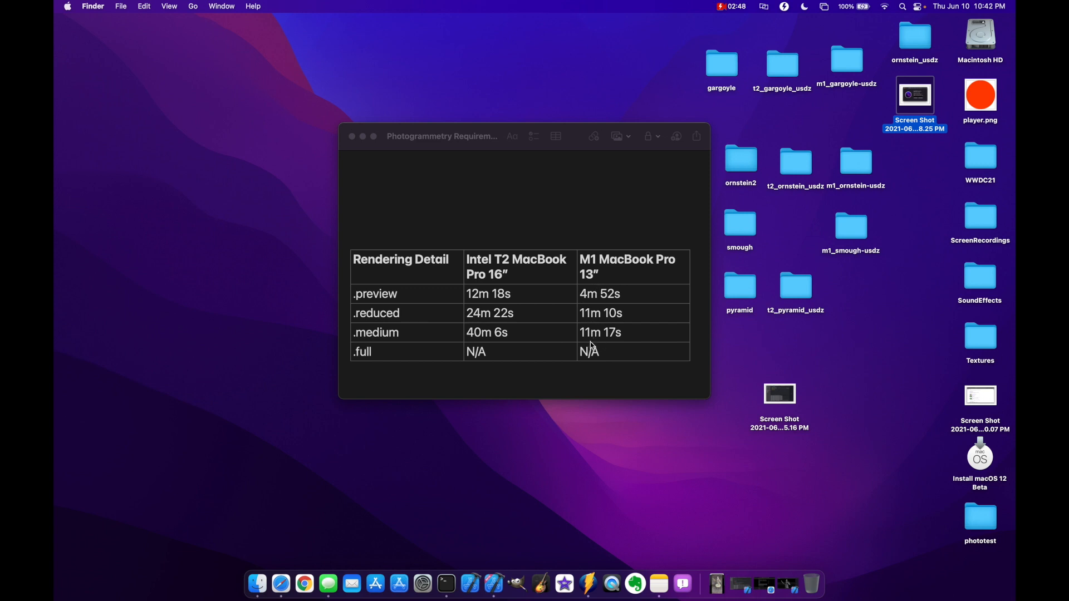
mouse_move(611, 344)
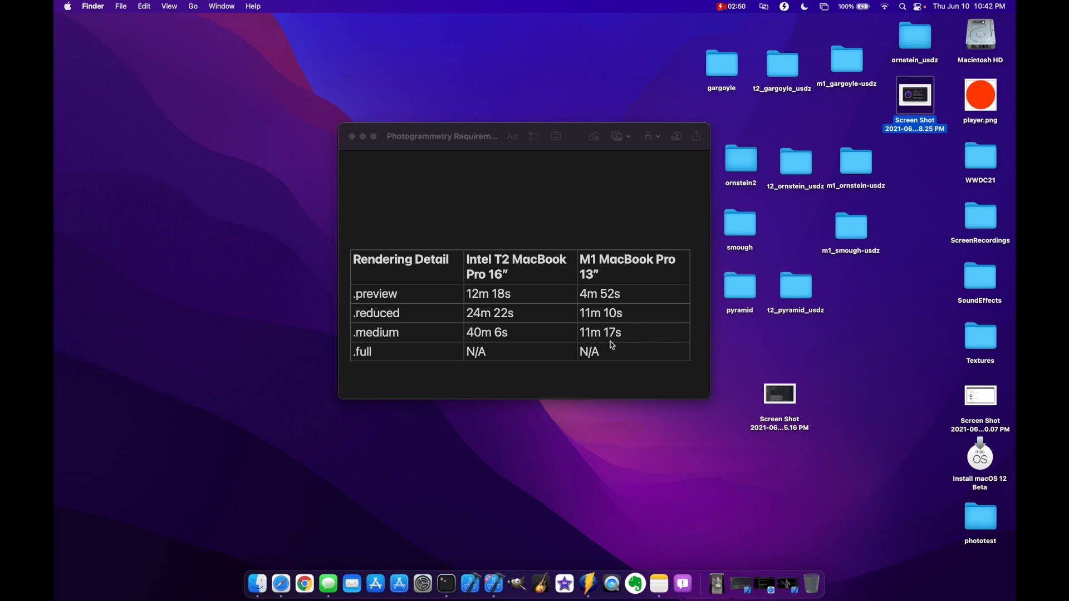
mouse_move(511, 341)
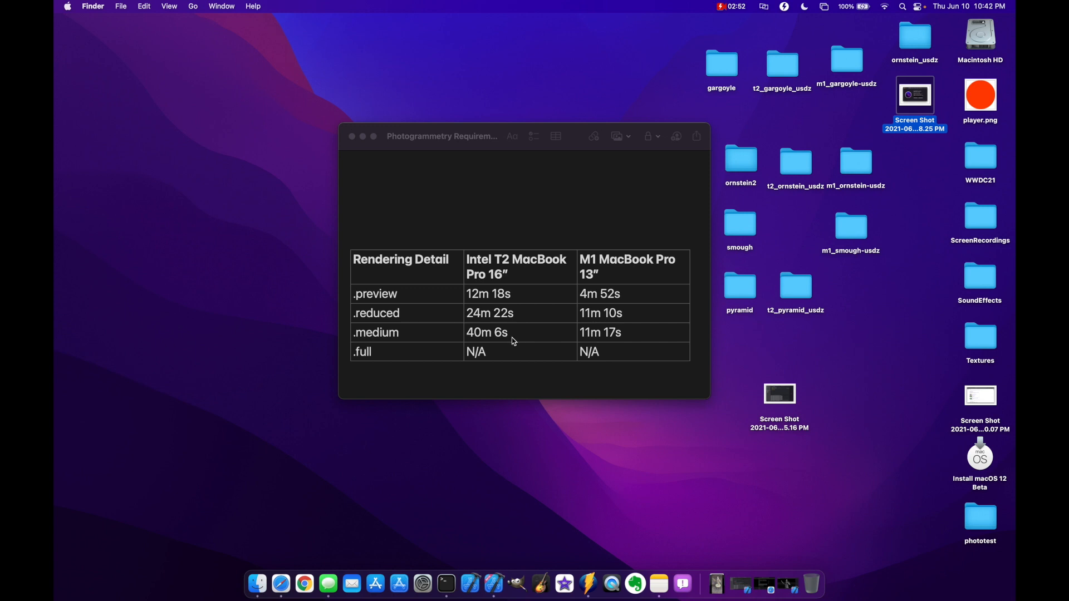
mouse_move(580, 371)
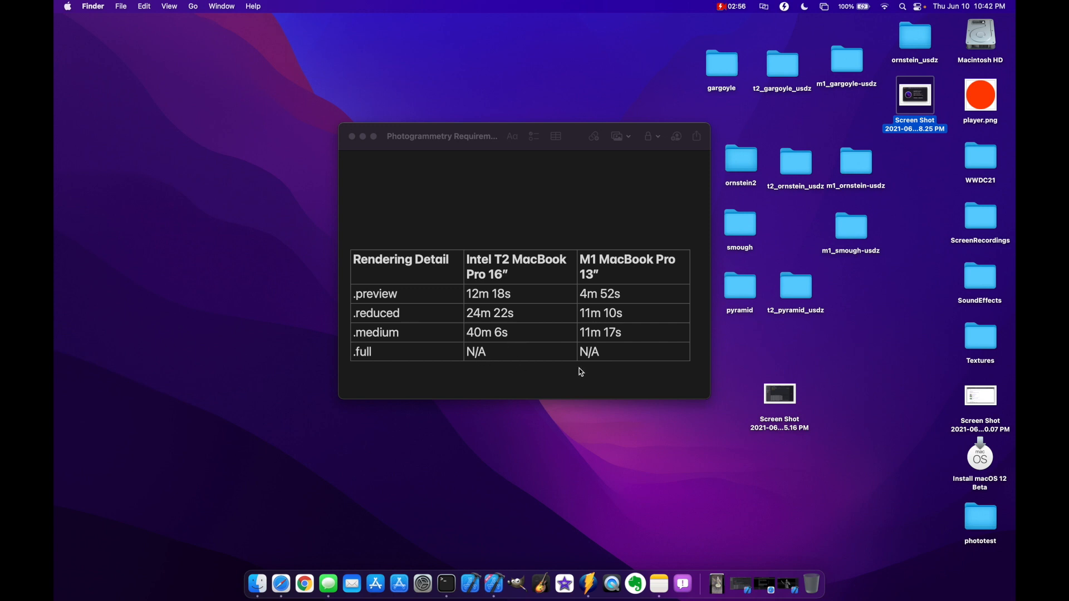
mouse_move(359, 361)
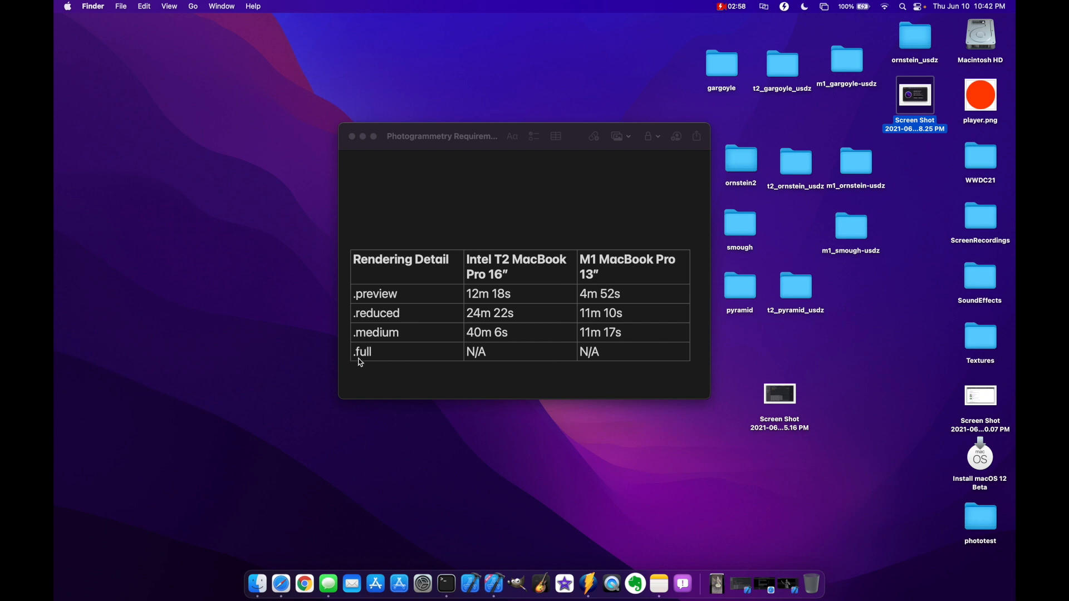
mouse_move(448, 371)
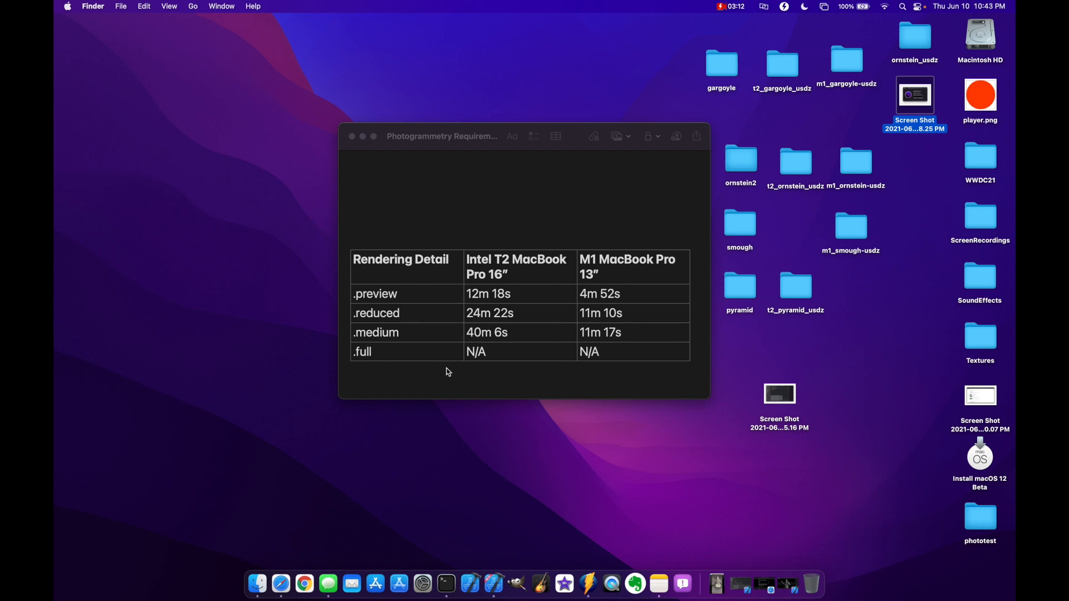
mouse_move(550, 353)
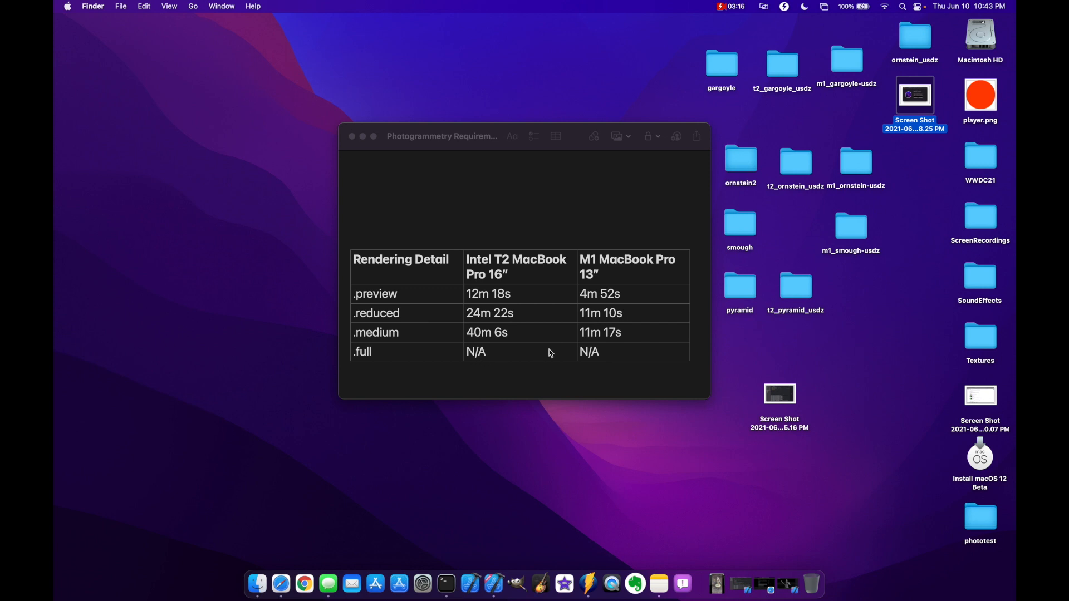
mouse_move(532, 363)
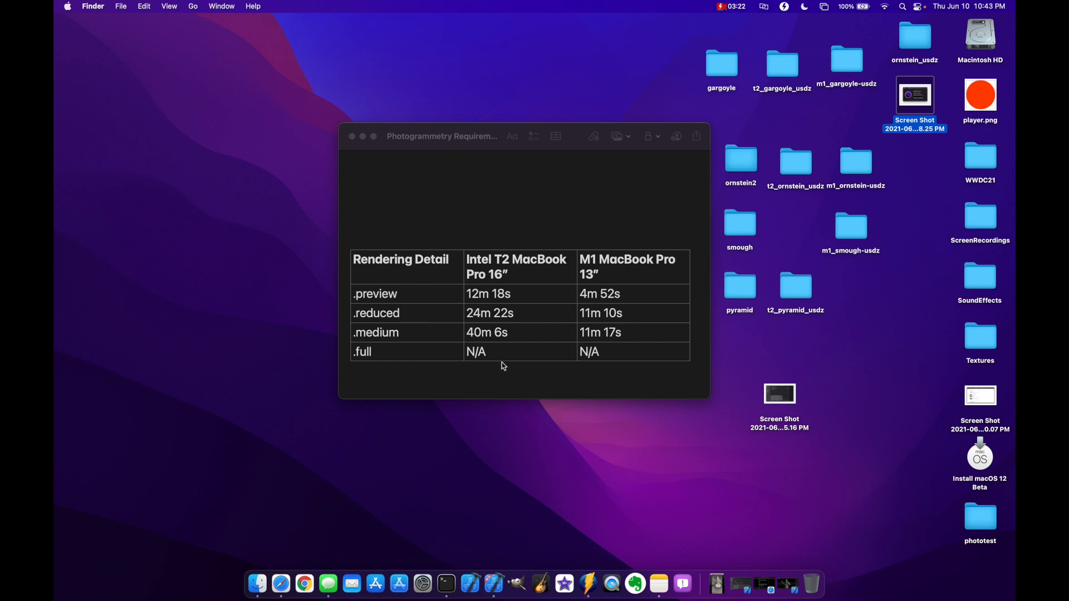
mouse_move(530, 355)
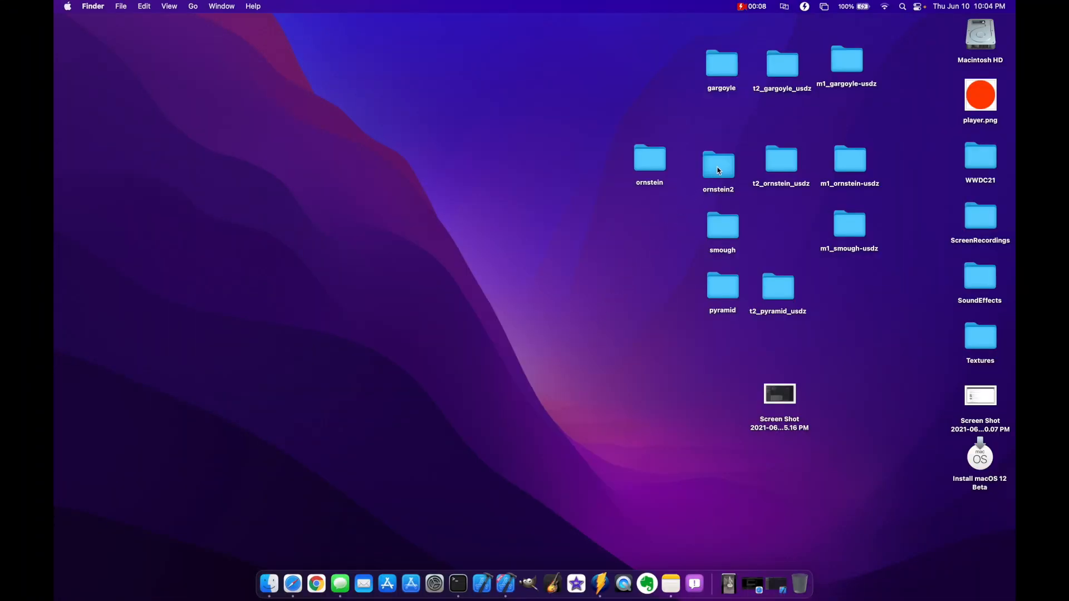
Step: Select the ornstein2 desktop folder and open it in Finder
click(717, 163)
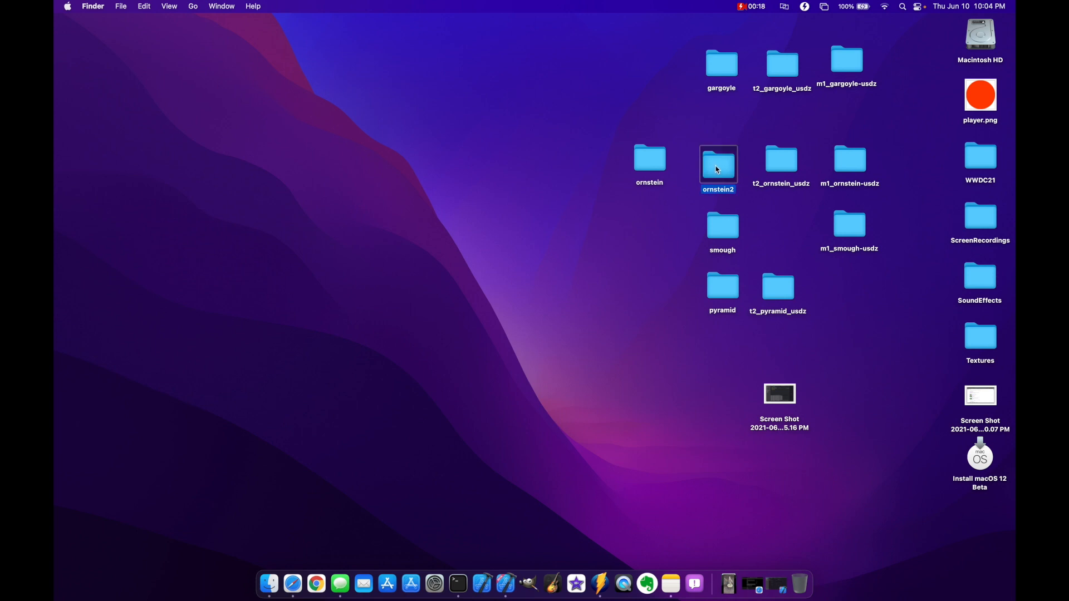
double_click(717, 163)
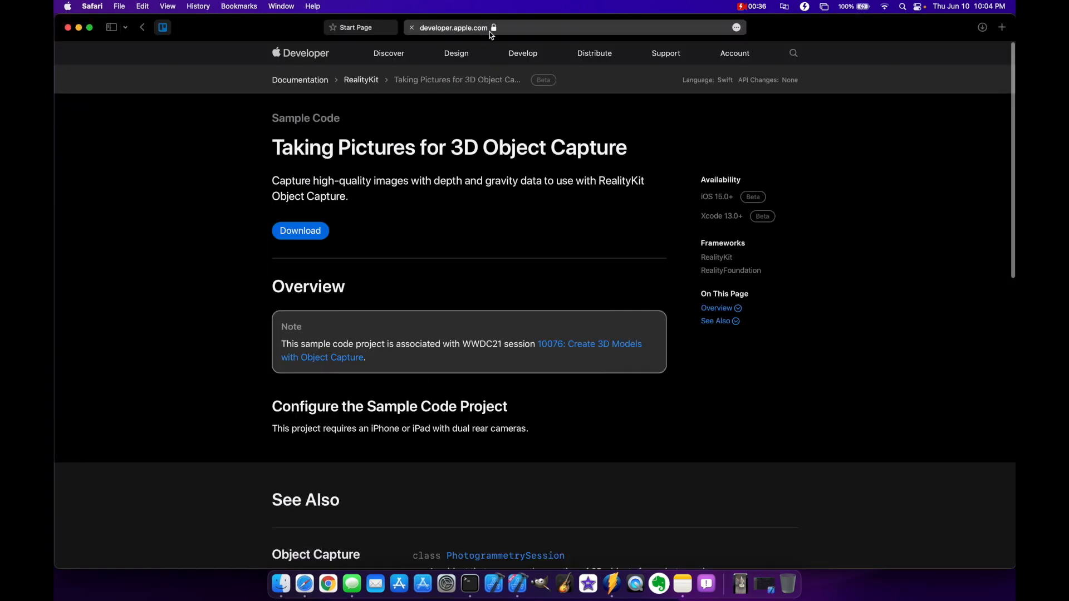
mouse_move(359, 149)
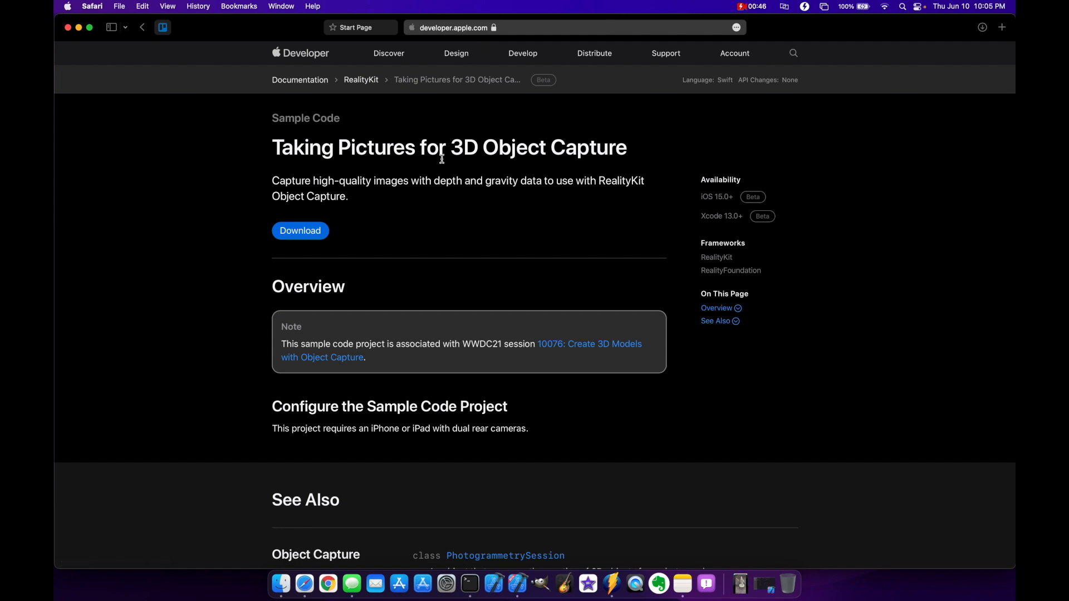
mouse_move(248, 240)
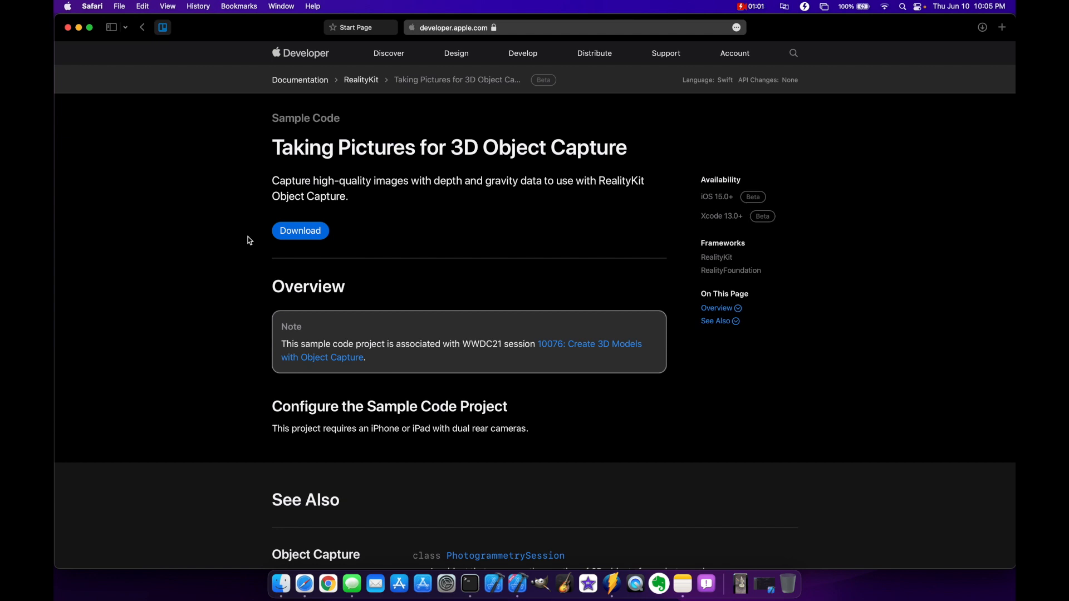
mouse_move(301, 230)
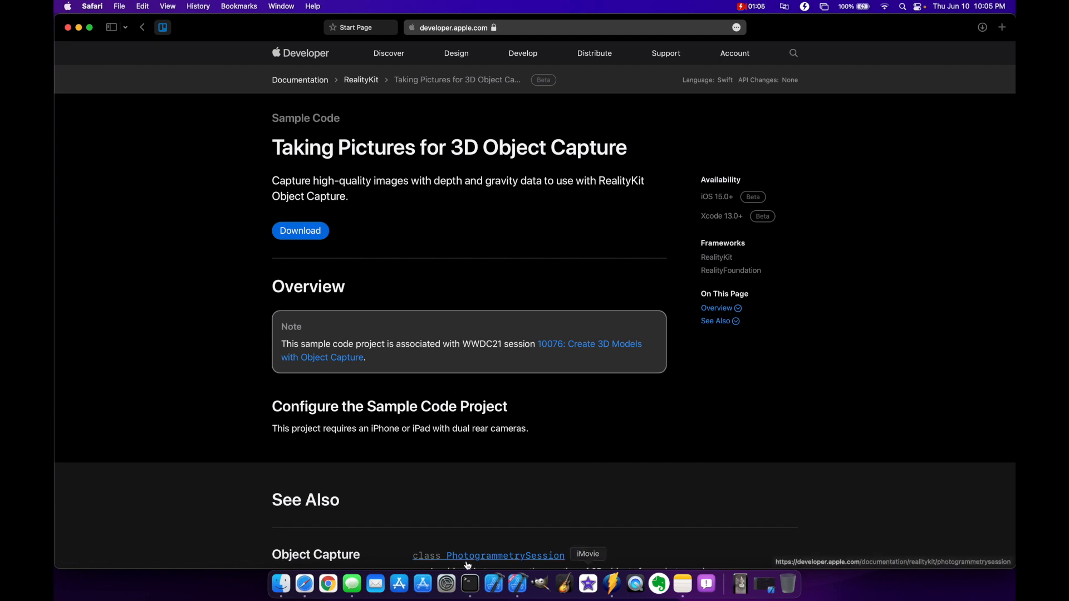
mouse_move(517, 584)
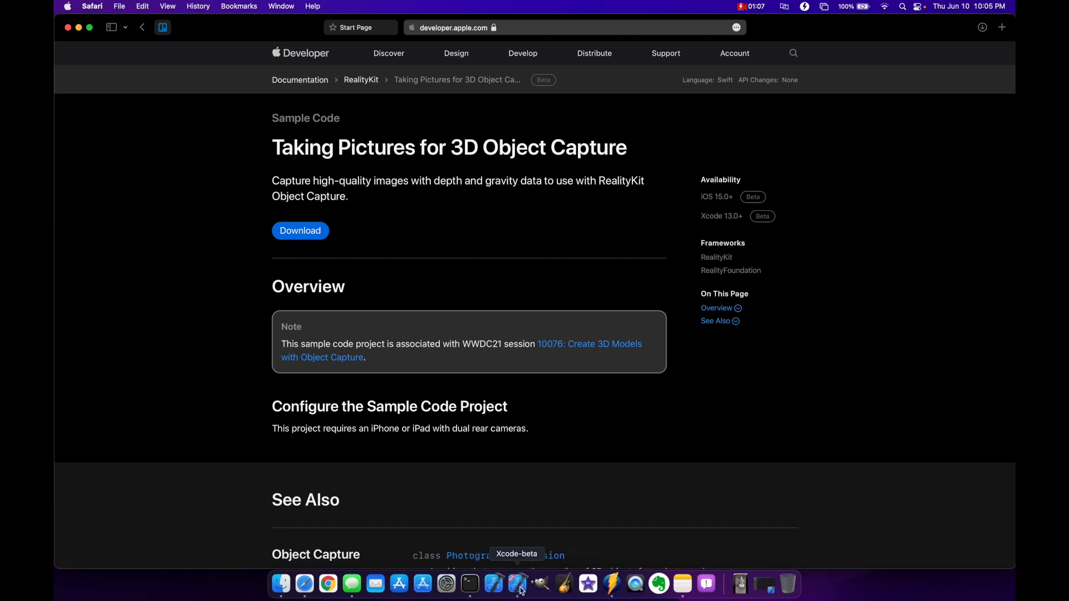
Step: Show HelloPhotogrammetry's signing settings: automatic signing with a personal team
click(517, 584)
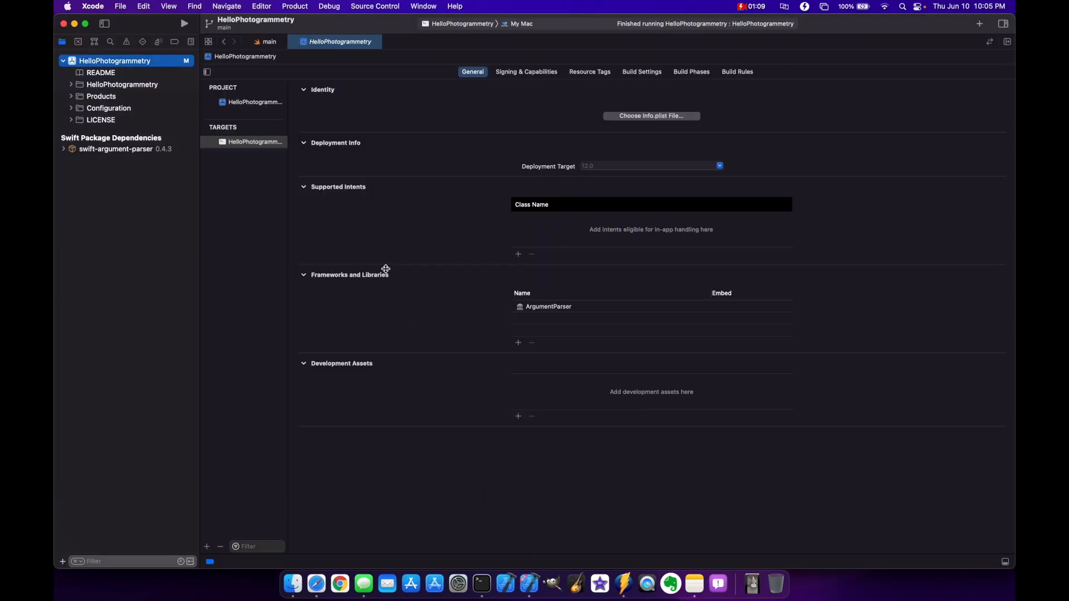
mouse_move(444, 208)
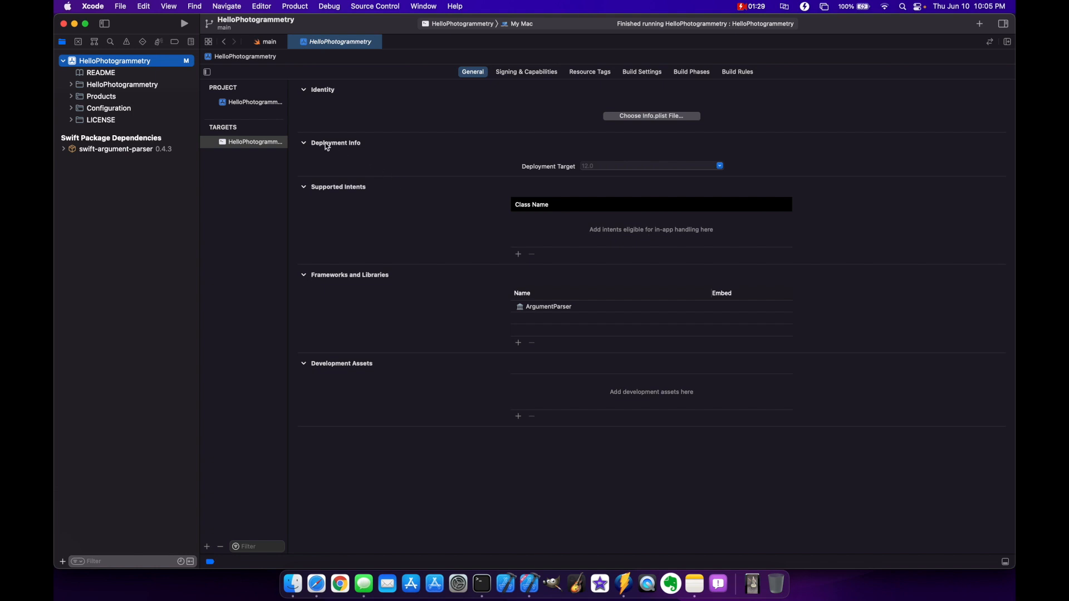
click(526, 72)
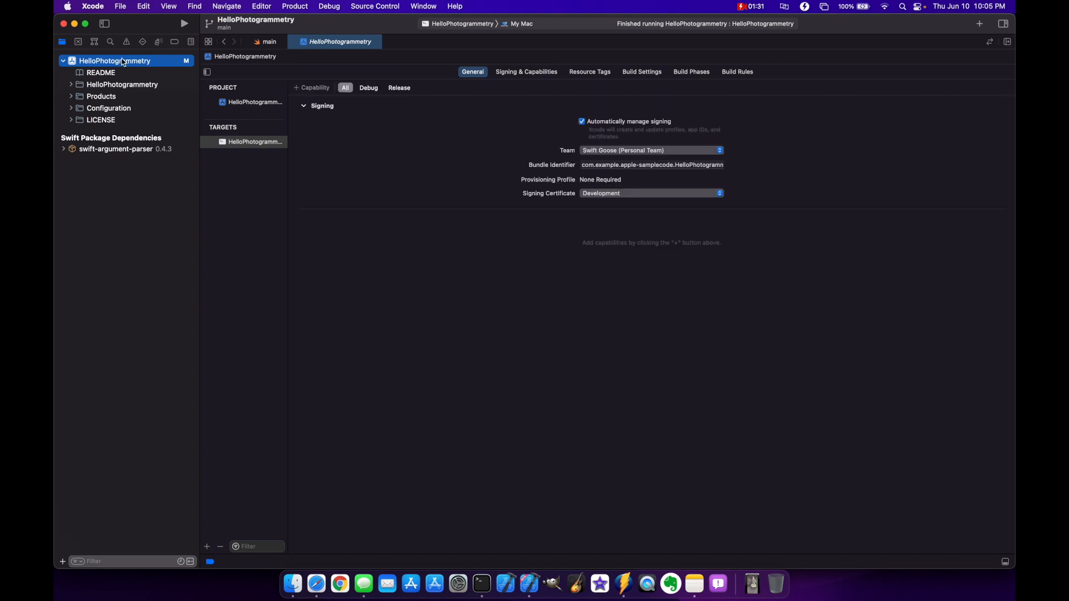
double_click(113, 61)
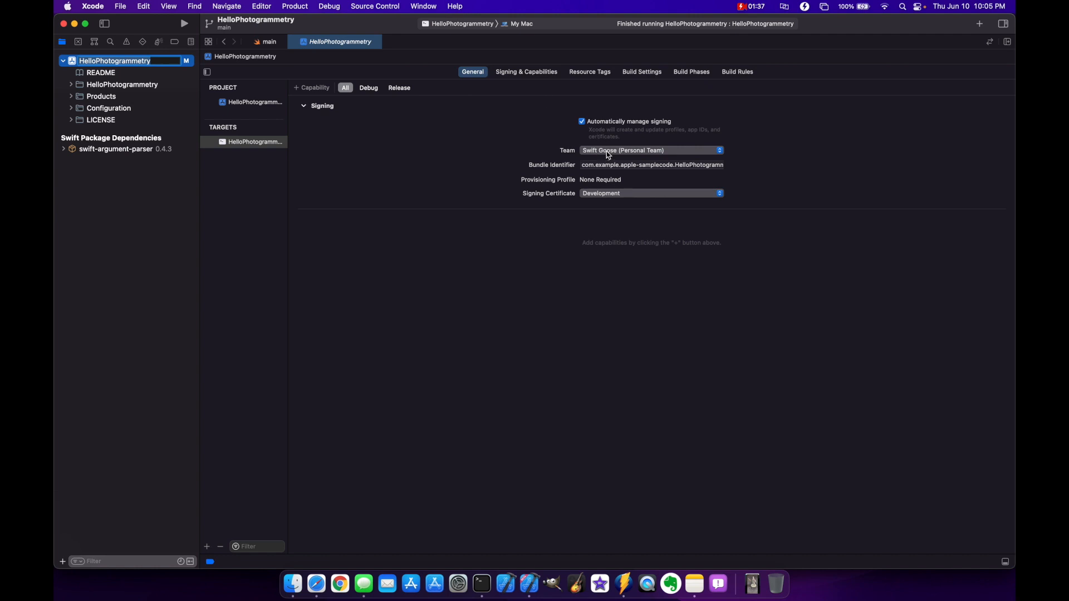
mouse_move(620, 194)
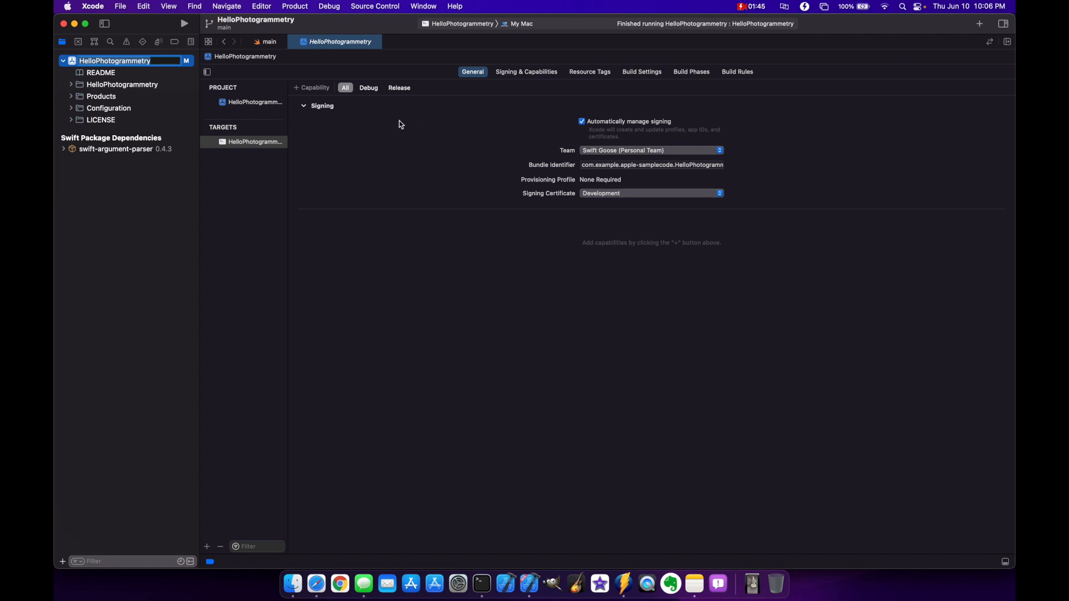
Step: Open main.swift and start a Product > Archive build of the HelloPhotogrammetry tool
click(72, 84)
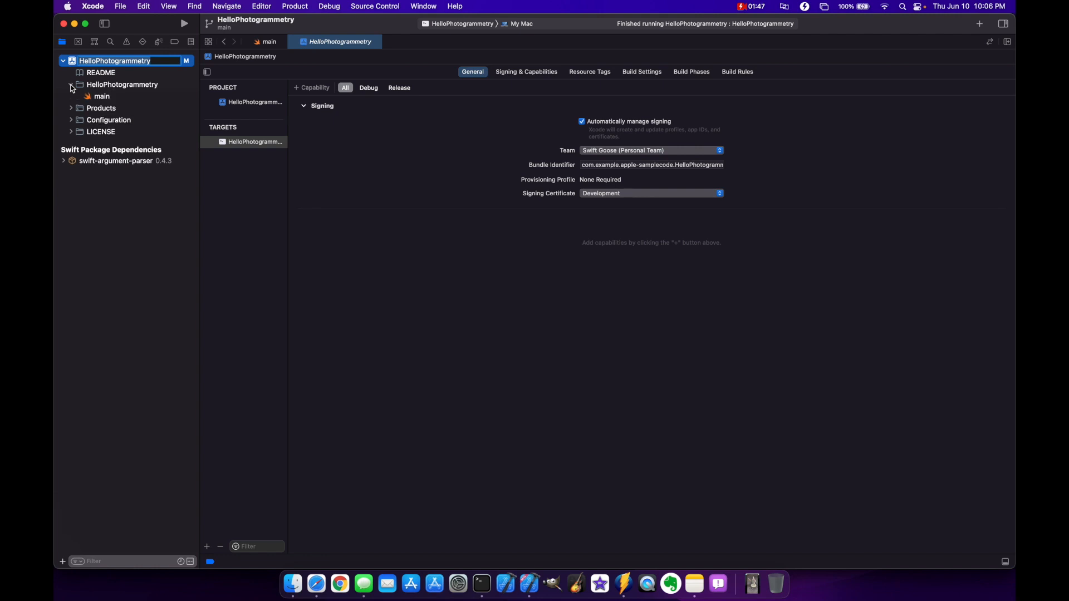
click(101, 96)
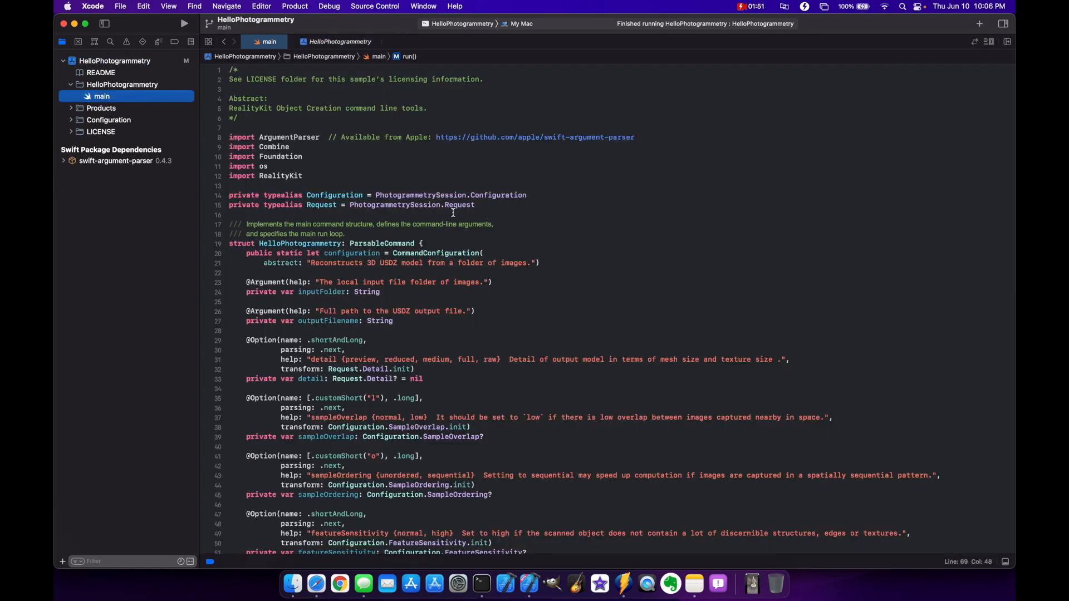
mouse_move(478, 241)
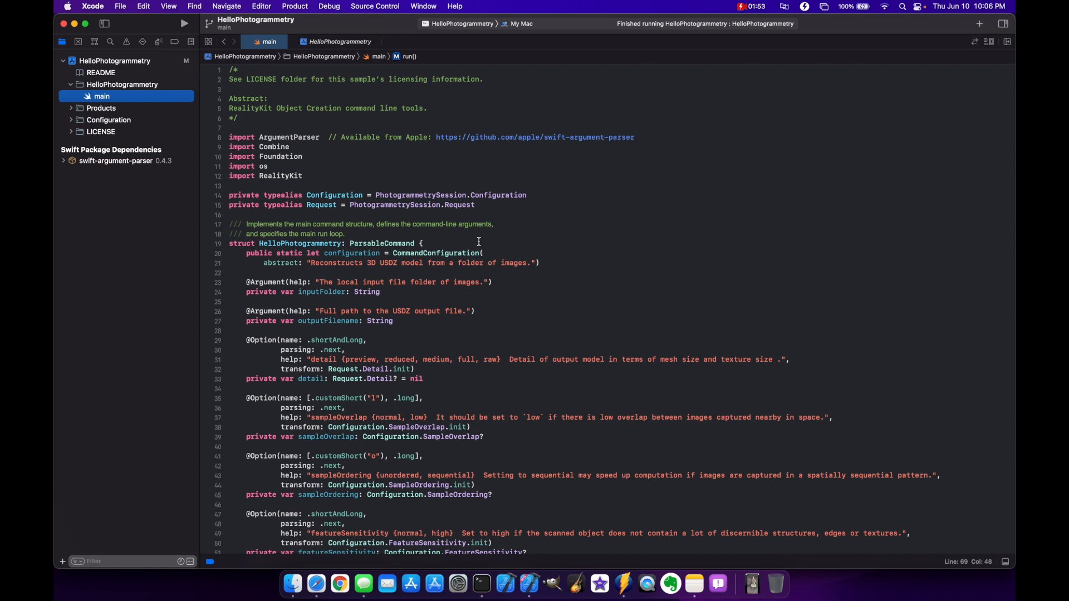
mouse_move(507, 215)
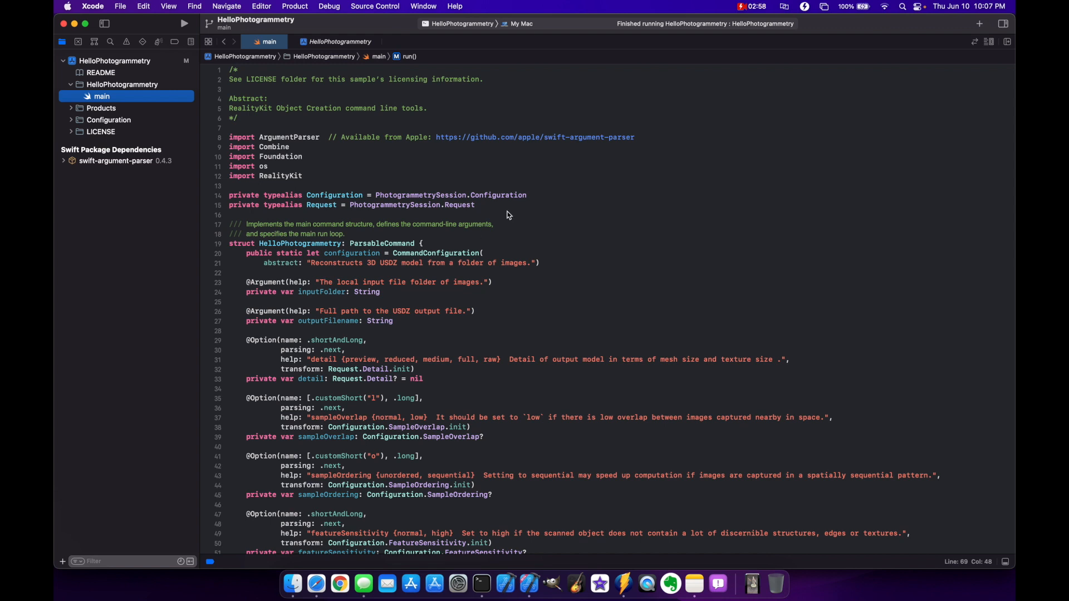
click(295, 7)
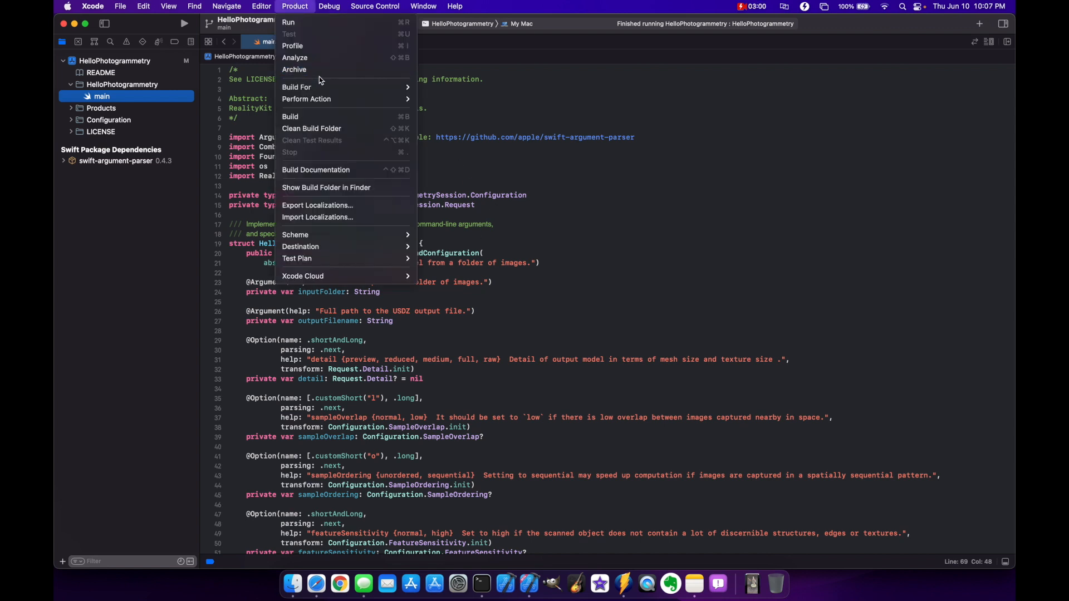
click(294, 69)
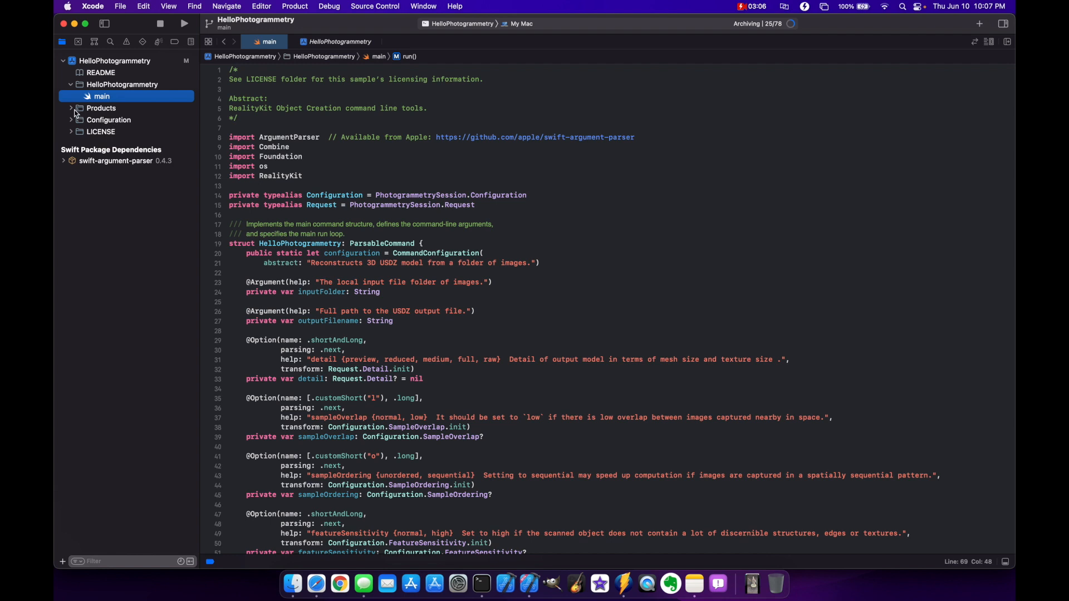
click(71, 107)
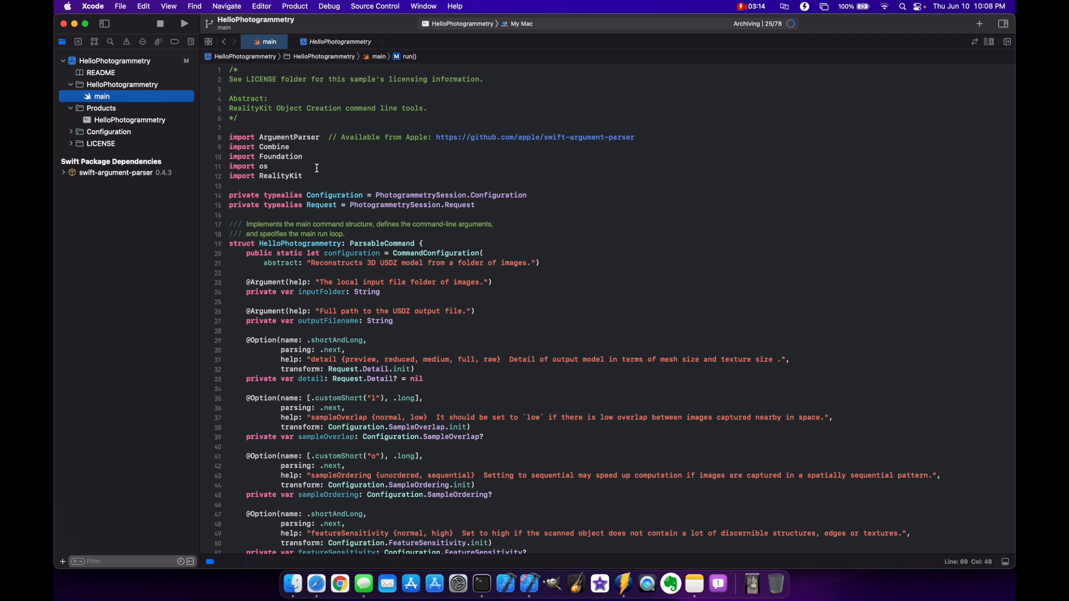
mouse_move(769, 55)
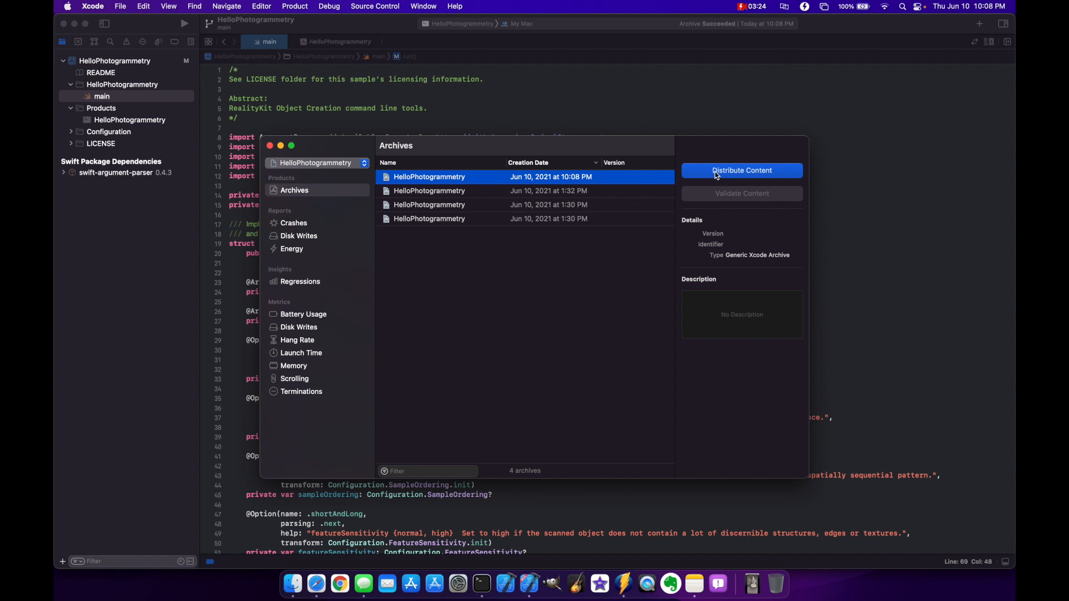
Step: Export the archive as Built Products named 'phototest' onto the desktop
click(741, 170)
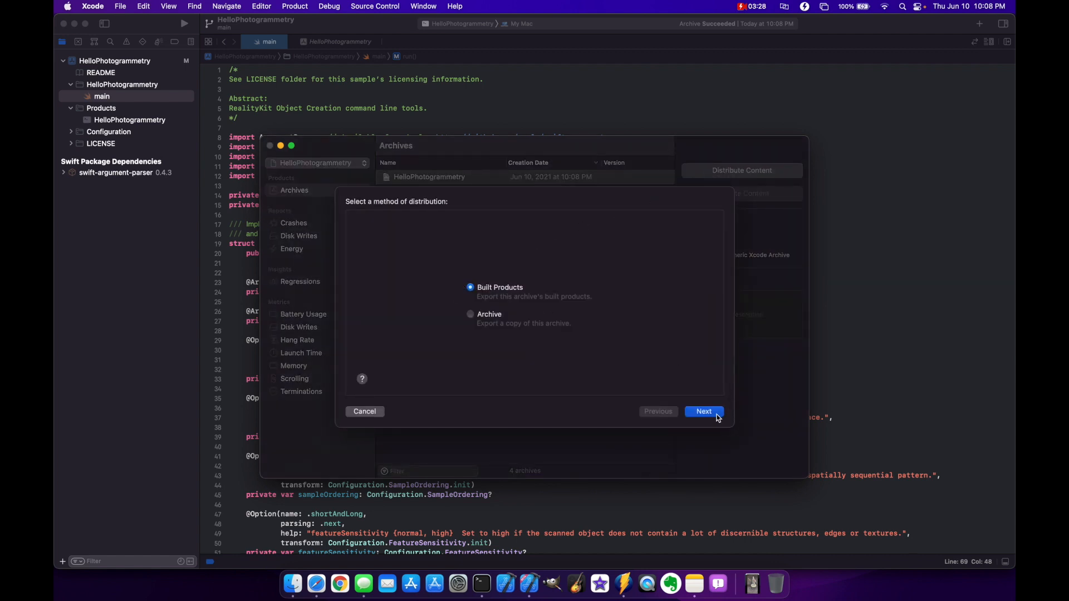
click(703, 411)
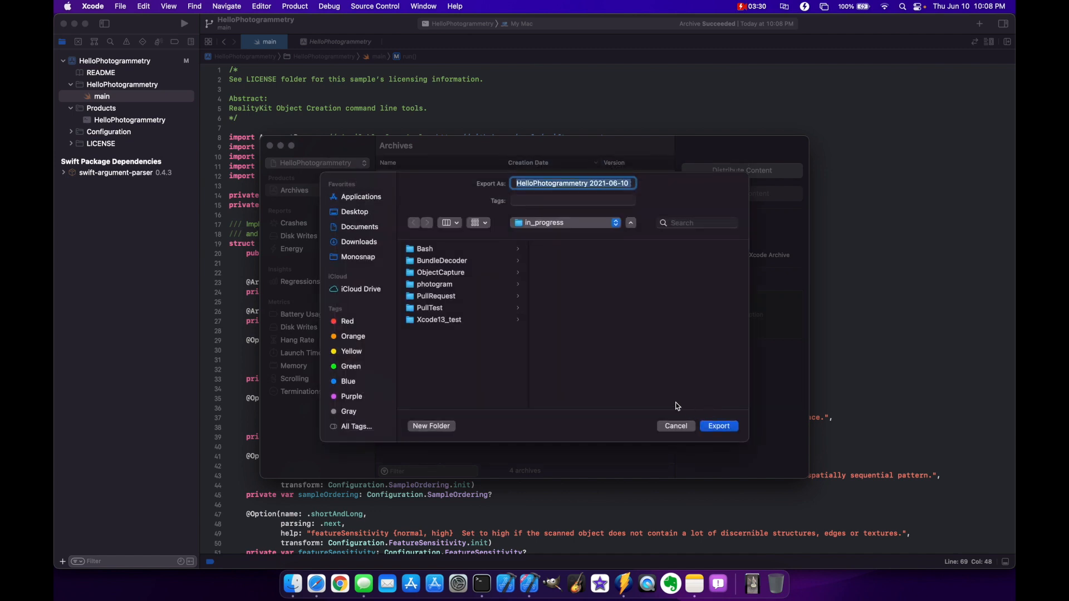
mouse_move(539, 209)
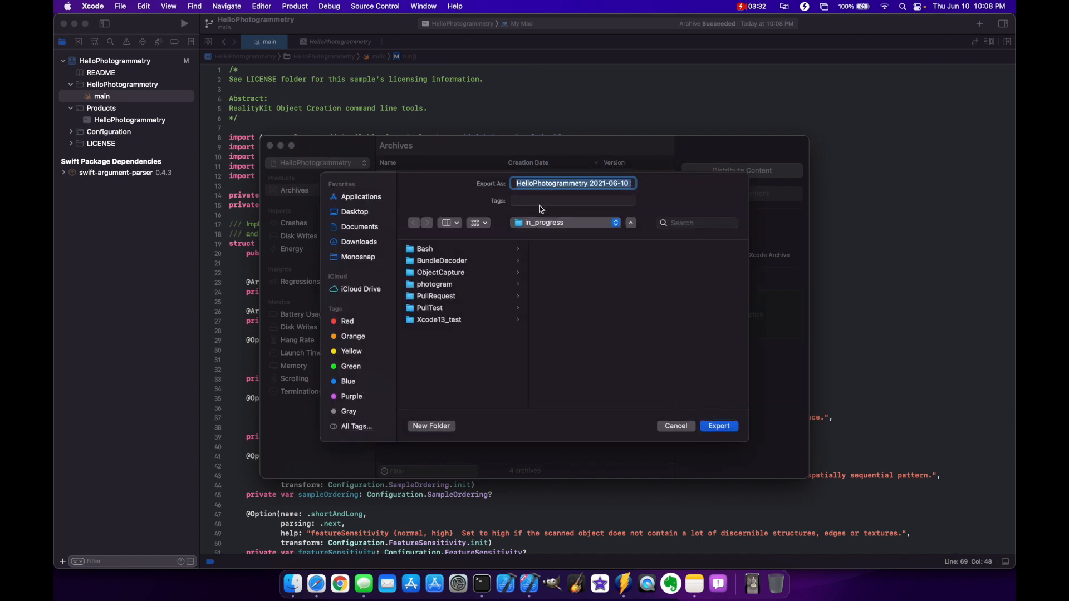
text(photo)
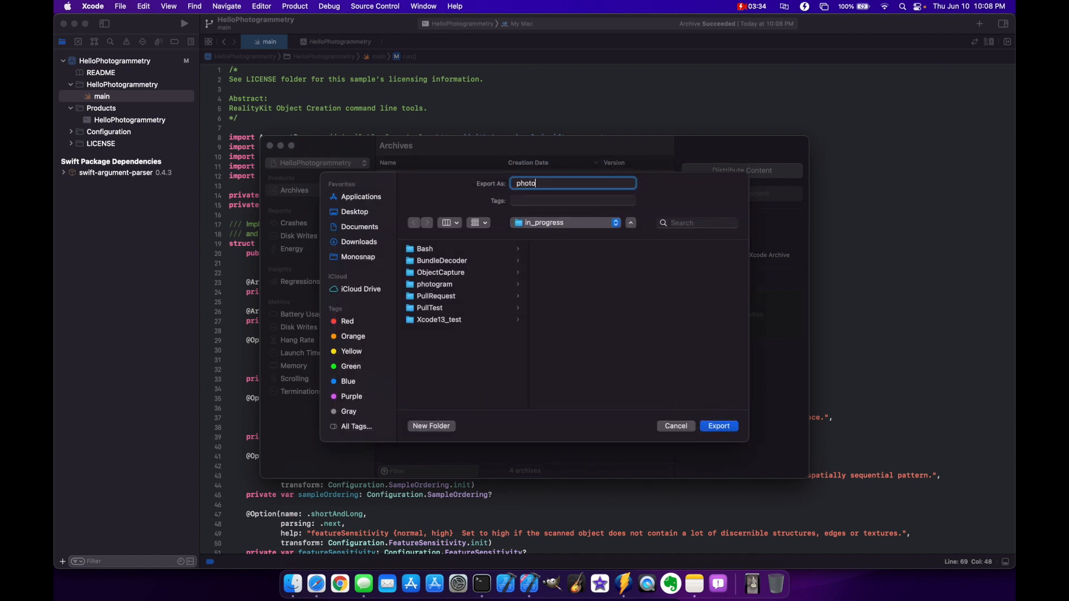
text(test)
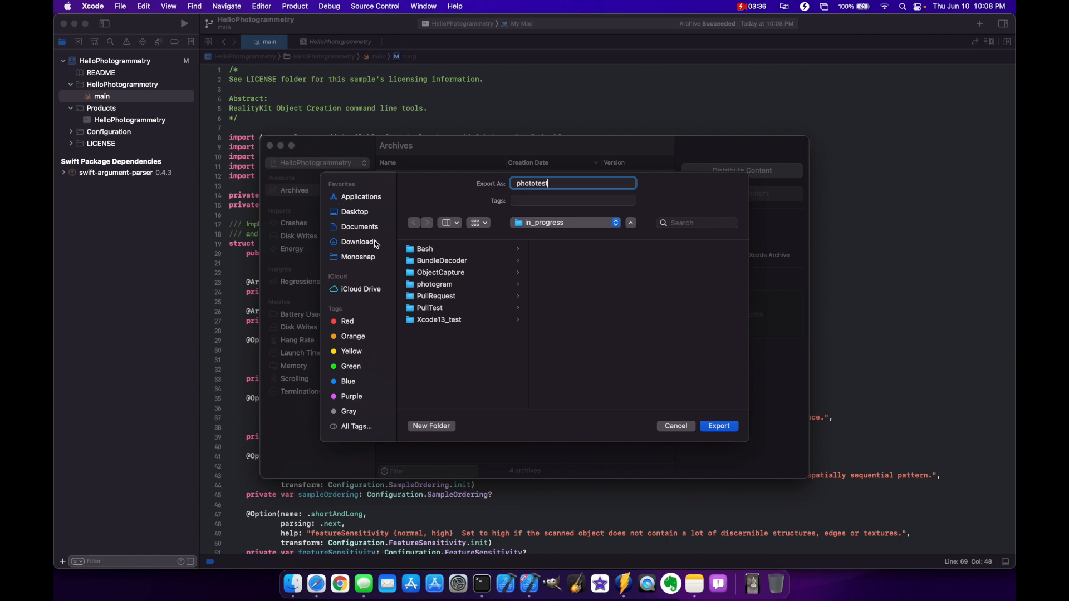
click(354, 212)
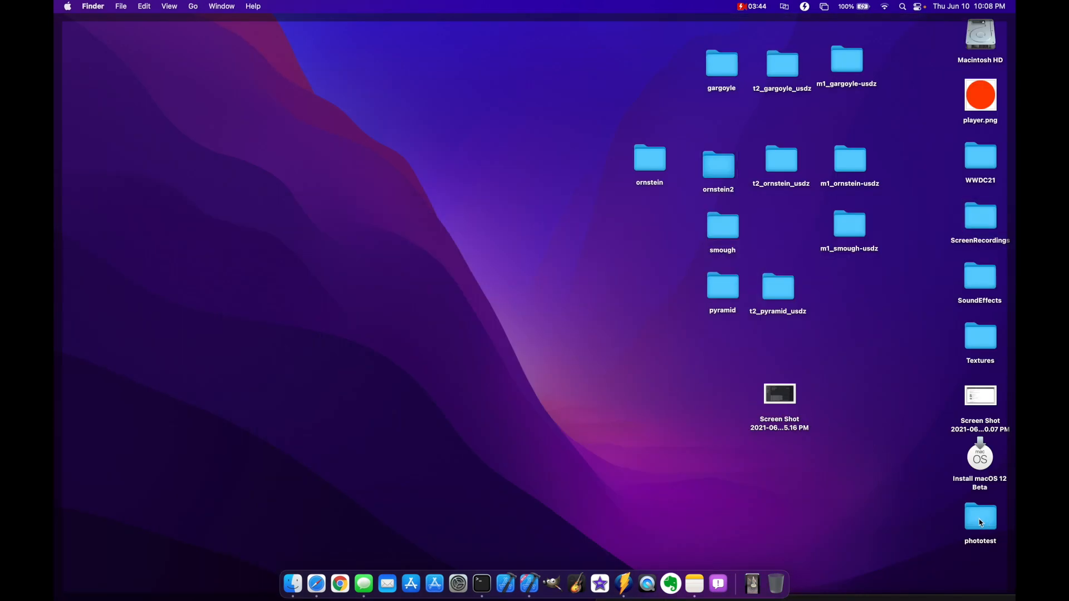
Step: Expand phototest's Products/usr/local/bin to reveal the 1.3 MB HelloPhotogrammetry executable
double_click(979, 516)
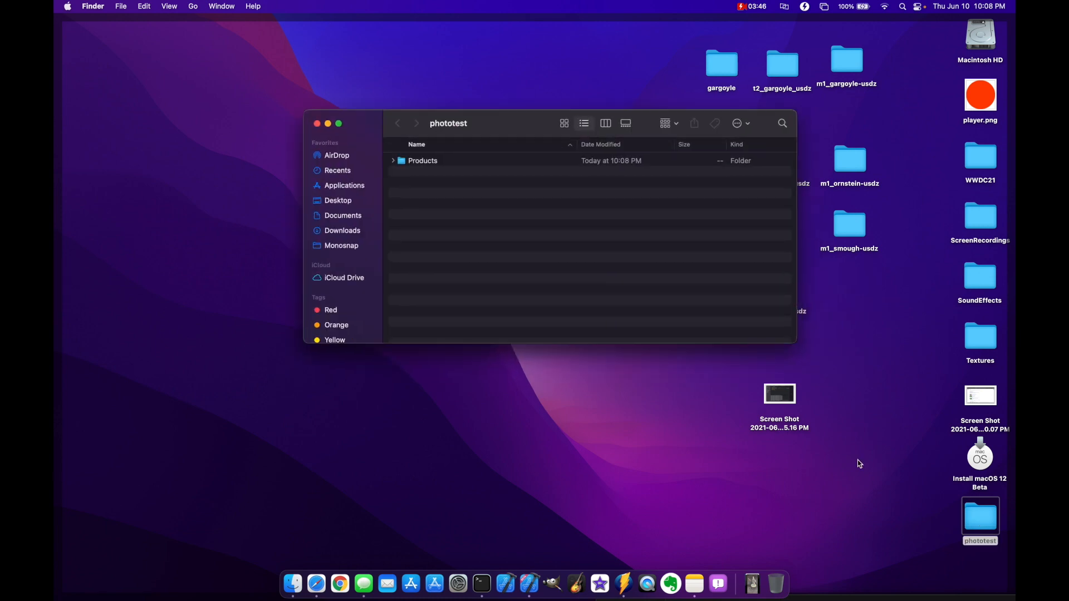
click(393, 161)
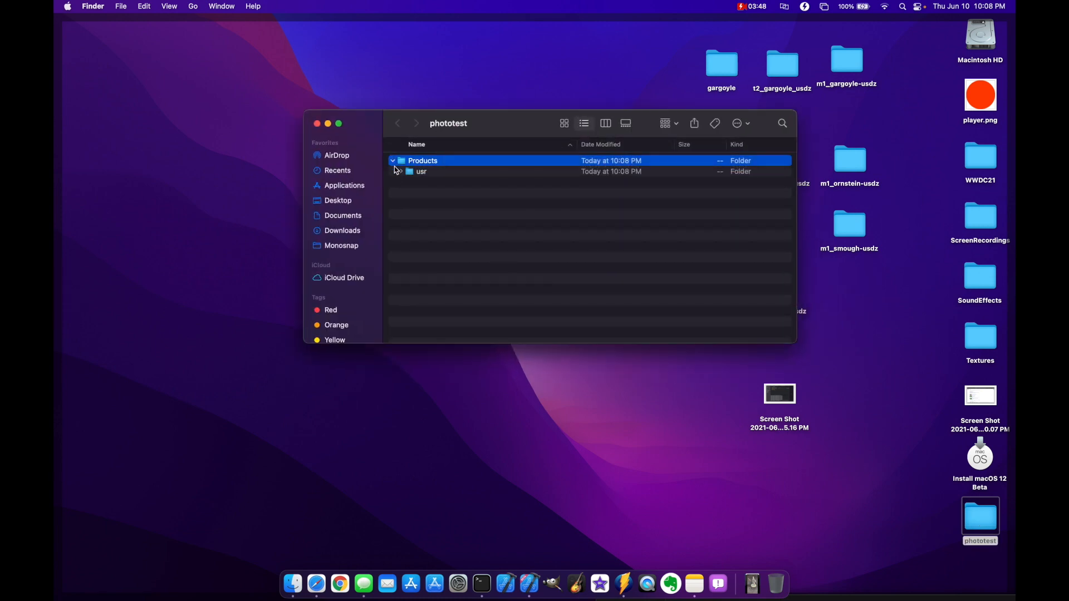
click(401, 171)
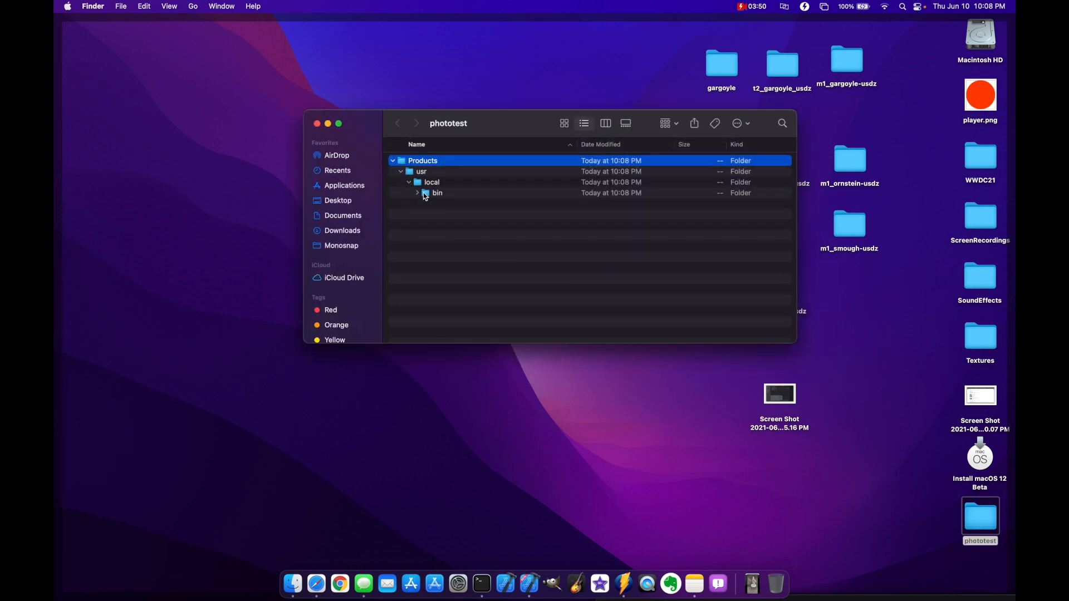
click(418, 194)
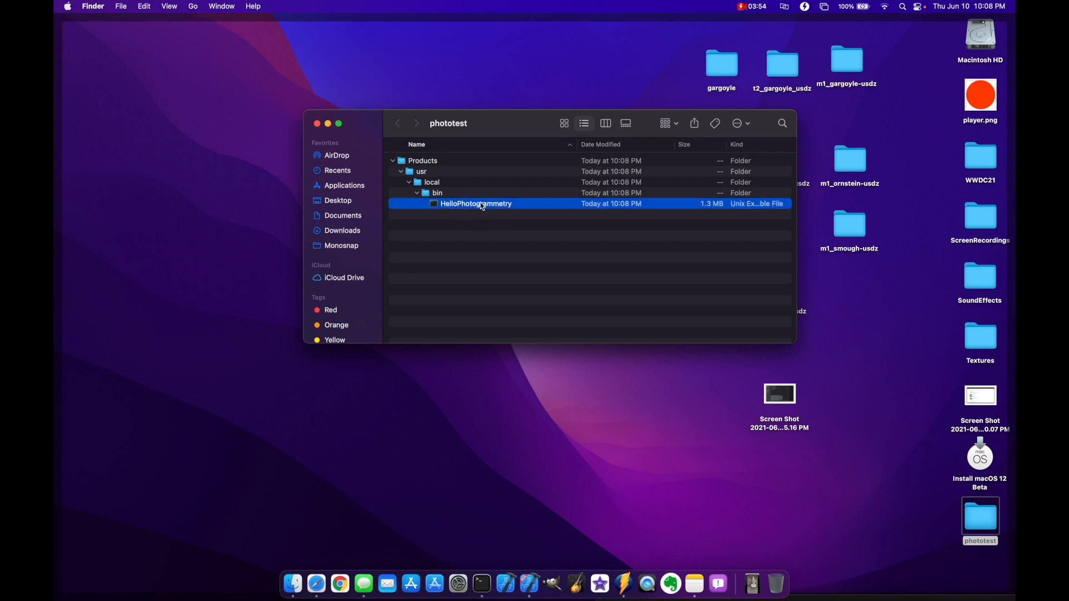
mouse_move(481, 584)
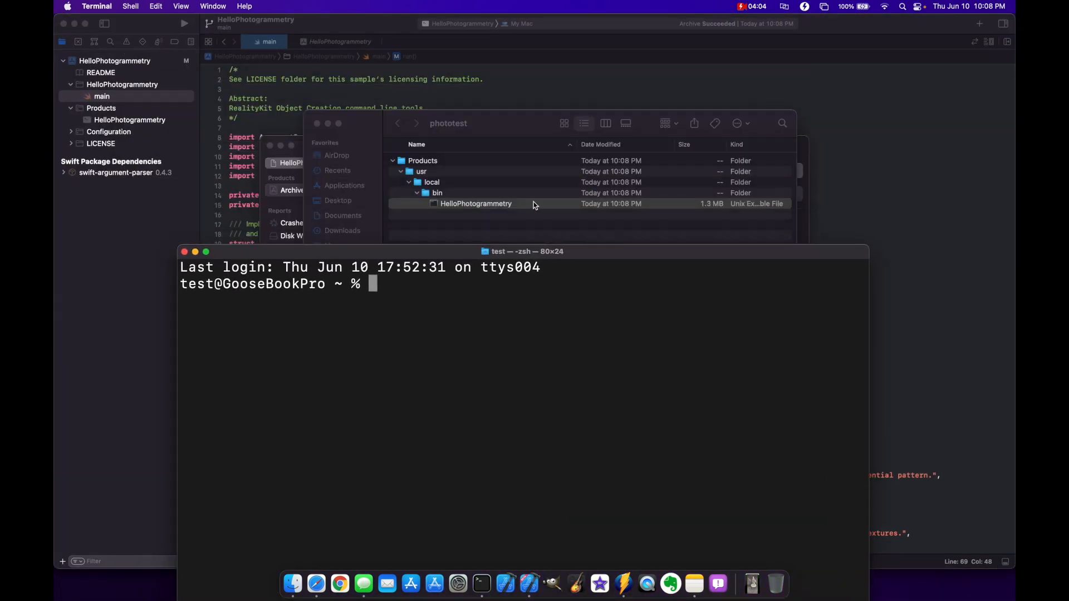
Step: Run the phototest HelloPhotogrammetry executable and enlarge Terminal to read its usage help
text(/Users/test/Desktop/phototest/Products/usr/local/bin/HelloPhotogrammetry)
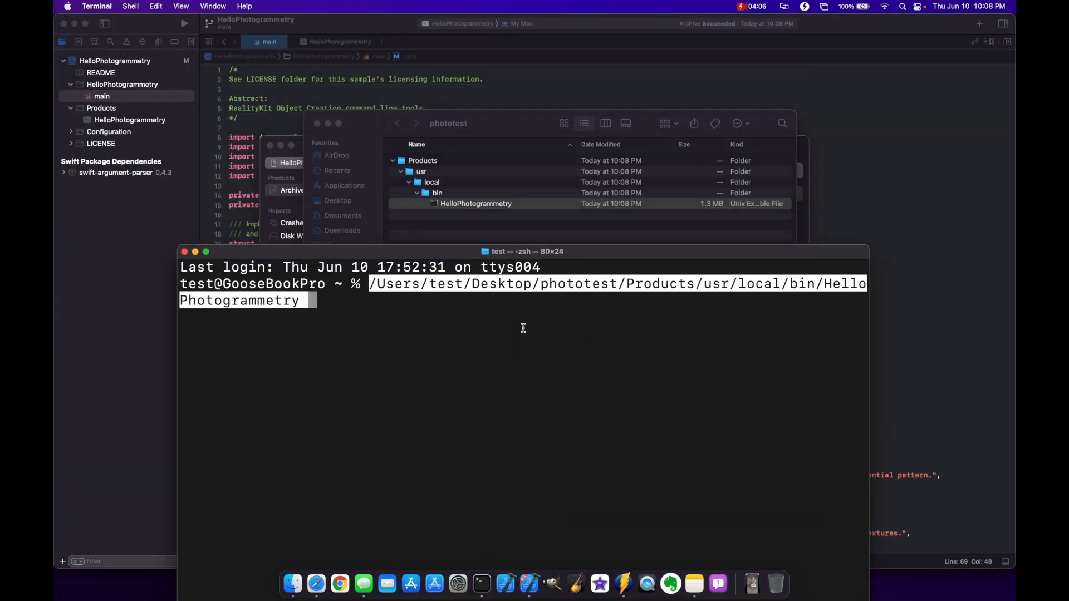
key(Return)
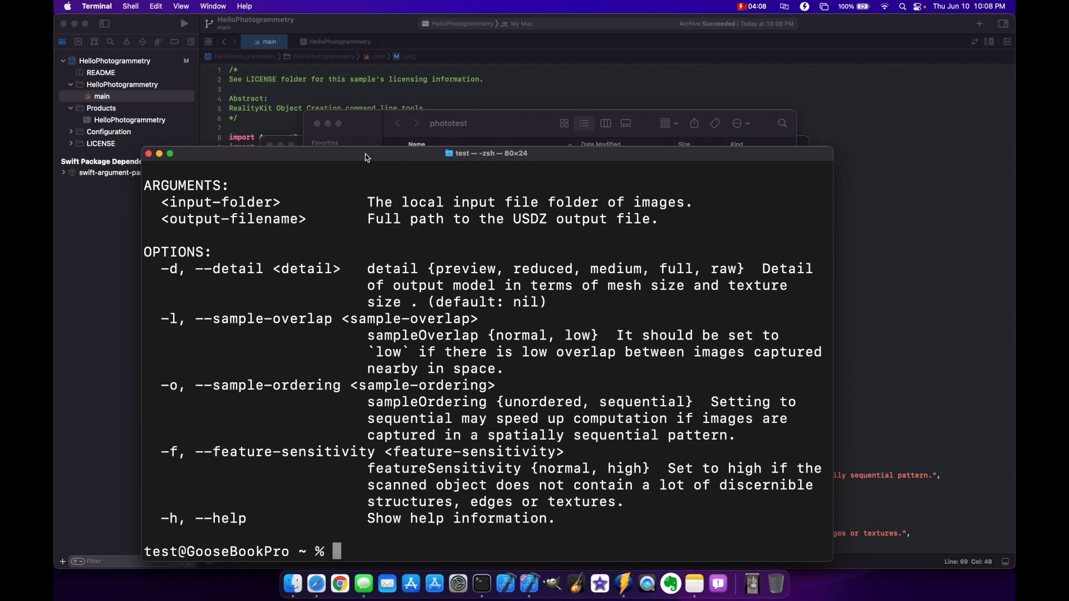
drag(488, 152, 455, 31)
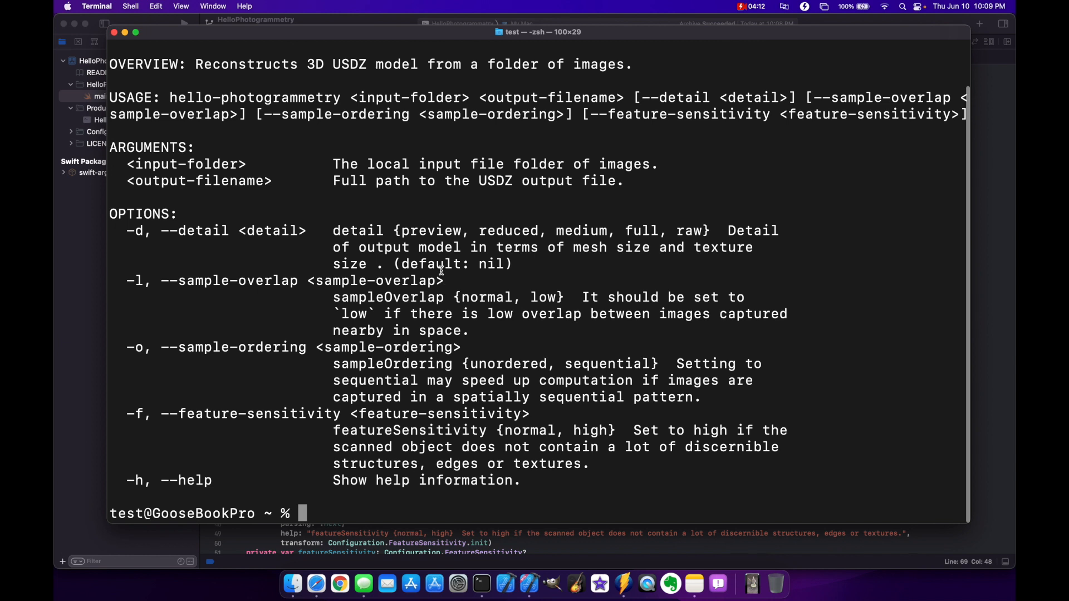
mouse_move(214, 247)
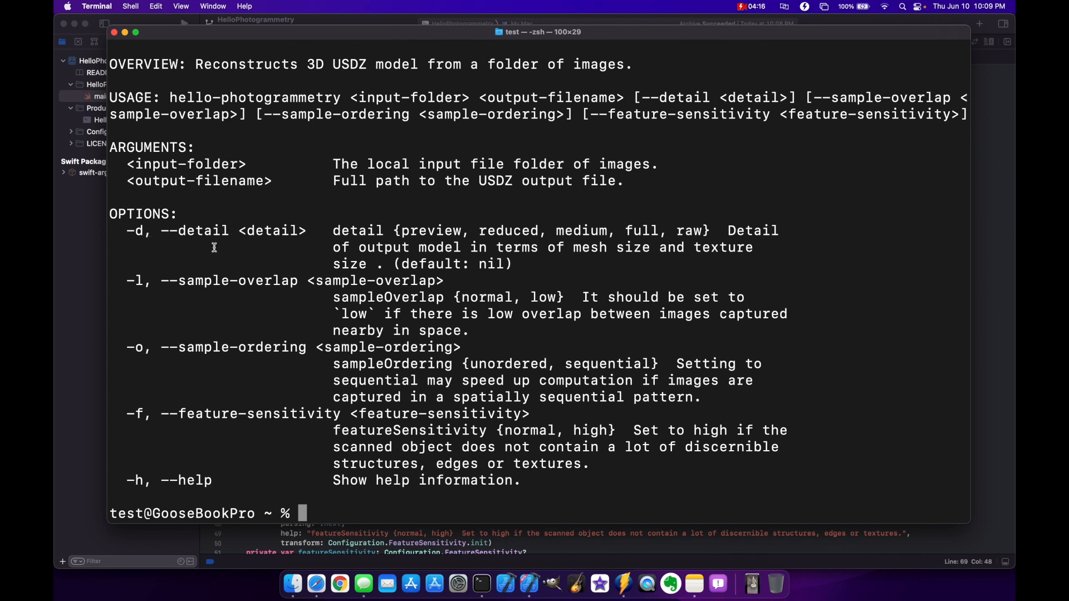
mouse_move(401, 351)
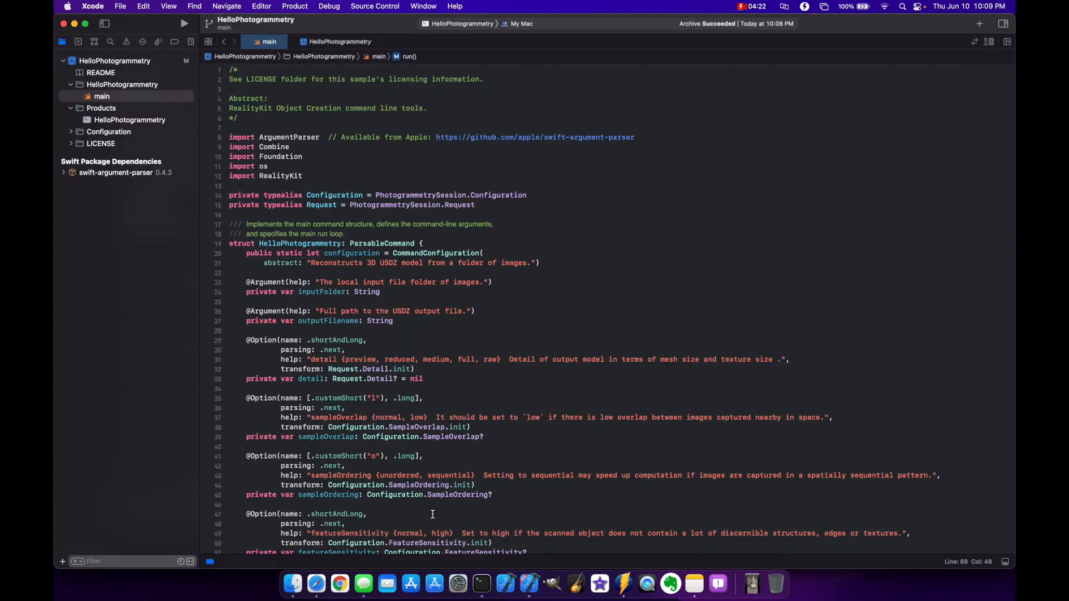
mouse_move(415, 271)
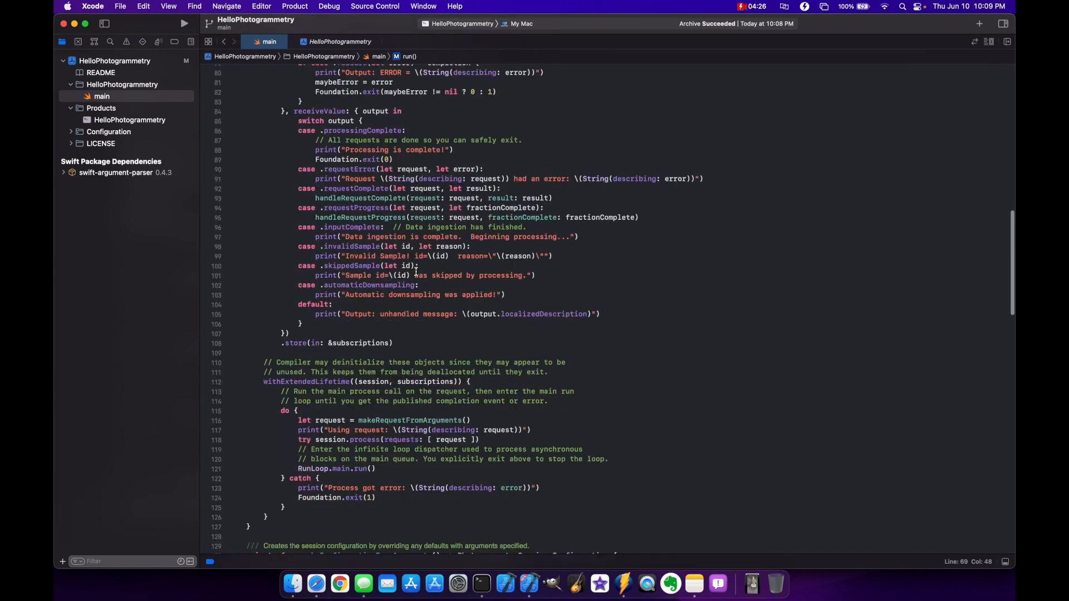
scroll(down, 3)
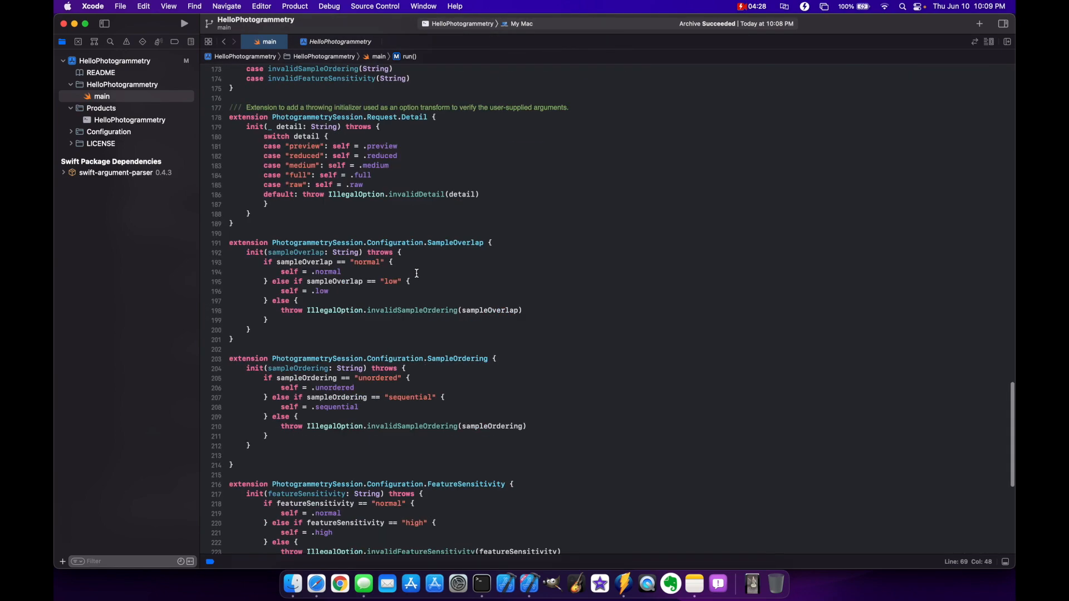
scroll(down, 3)
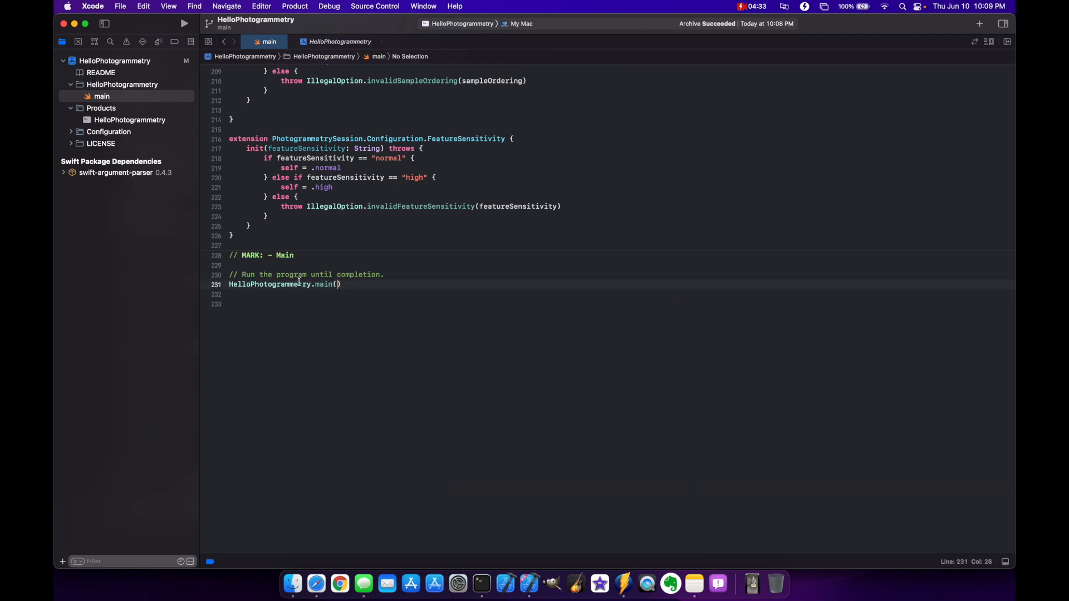
mouse_move(344, 285)
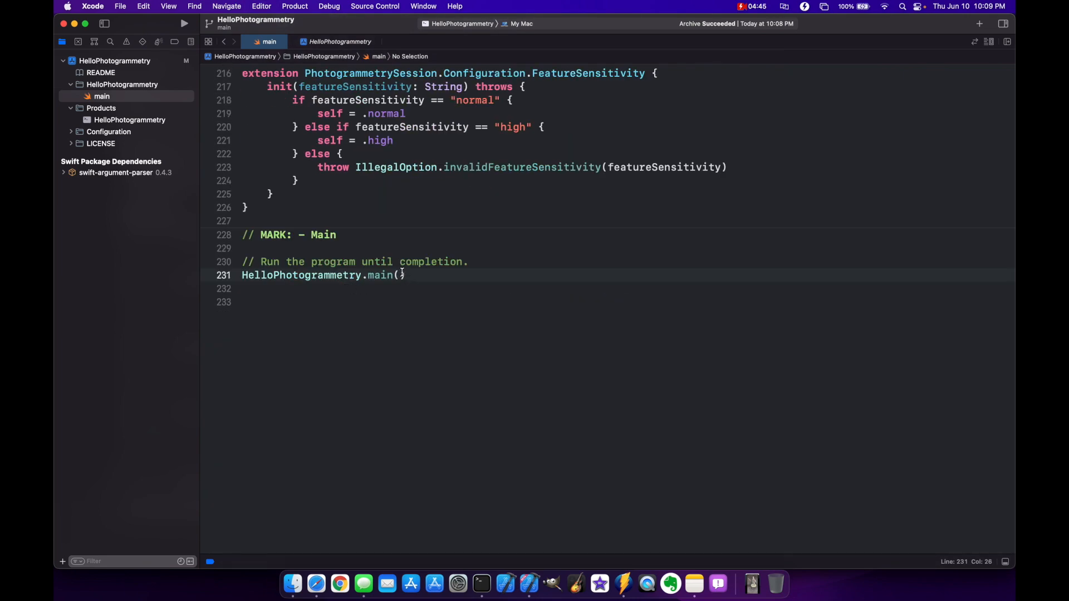
mouse_move(402, 278)
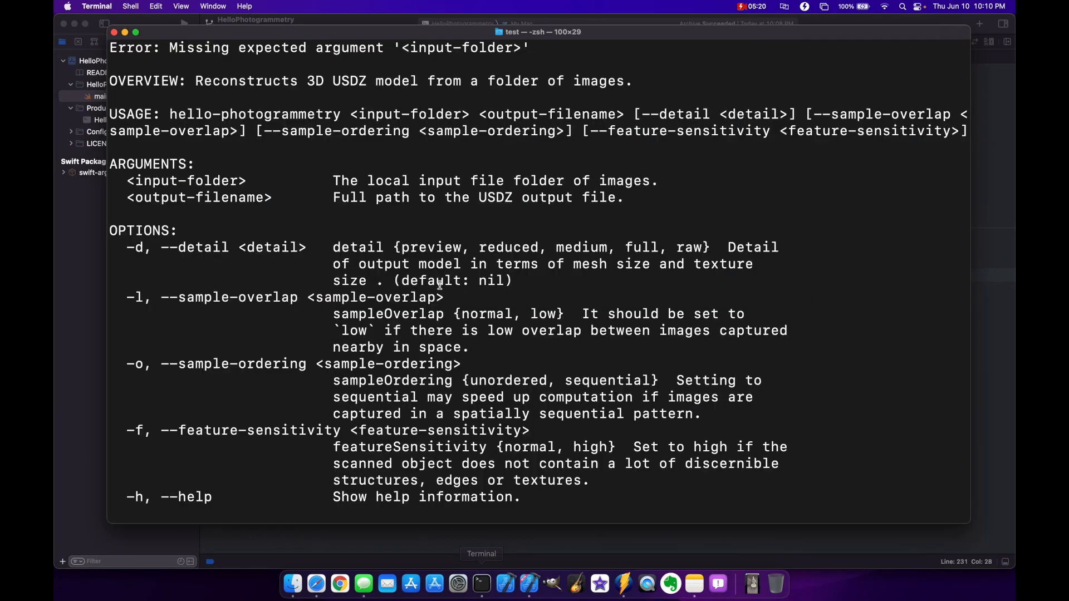
mouse_move(354, 113)
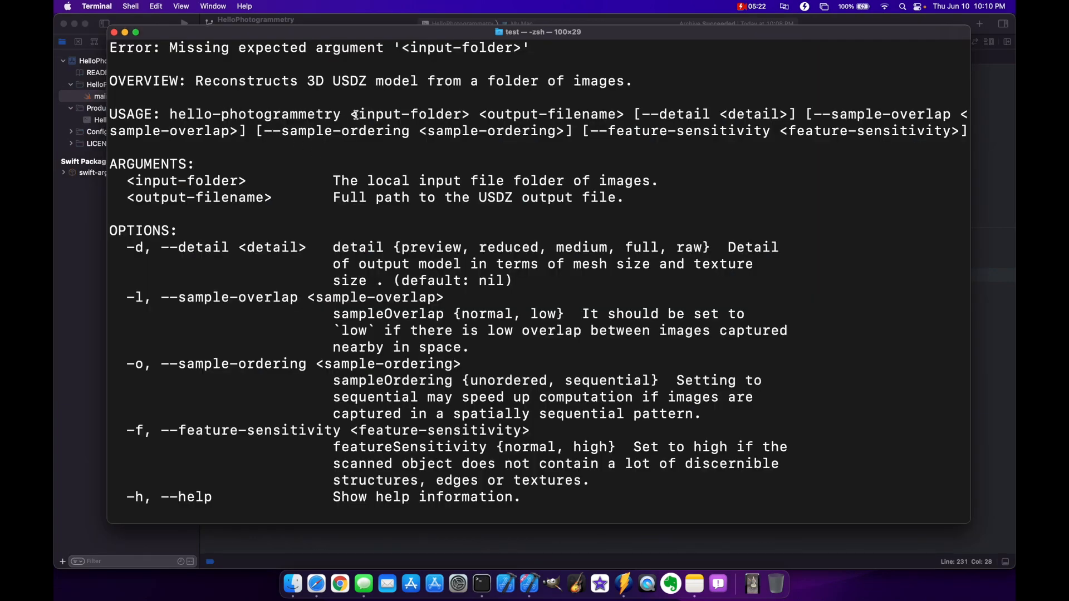
Step: Select text in the Terminal usage help while reviewing the tool's arguments
double_click(547, 114)
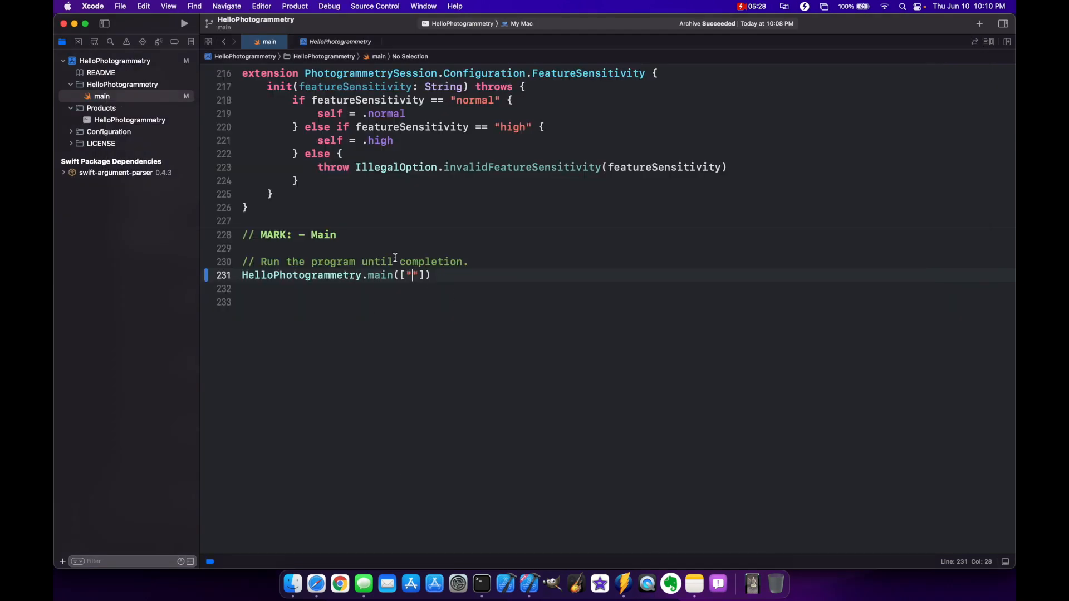
Step: Run HelloPhotogrammetry with main([""]) and get the missing output-filename error, exit code 64
click(183, 23)
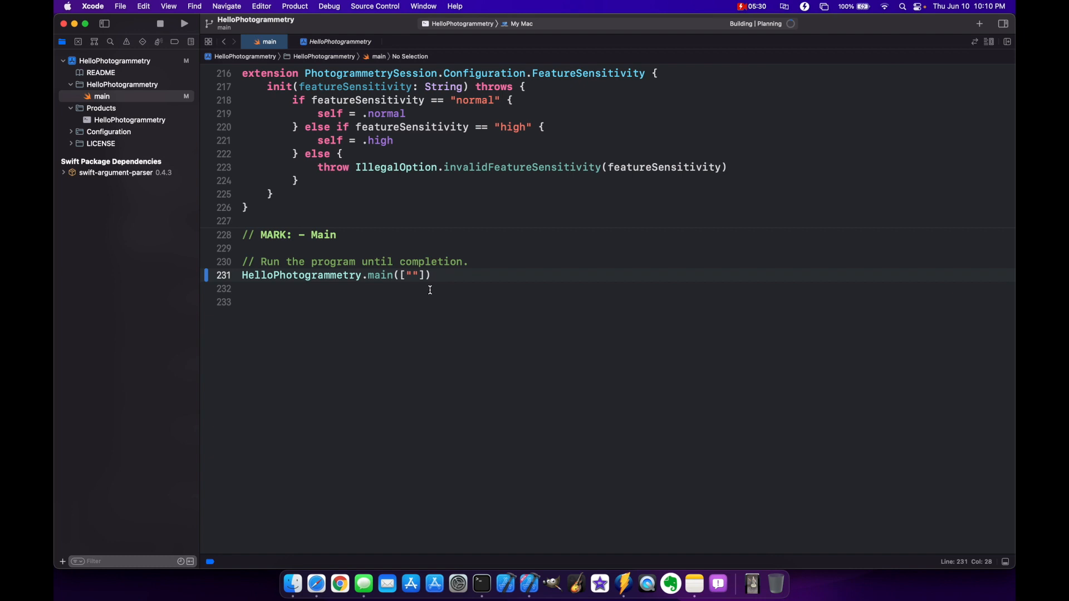
click(184, 23)
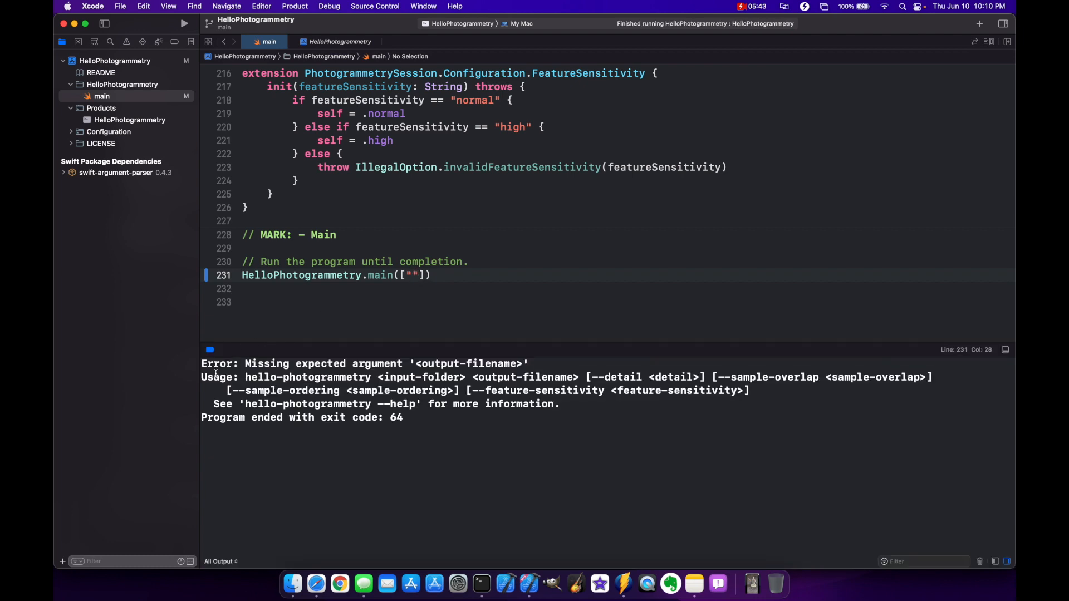
drag(246, 377, 559, 404)
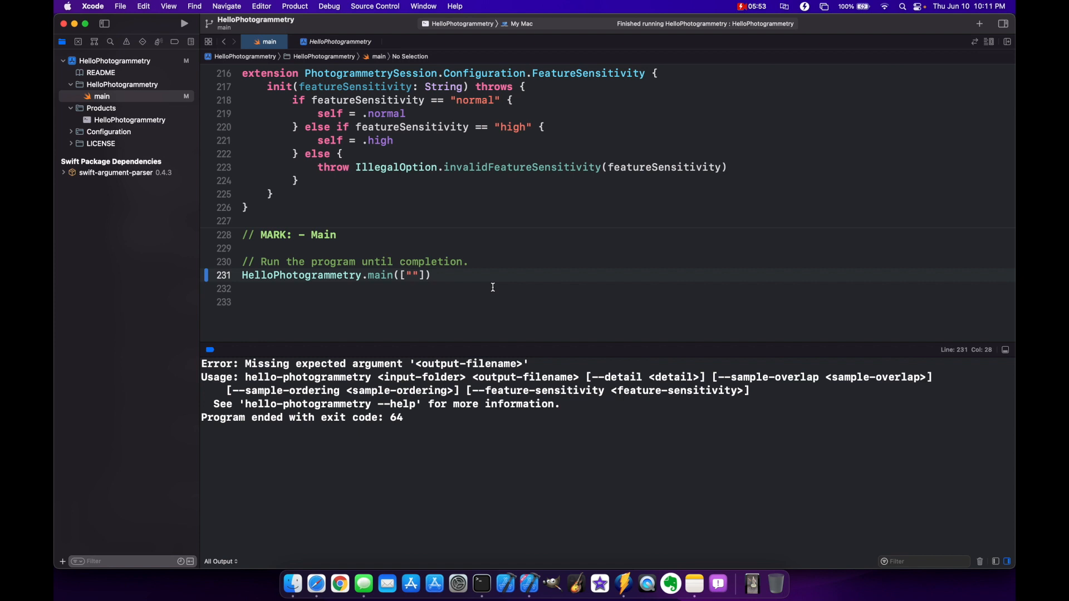
Step: Set the input path to /Users/test/Desktop/ornstein and the output to ornstein_medium.usdz
text(/Users/)
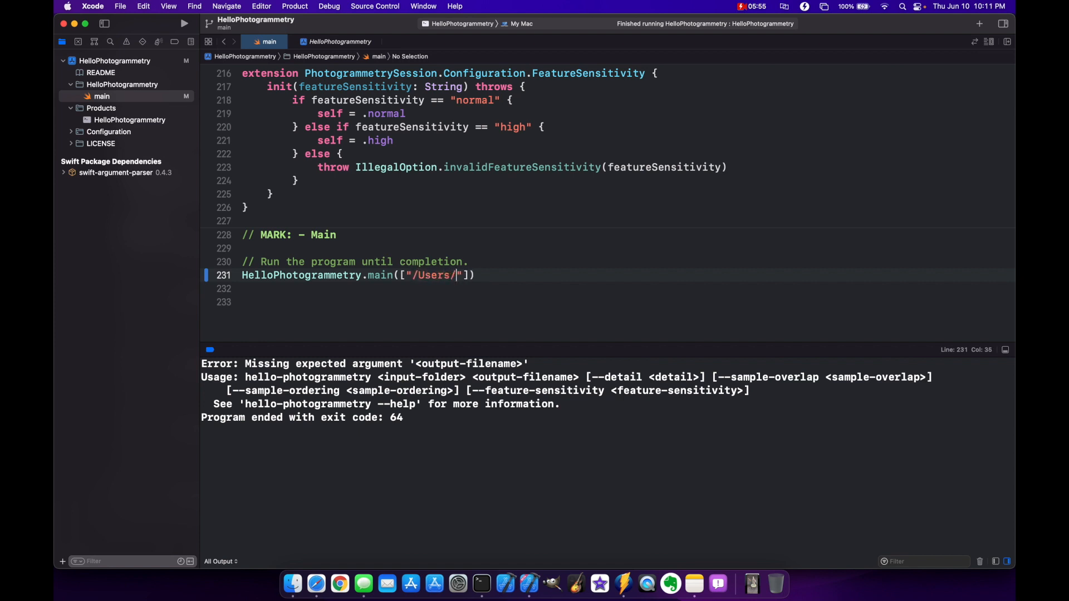
text(test/Desktop)
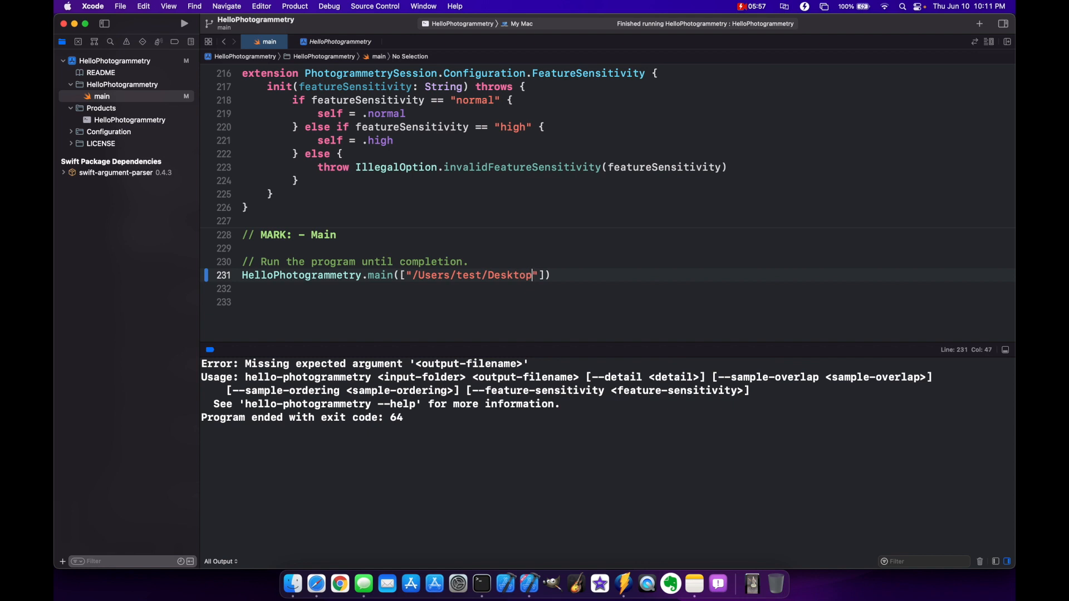
text(/ornstein)
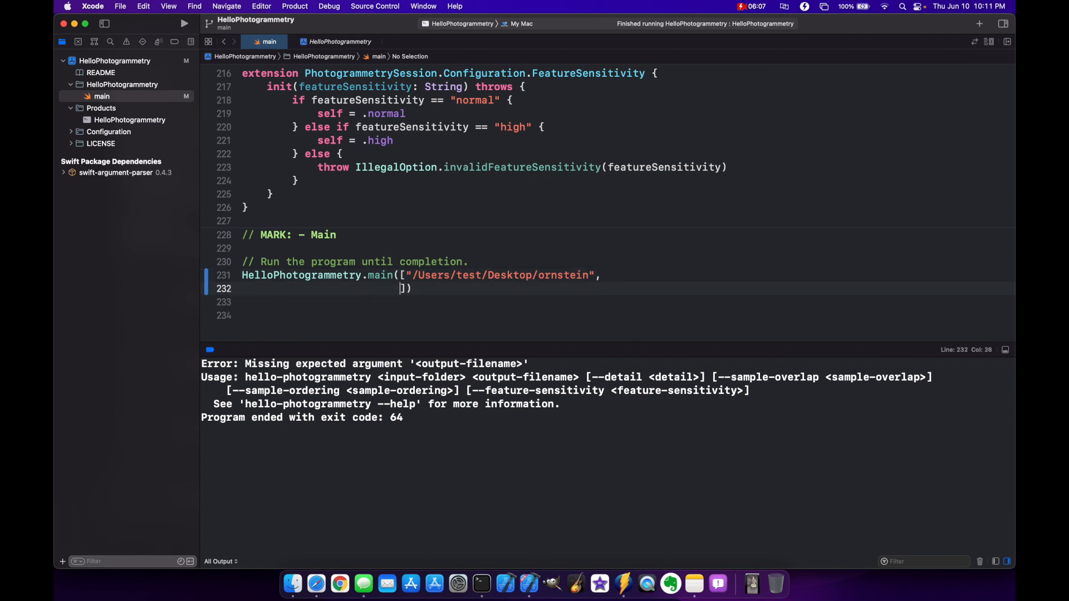
text(")
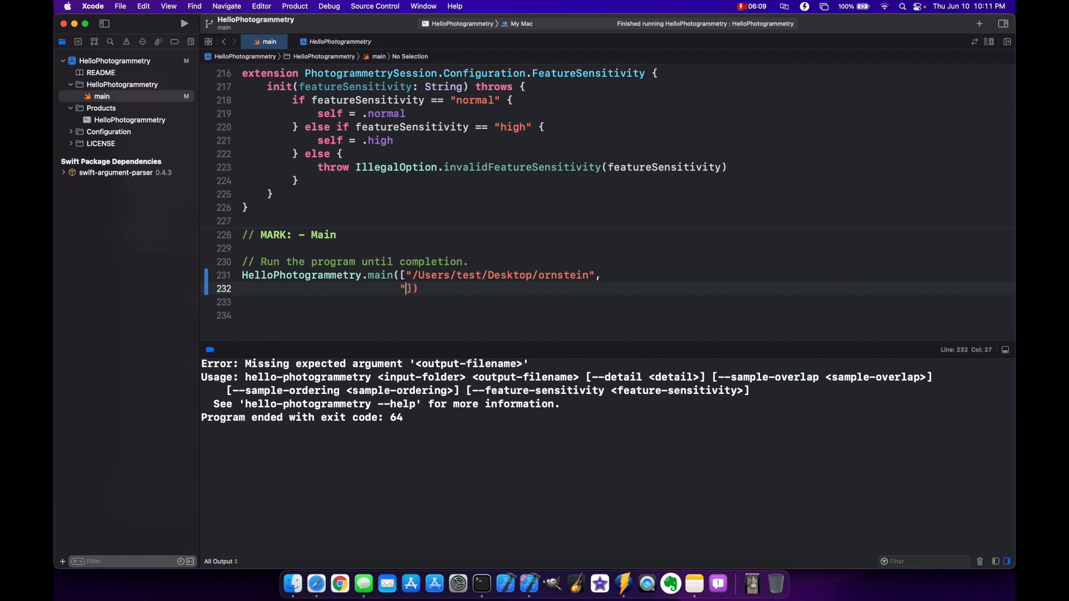
text(/Users/)
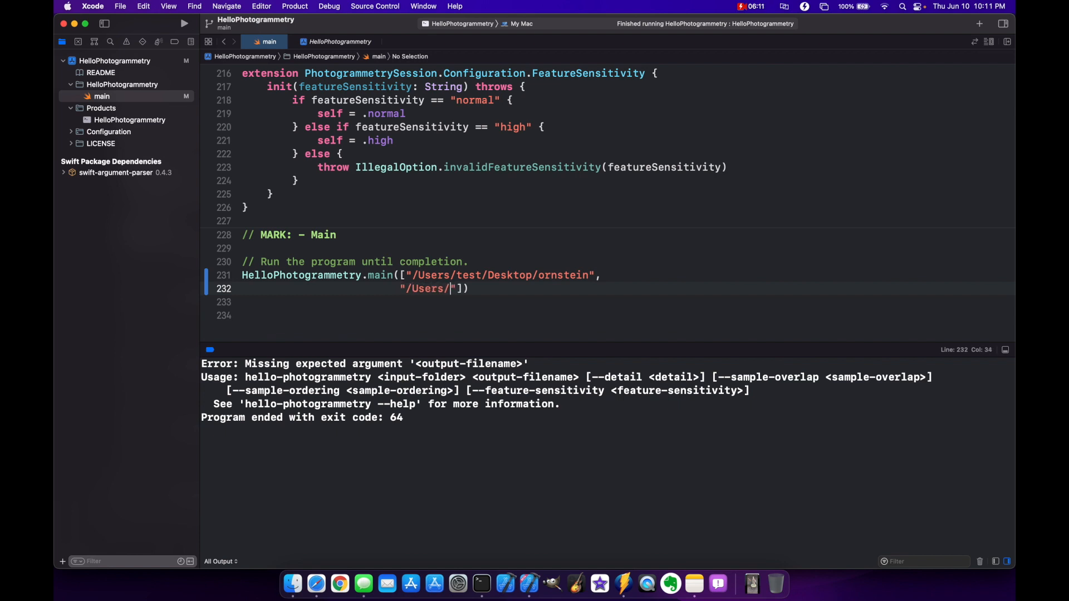
text(test/Desktop/orns)
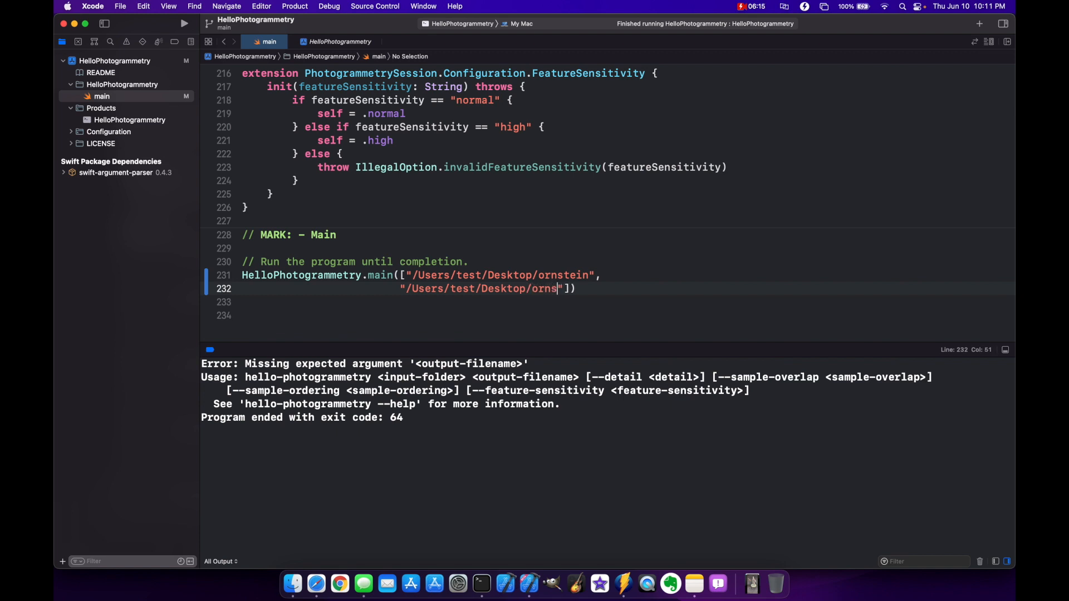
text(tein)
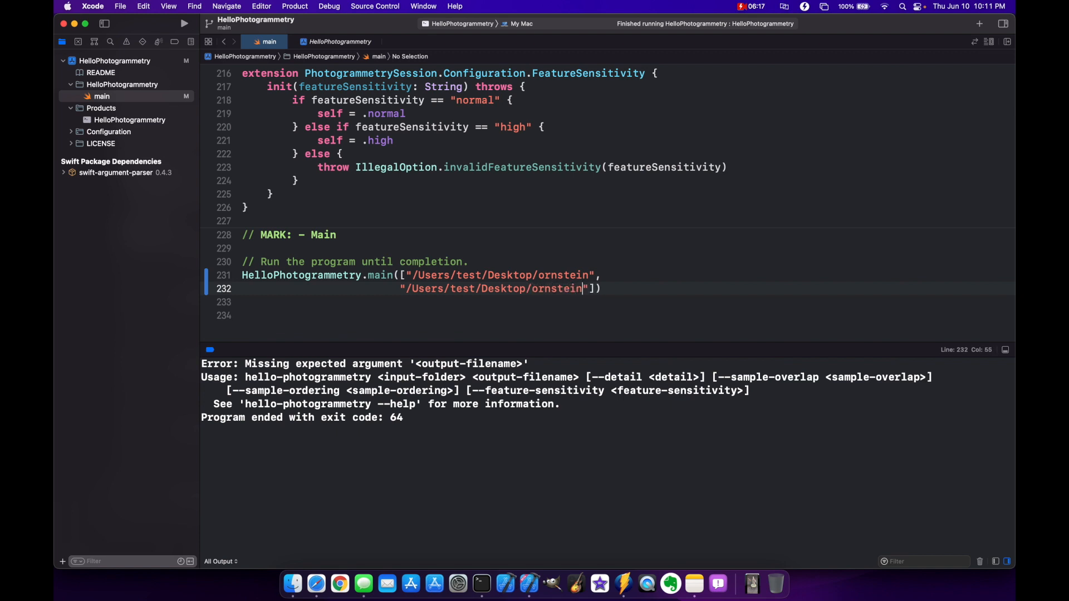
text(_)
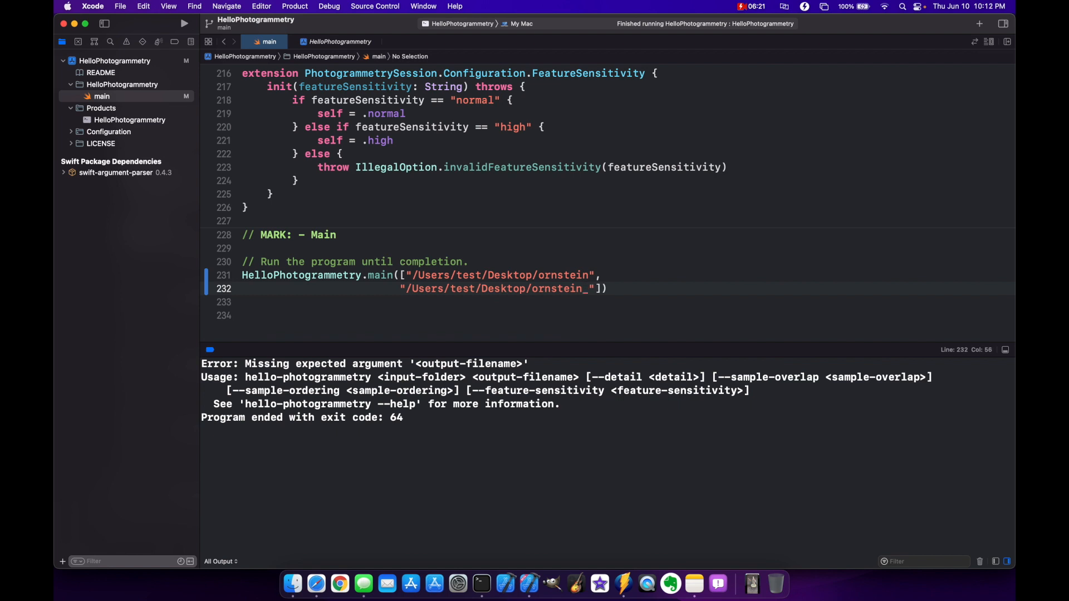
text(usdz)
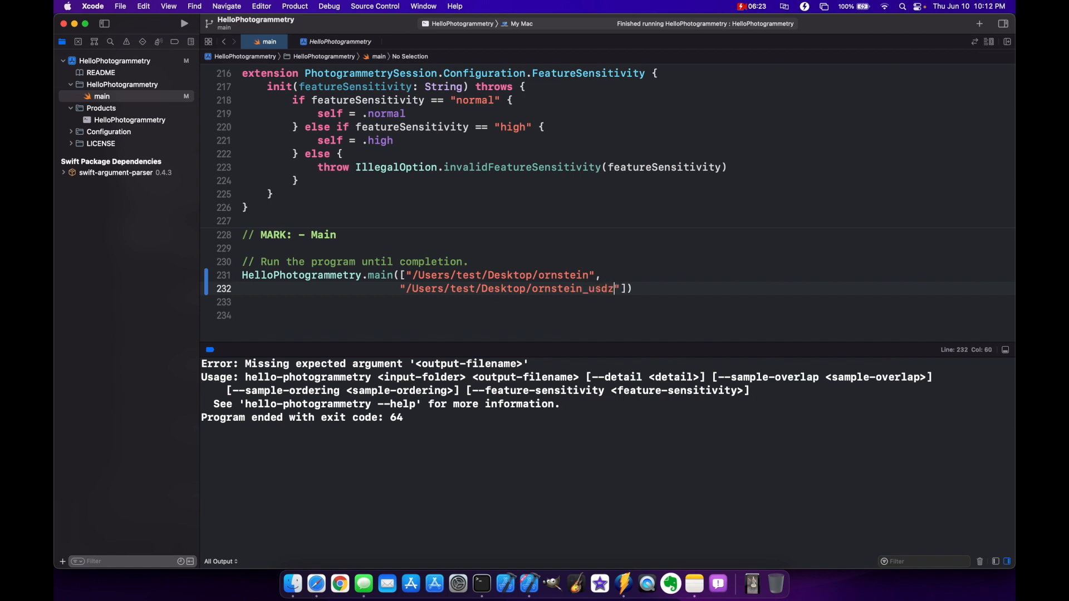
text(/ornstein_medium.usdz)
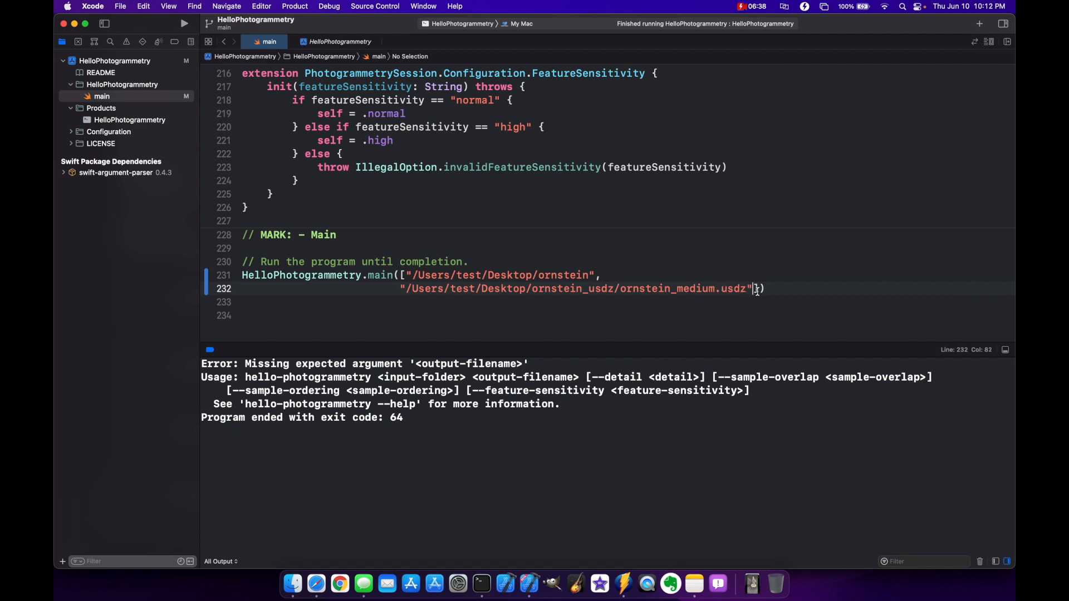
Step: Add the arguments -d medium, -l normal, -o sequential and -f normal
key(return)
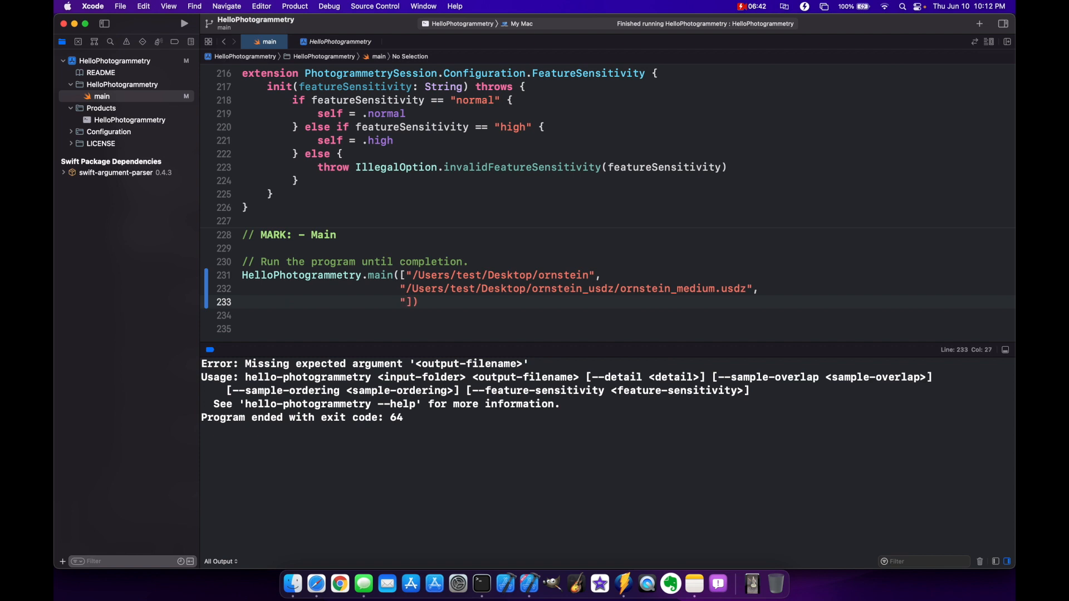
text(-d)
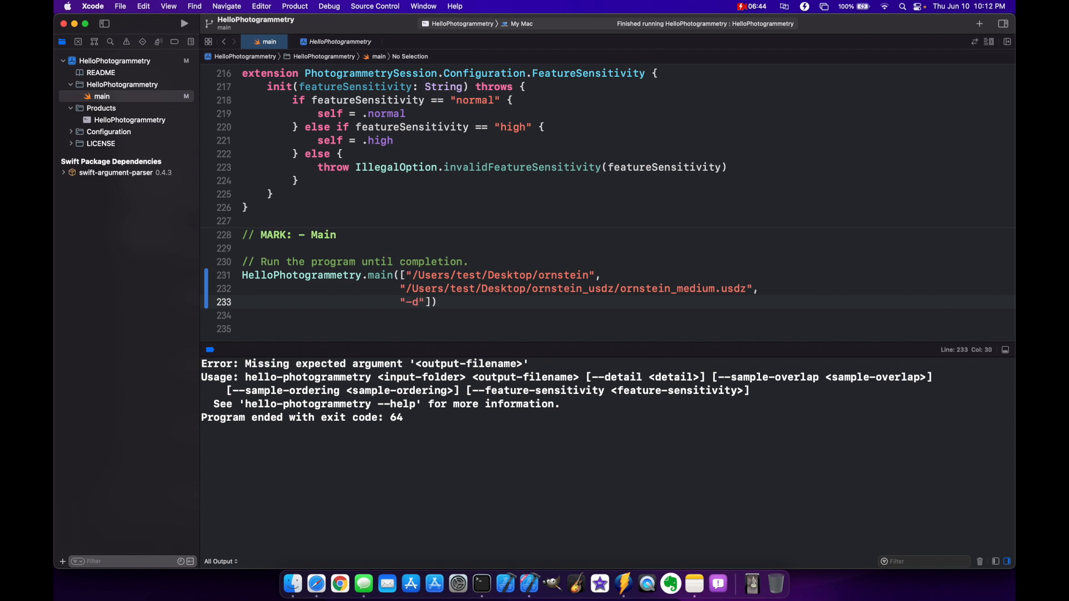
text(, ")
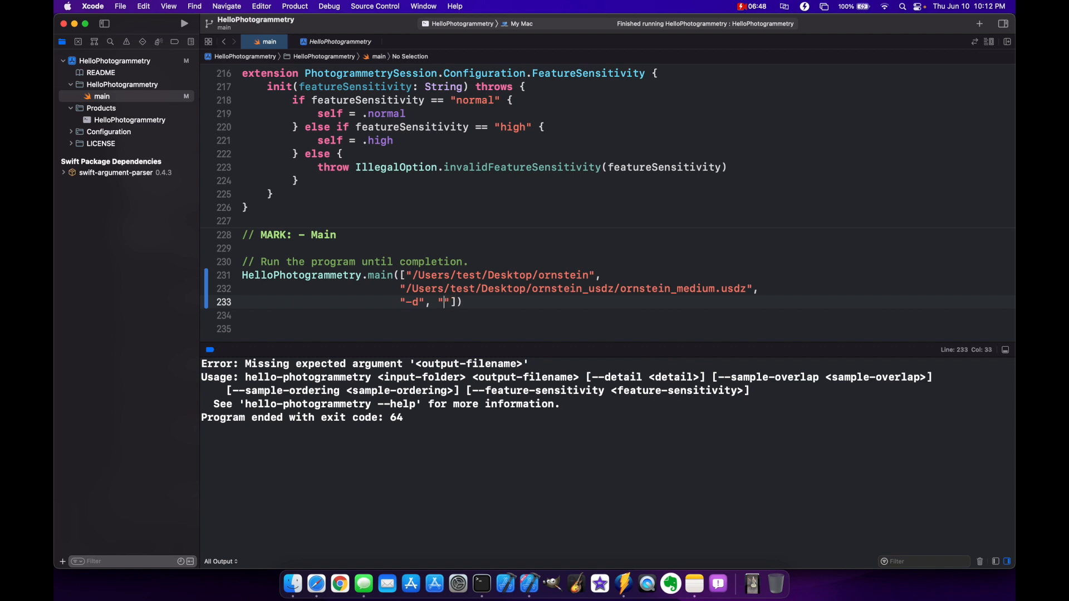
text(medium)
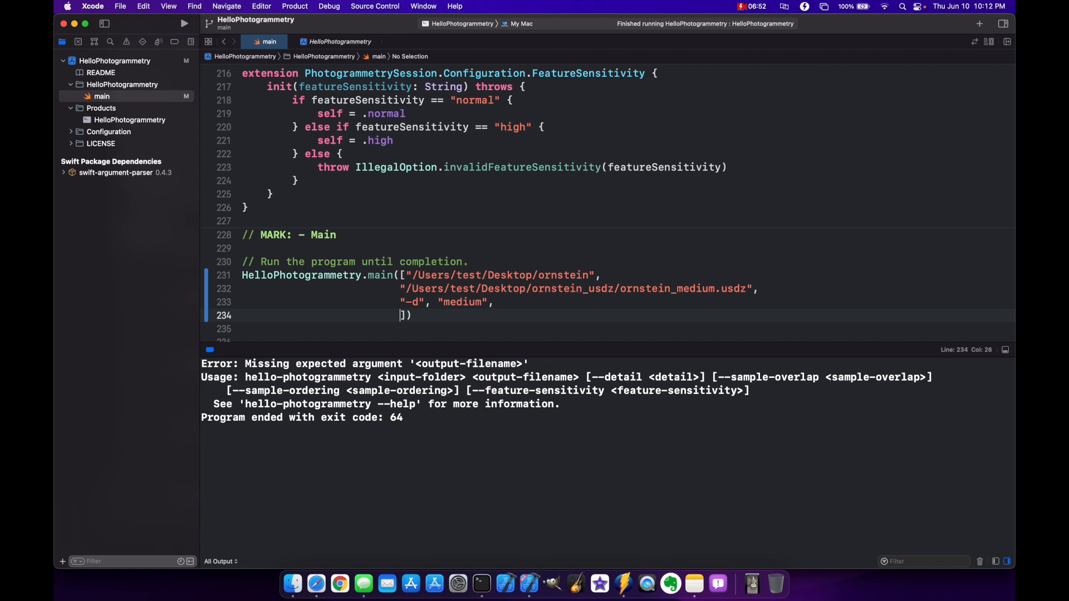
text(")
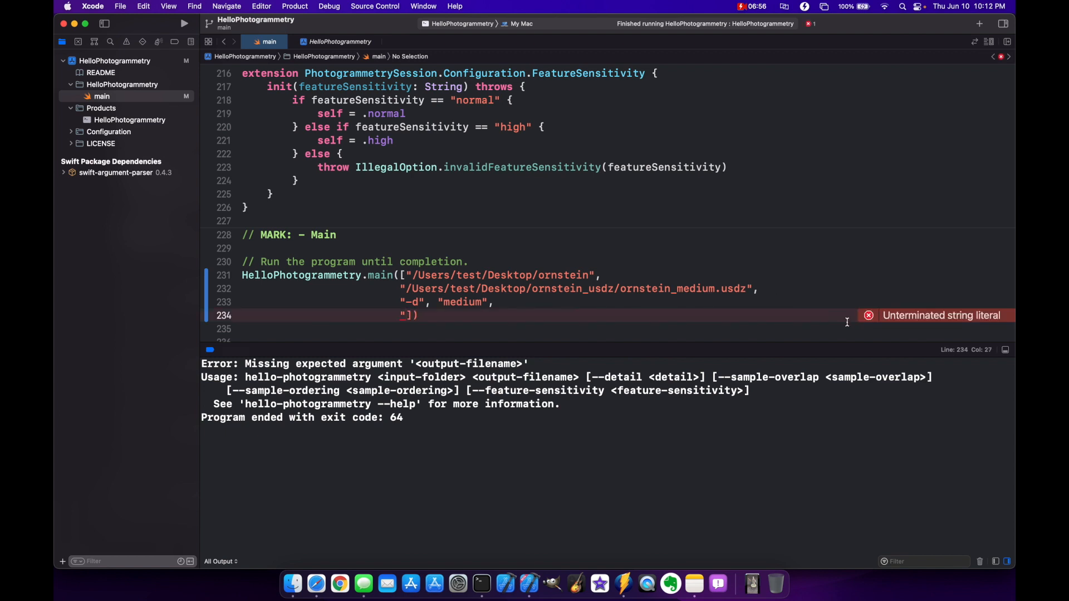
mouse_move(665, 292)
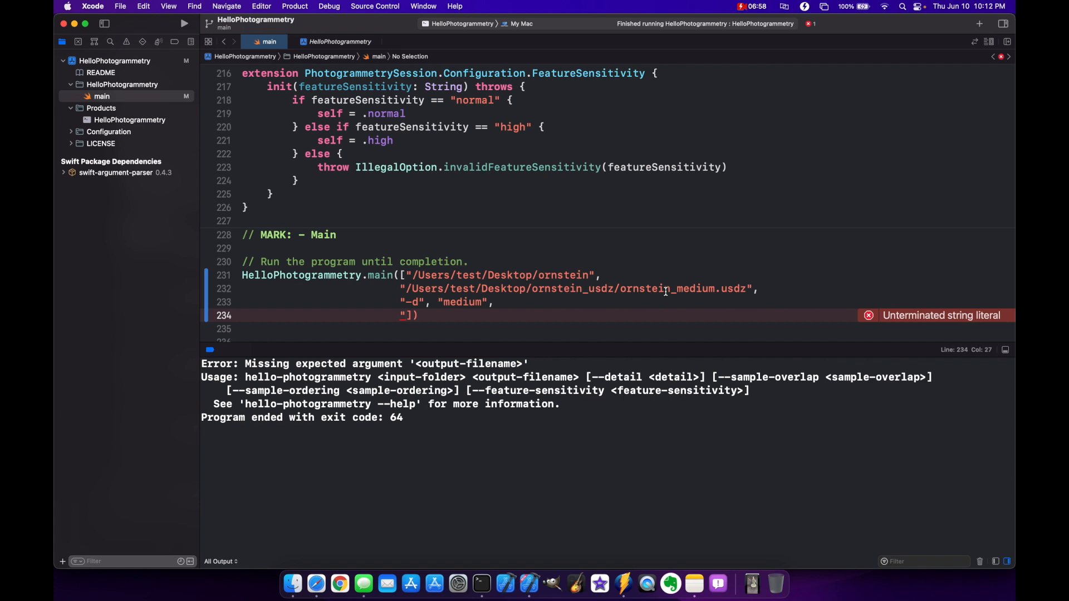
text(-l)
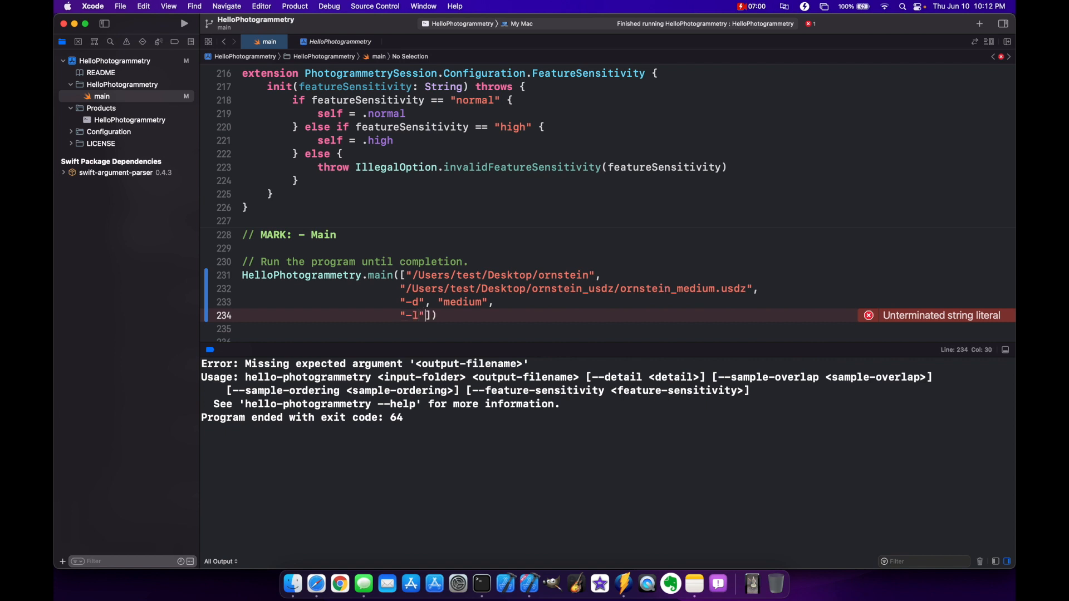
text("normal",)
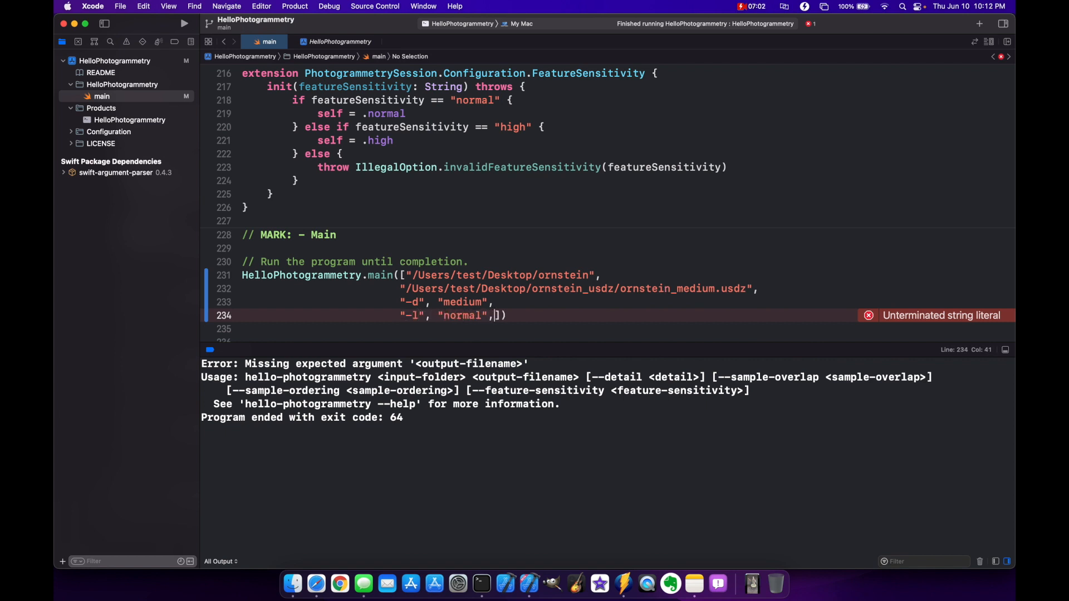
key(enter)
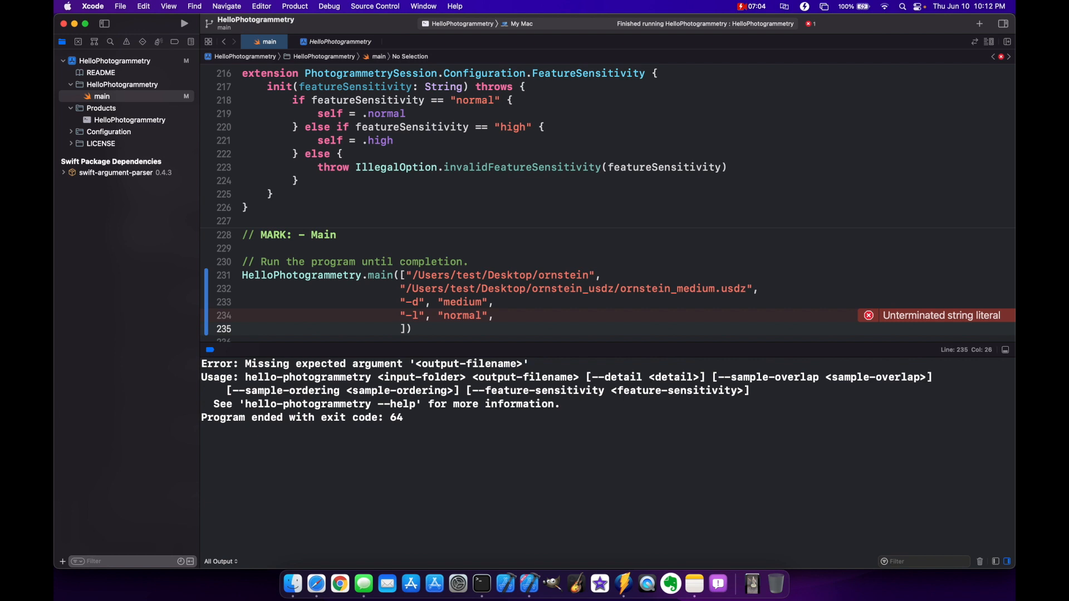
text("-o", "sequential",)
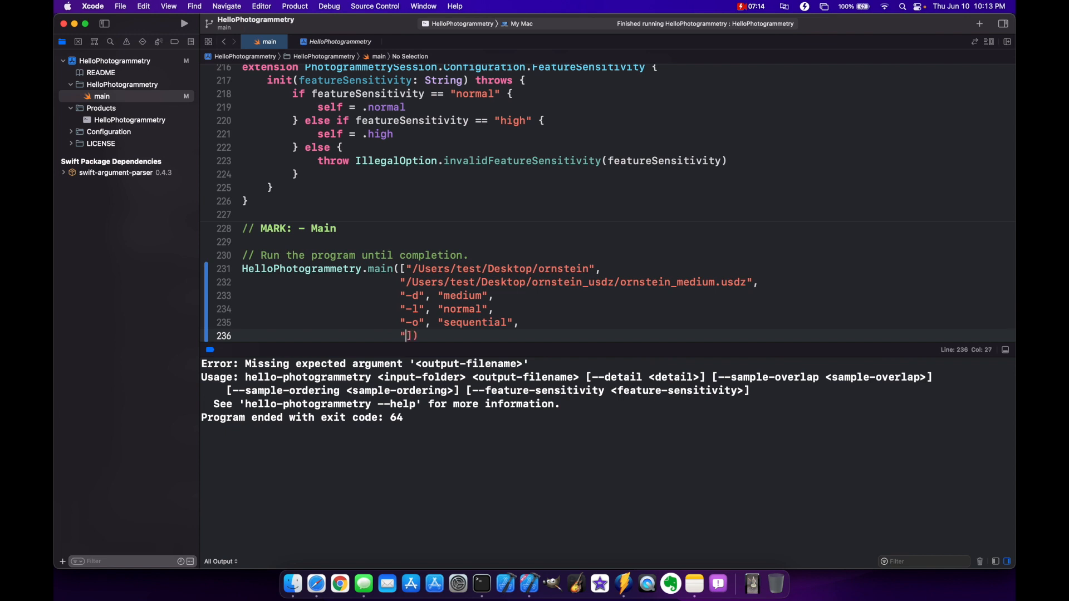
text(-f",)
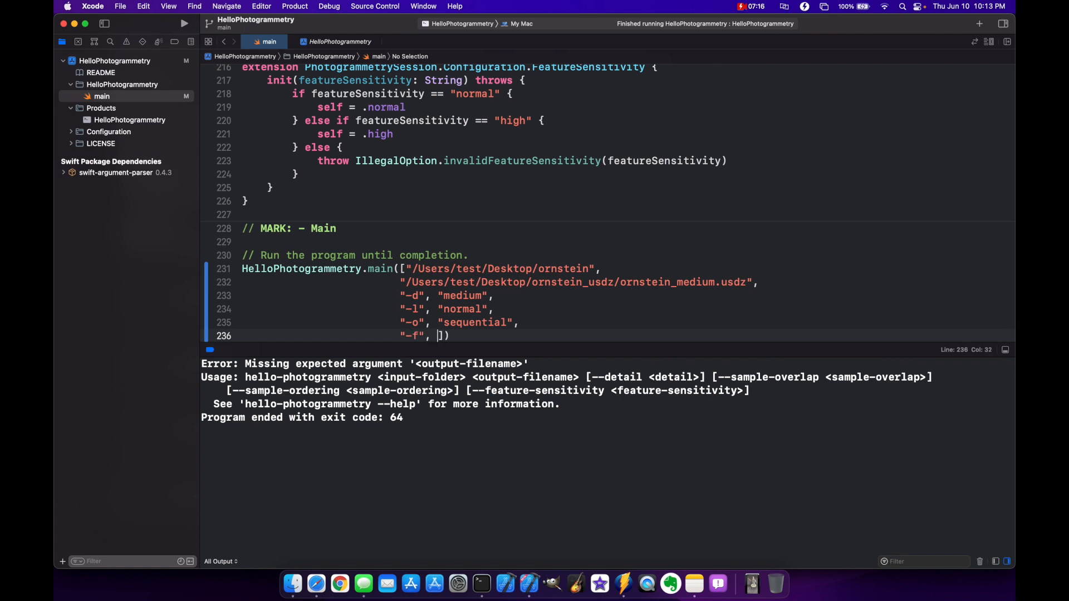
text(normal")
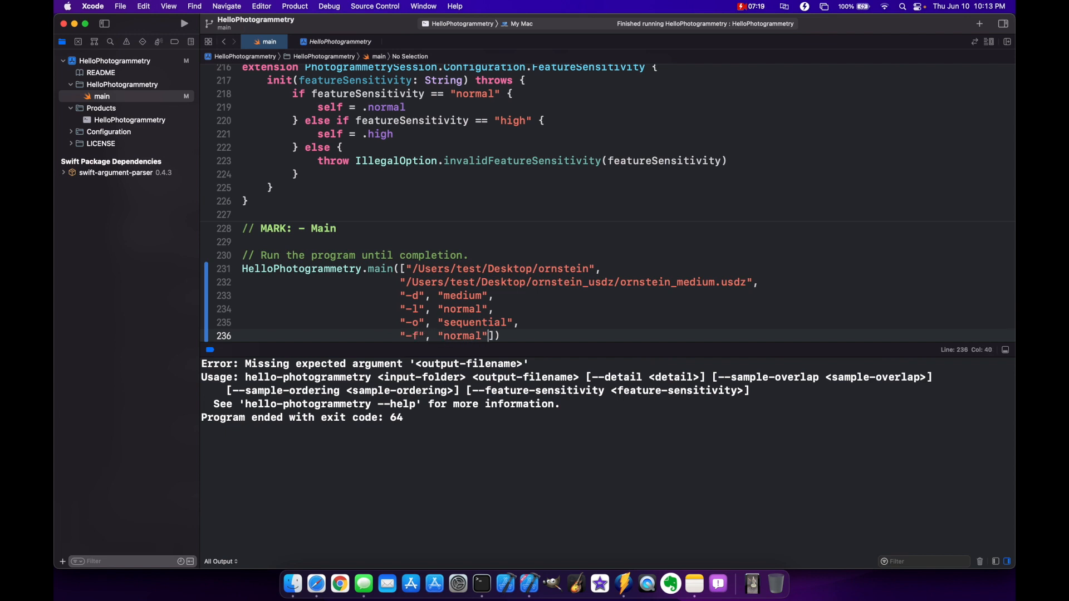
drag(417, 268, 492, 269)
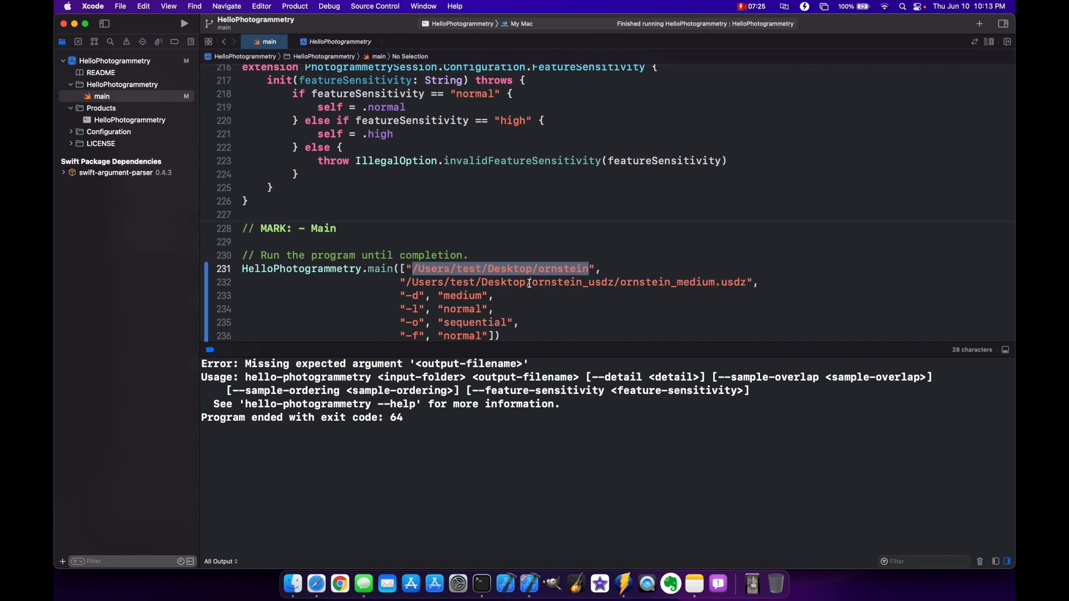
mouse_move(561, 285)
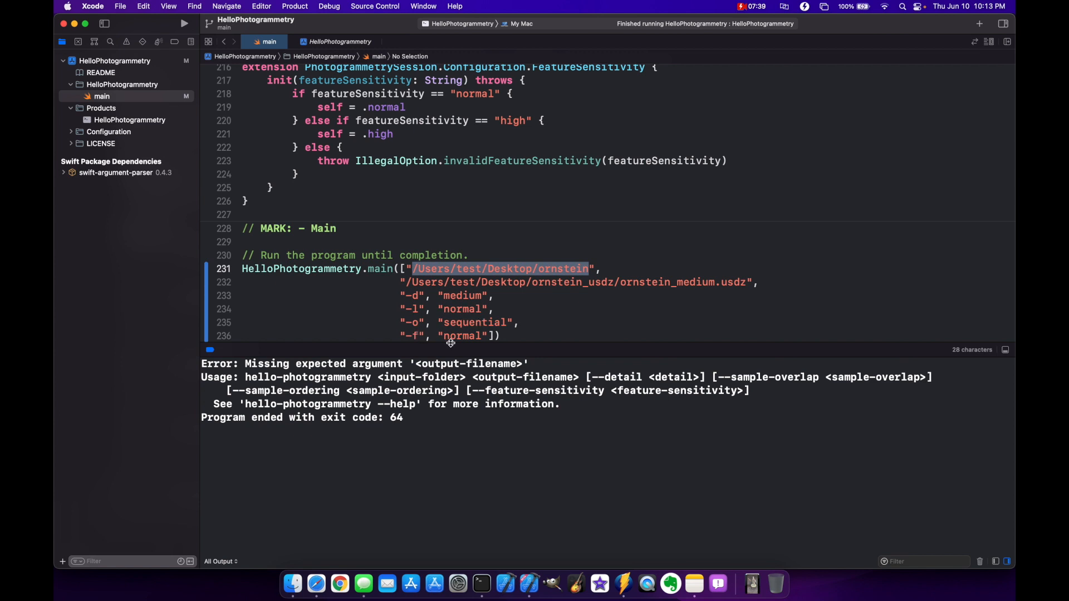
mouse_move(506, 331)
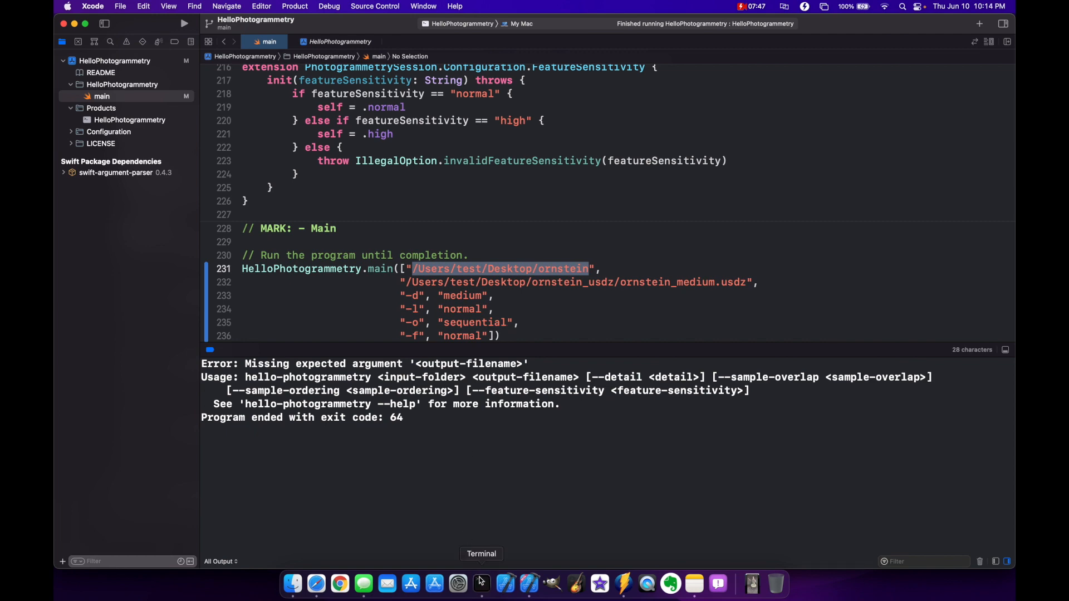
Step: Bring the Terminal window showing the photogrammetry usage help to the front
click(480, 582)
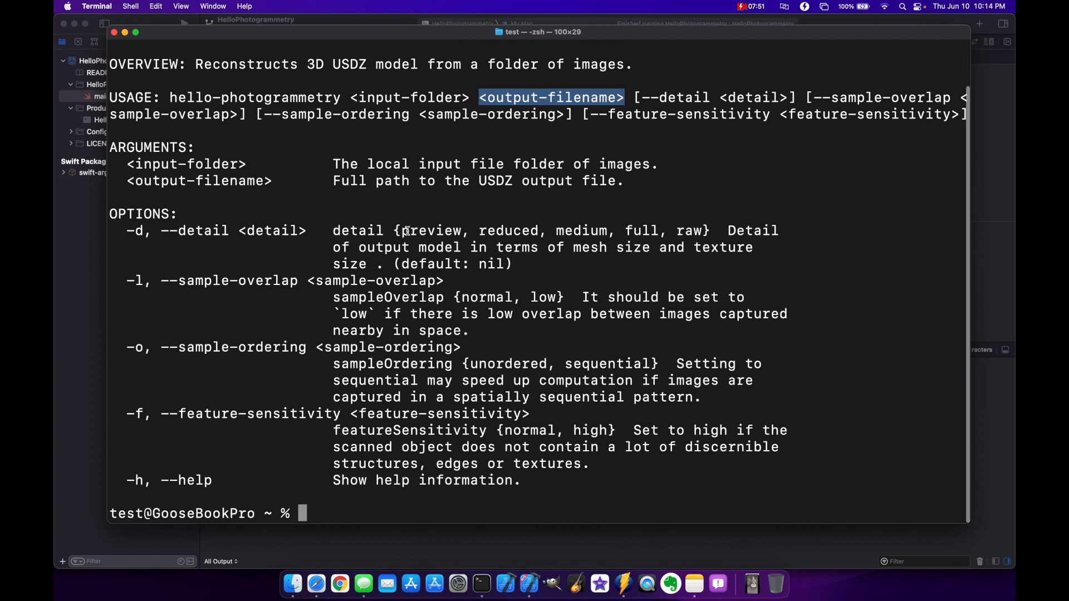
mouse_move(541, 238)
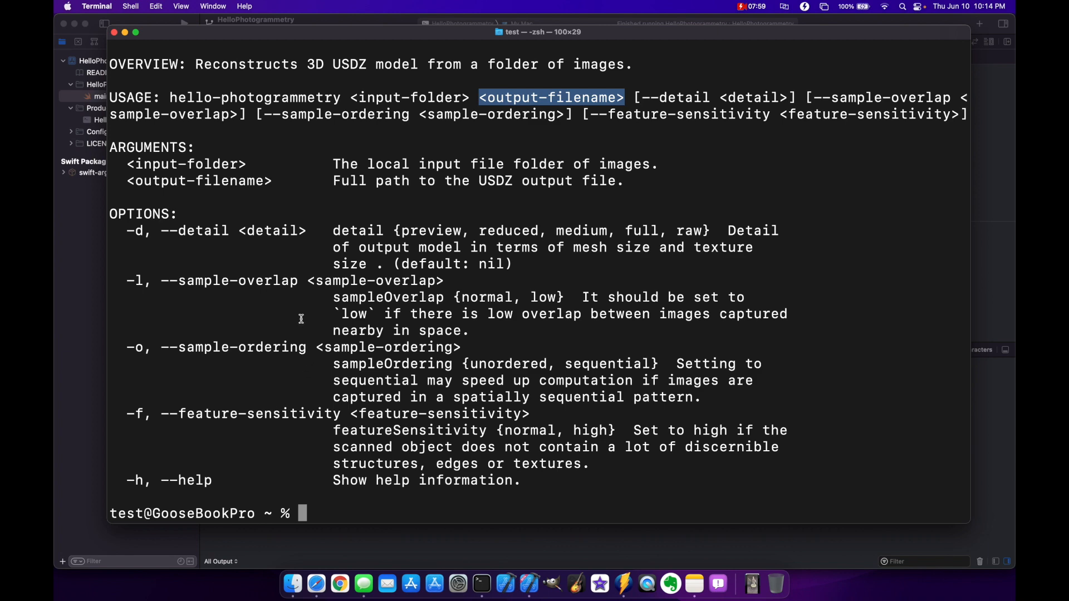
mouse_move(361, 406)
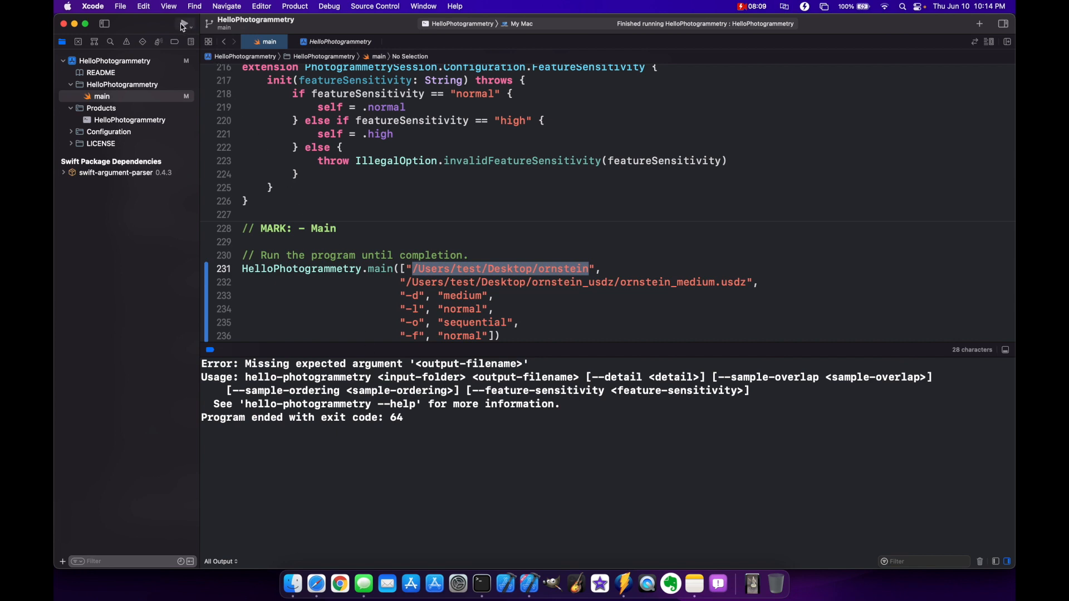
Step: Build and run HelloPhotogrammetry, allowing it access to the Desktop folder
click(183, 23)
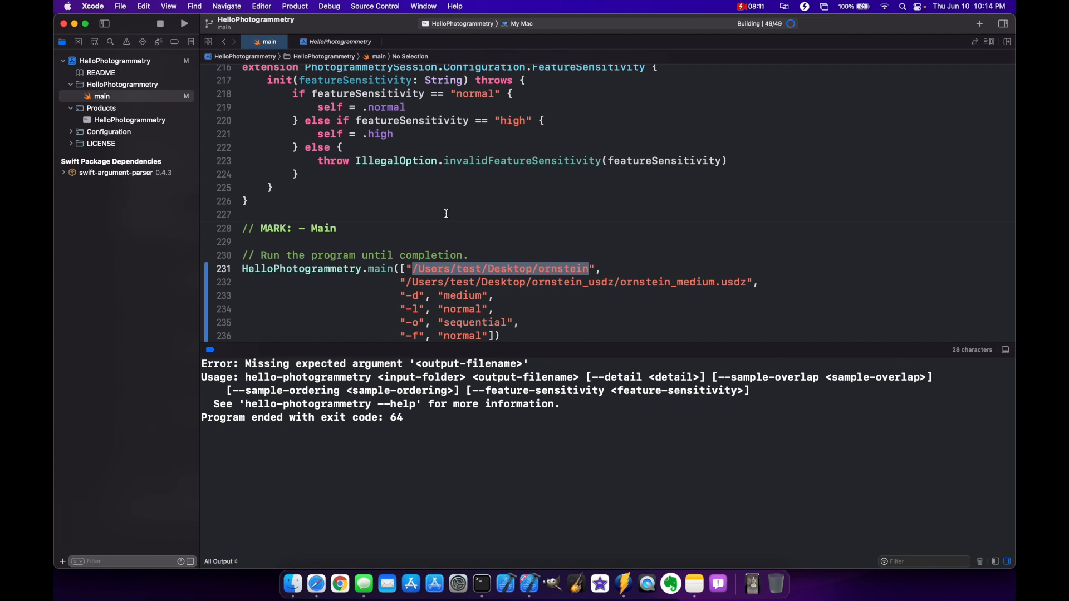
click(183, 24)
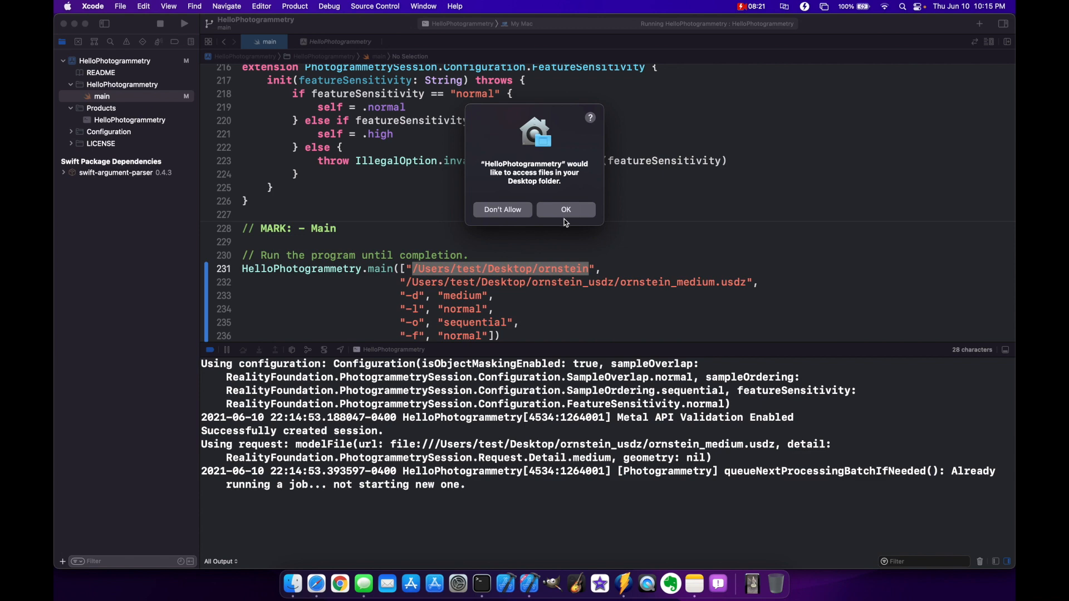
click(565, 209)
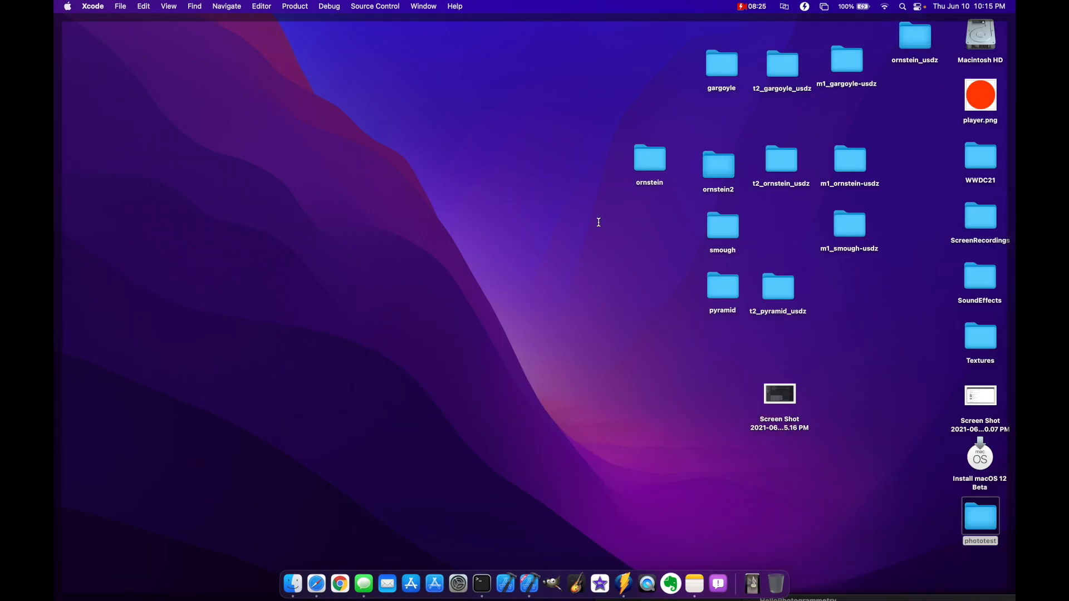
mouse_move(884, 75)
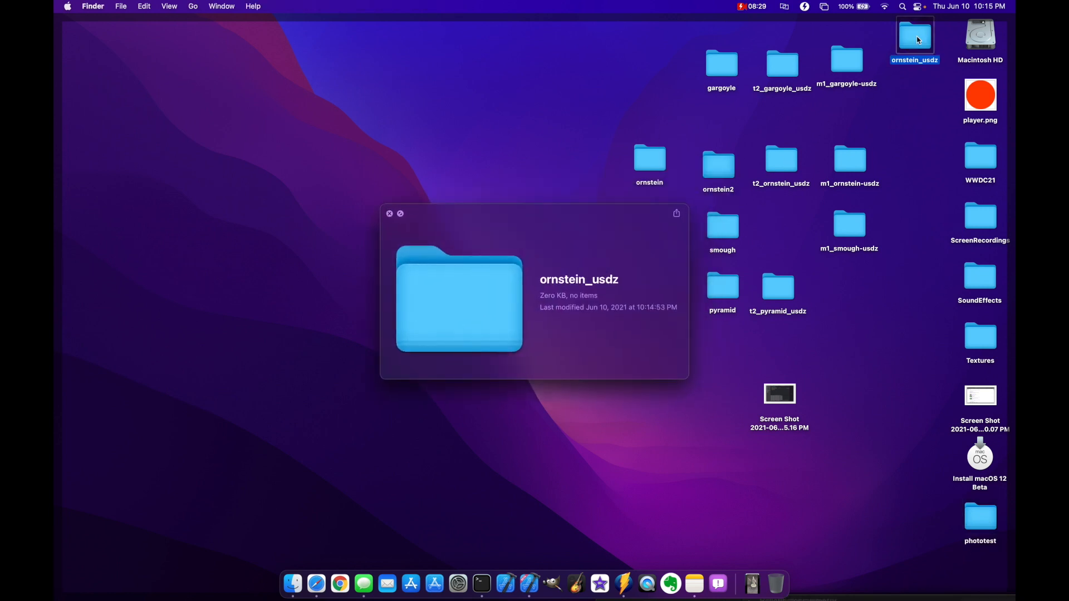
mouse_move(656, 312)
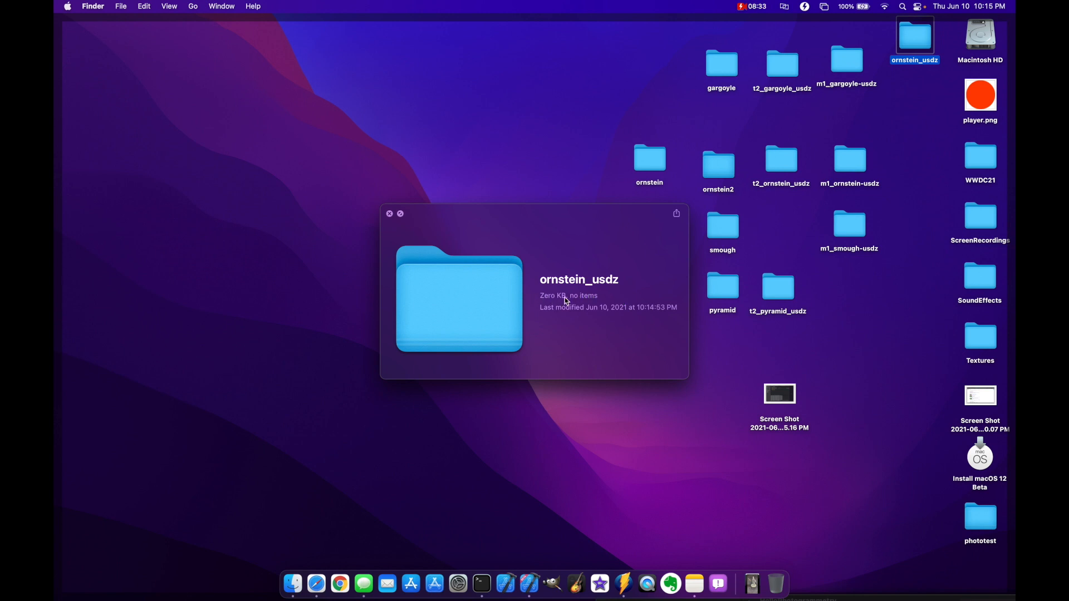
Step: Close the Quick Look preview and open the empty ornstein_usdz folder
click(389, 213)
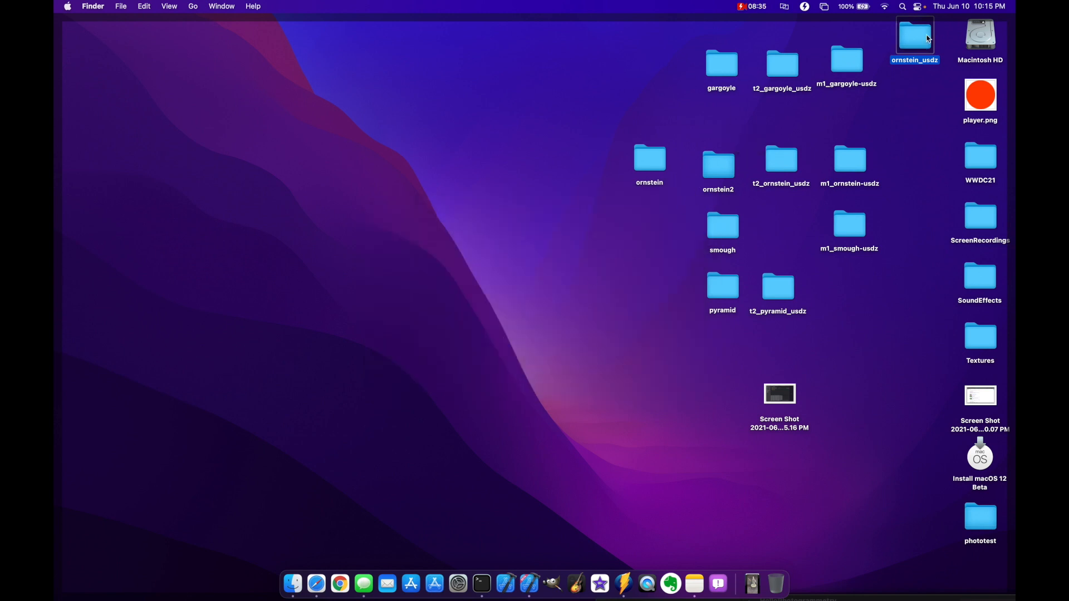
double_click(914, 34)
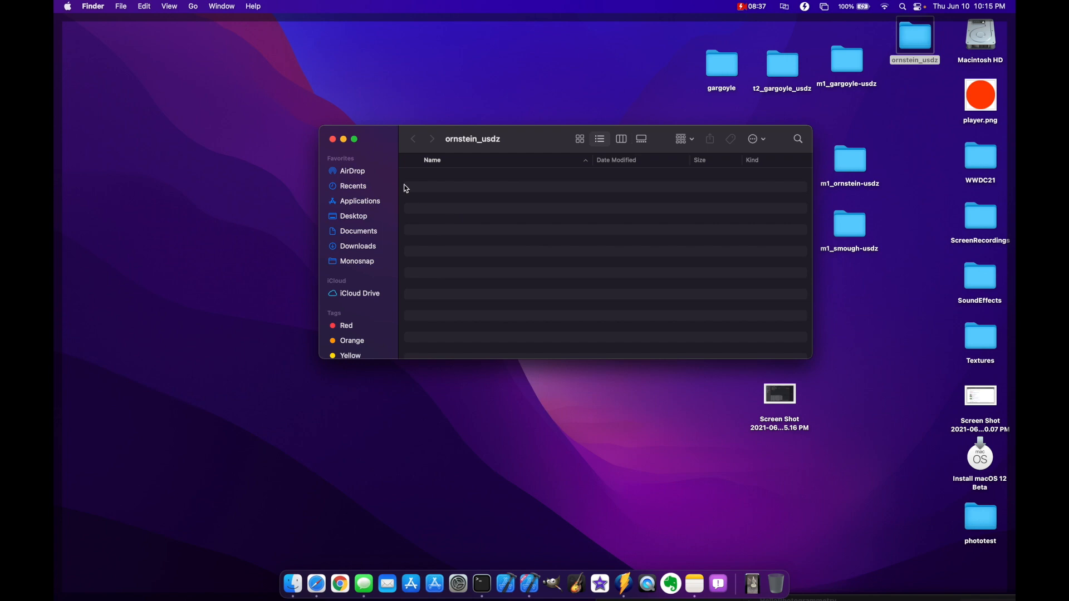
mouse_move(429, 197)
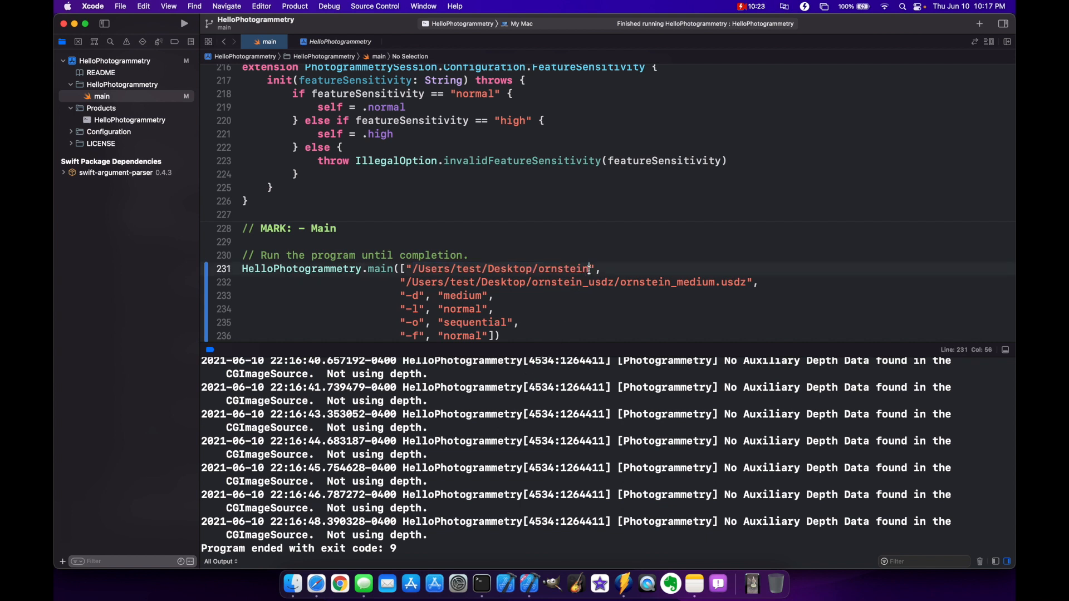
Step: Change the input folder path to /Users/test/Desktop/ornstein2
text(2)
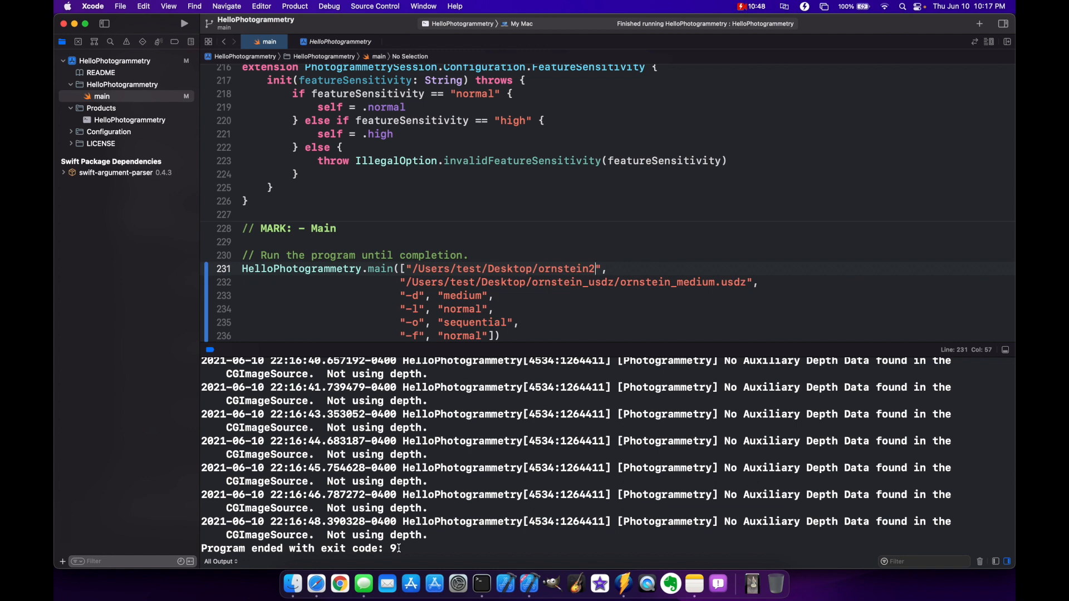
mouse_move(462, 525)
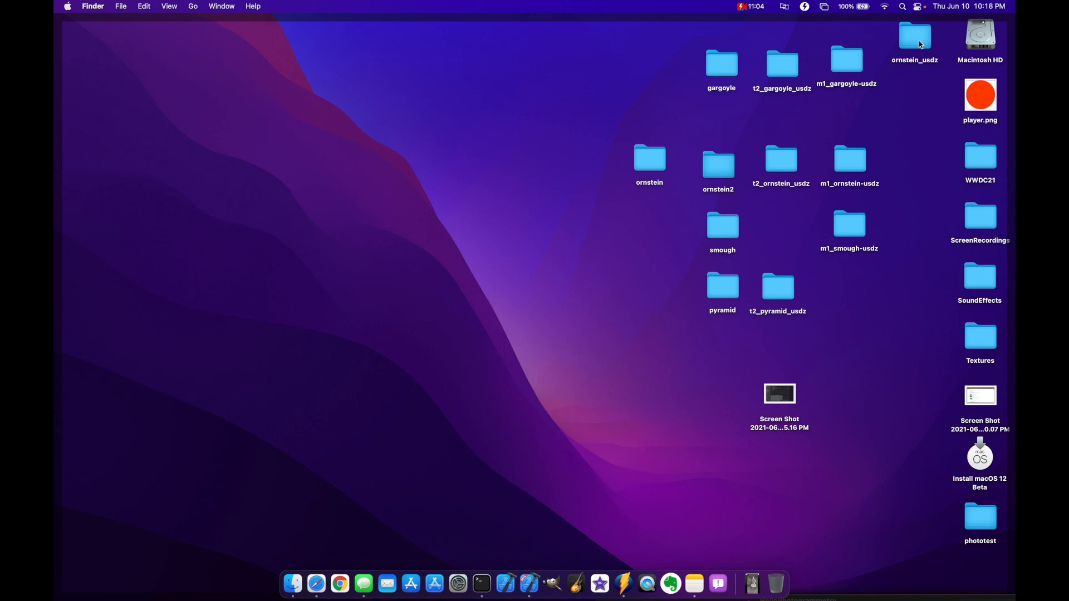
mouse_move(788, 171)
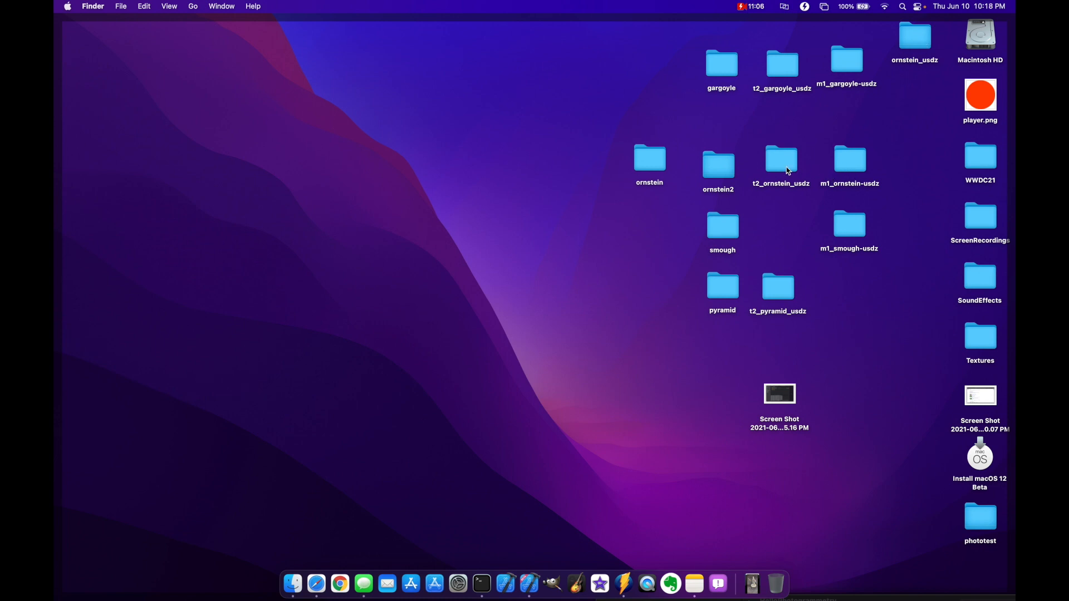
Step: Open the m1_ornstein-usdz folder and select the ornstein_medium.usdz model
click(849, 159)
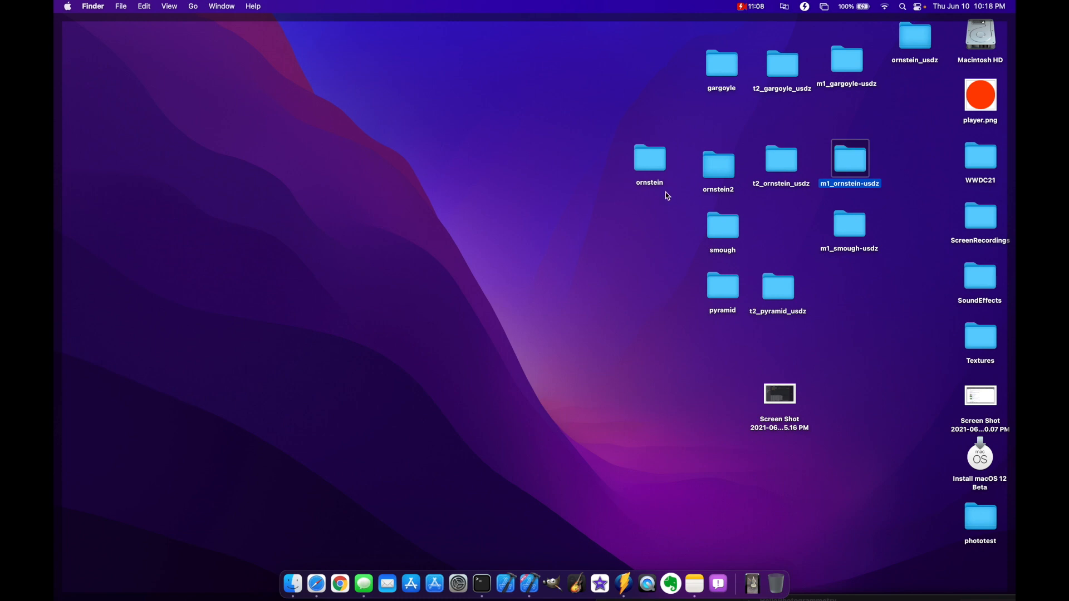
mouse_move(852, 162)
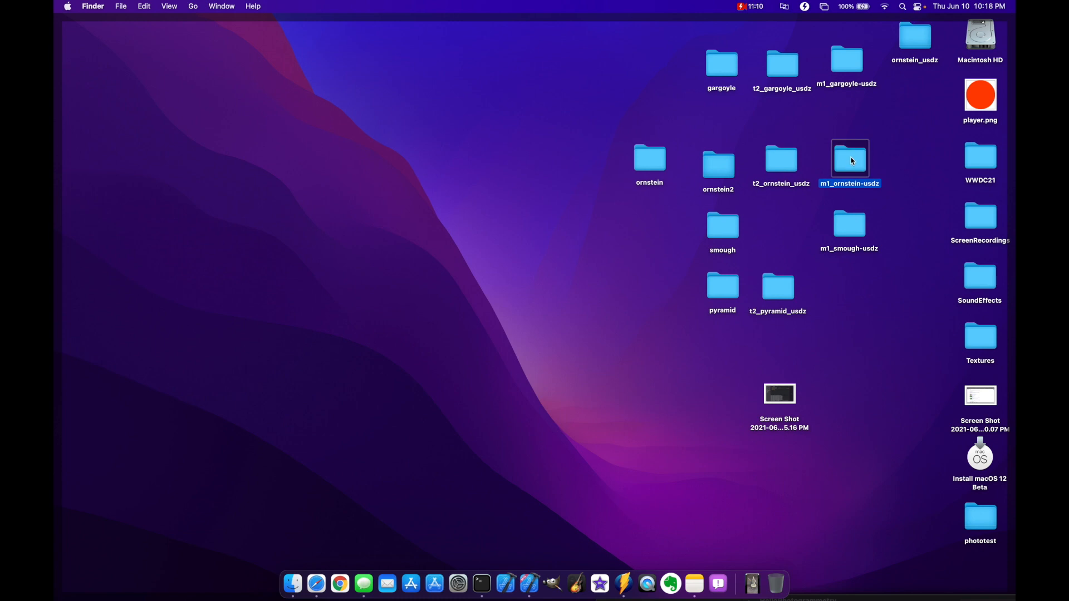
double_click(848, 158)
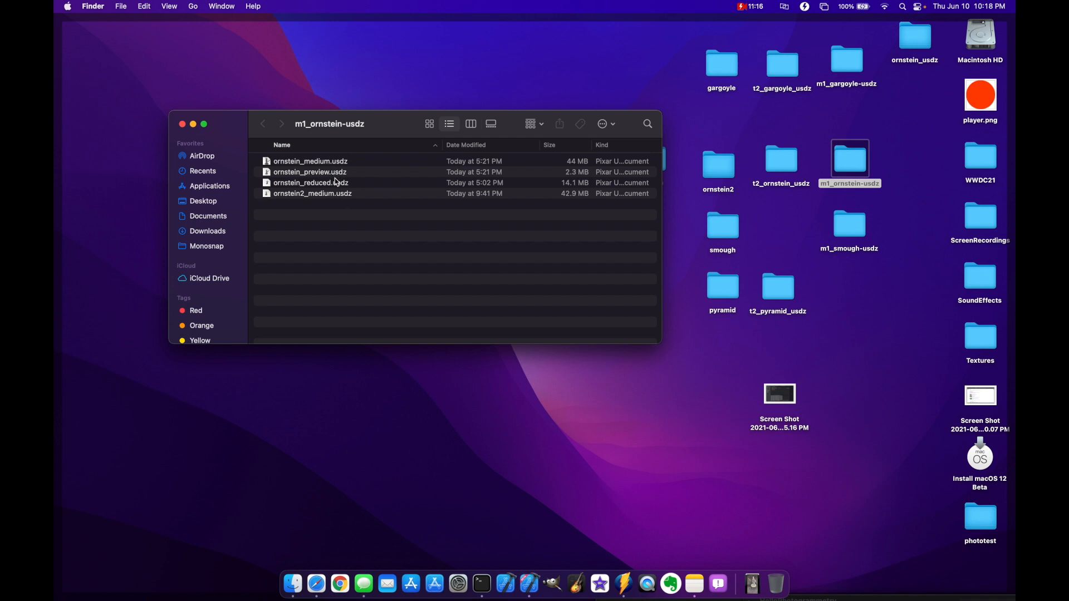
click(310, 161)
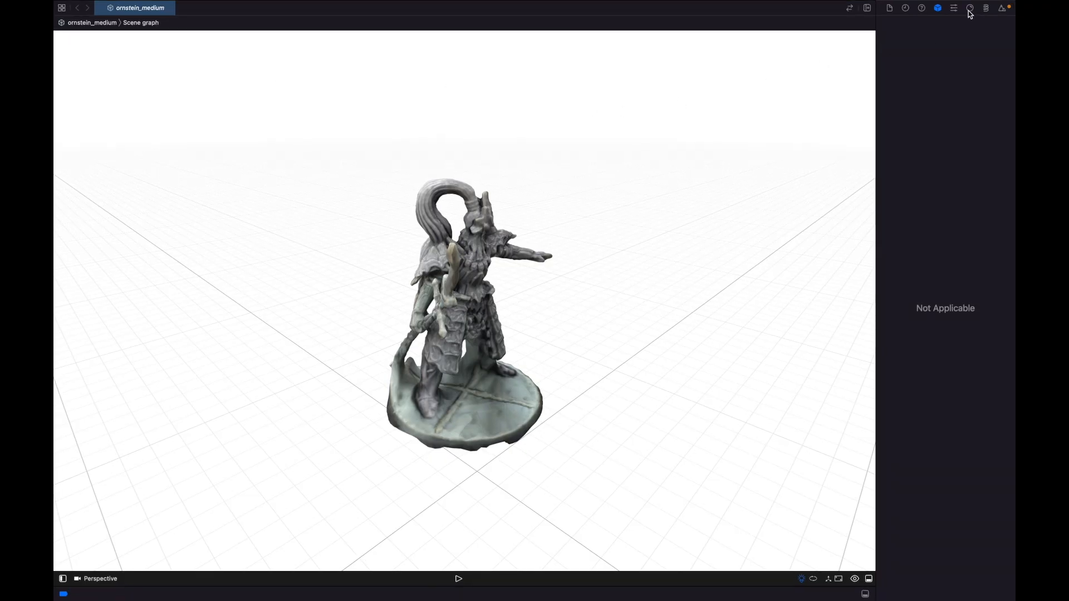
Step: Set the scene background to black, then zoom and orbit onto the figure's robe and face
click(969, 7)
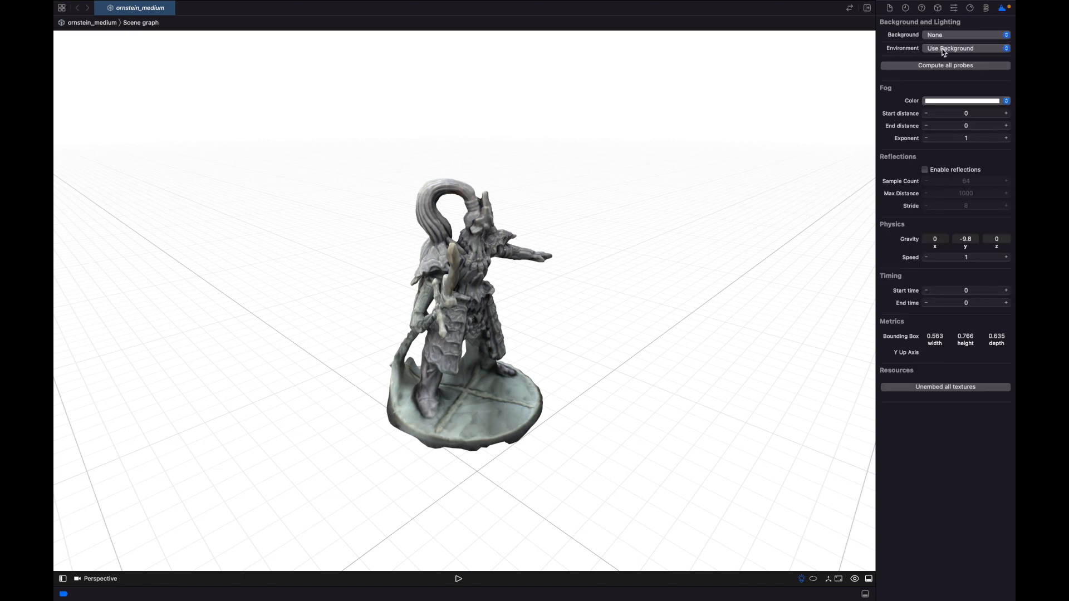
click(965, 34)
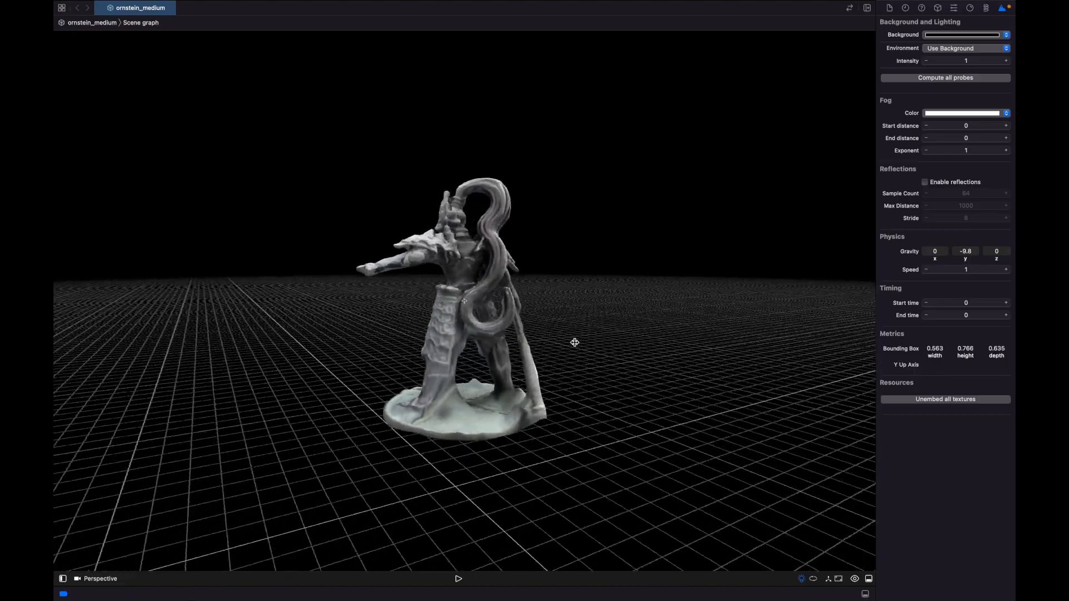
drag(575, 343, 549, 350)
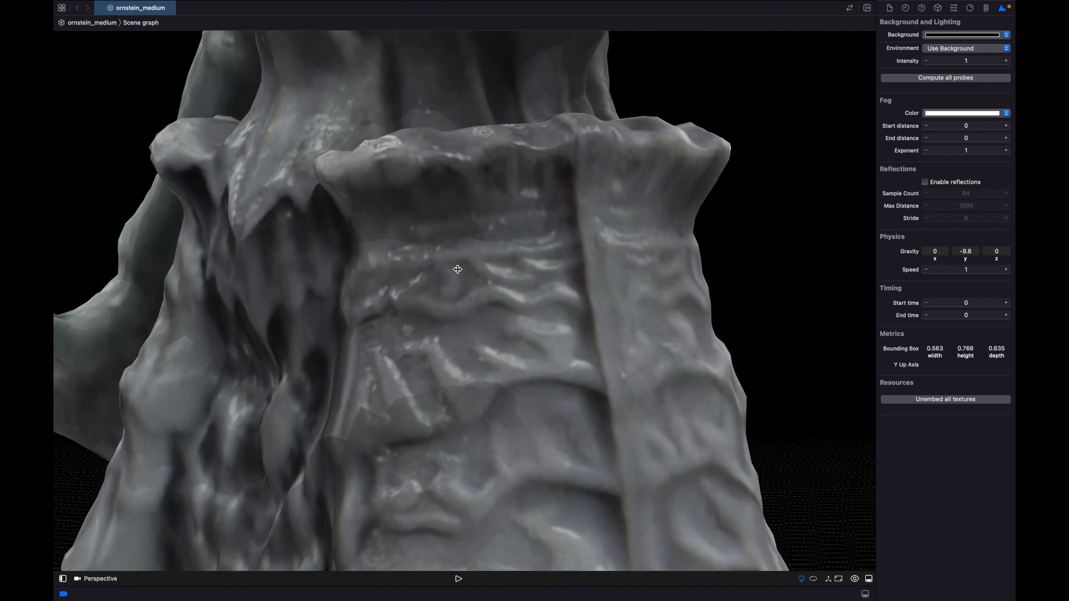
drag(458, 270, 452, 309)
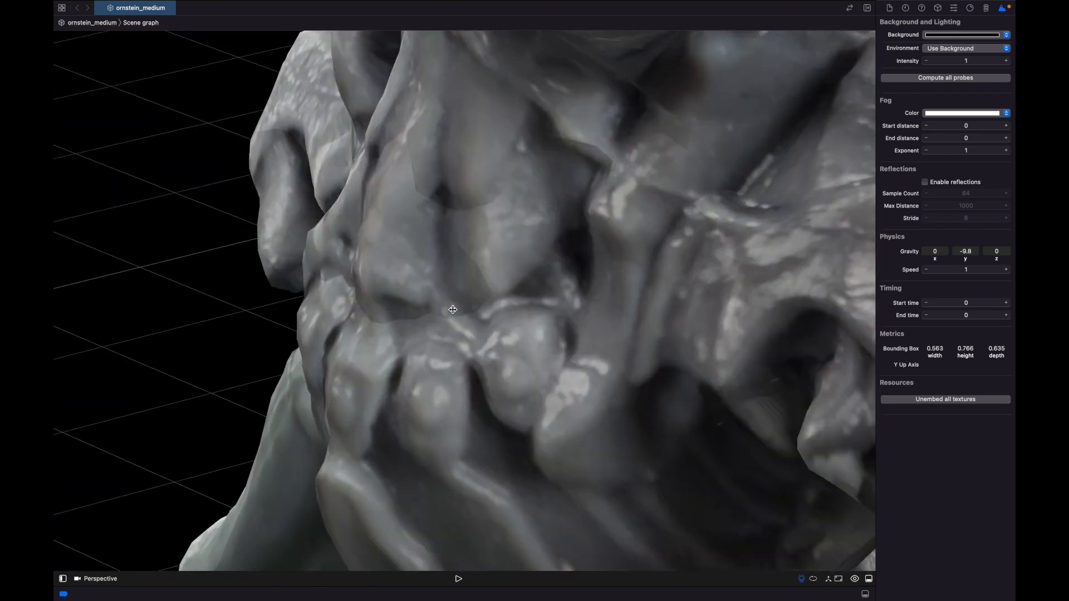
drag(452, 310, 452, 204)
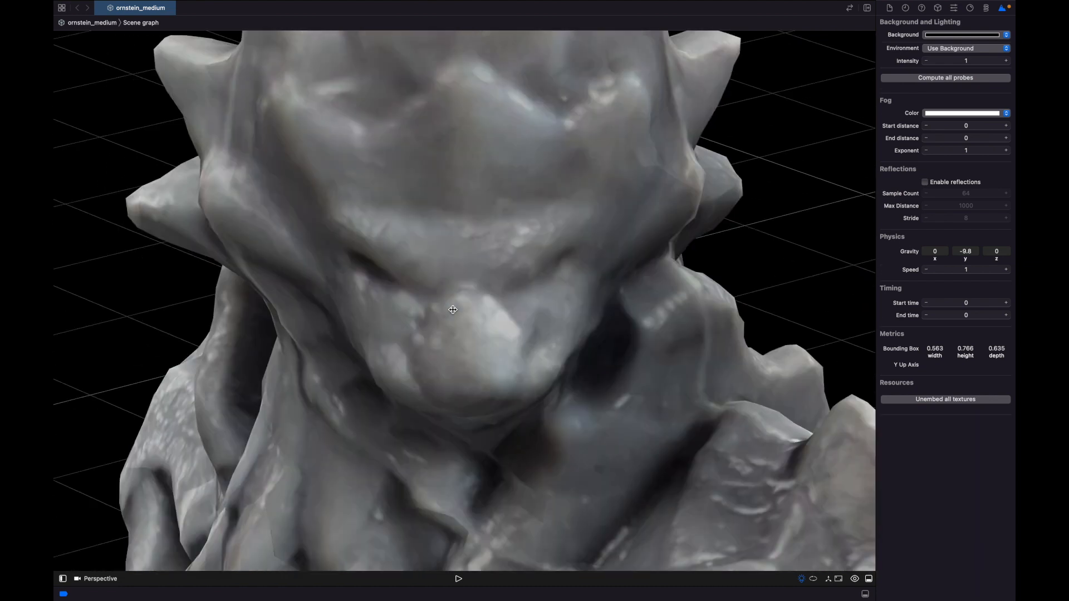